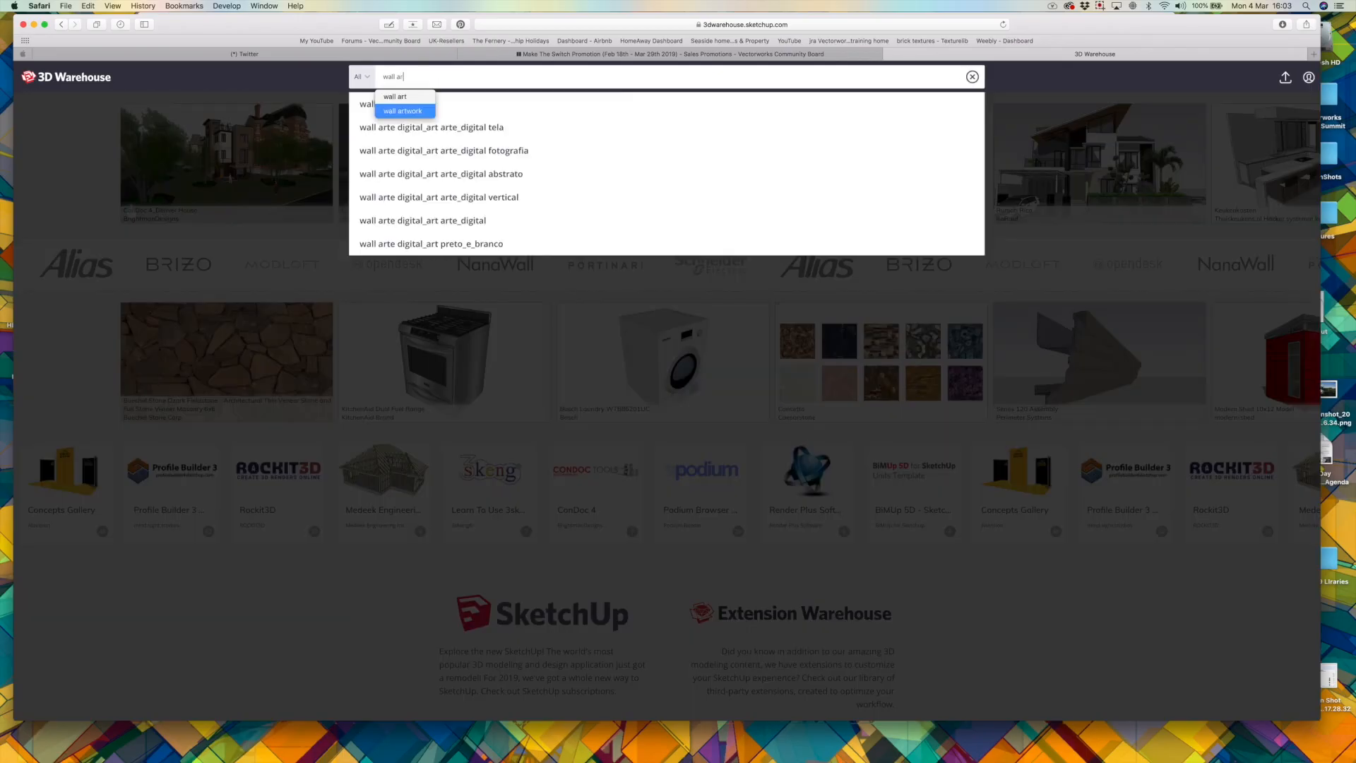
# Browse the 3D Warehouse search results for wall artwork models
pyautogui.click(403, 111)
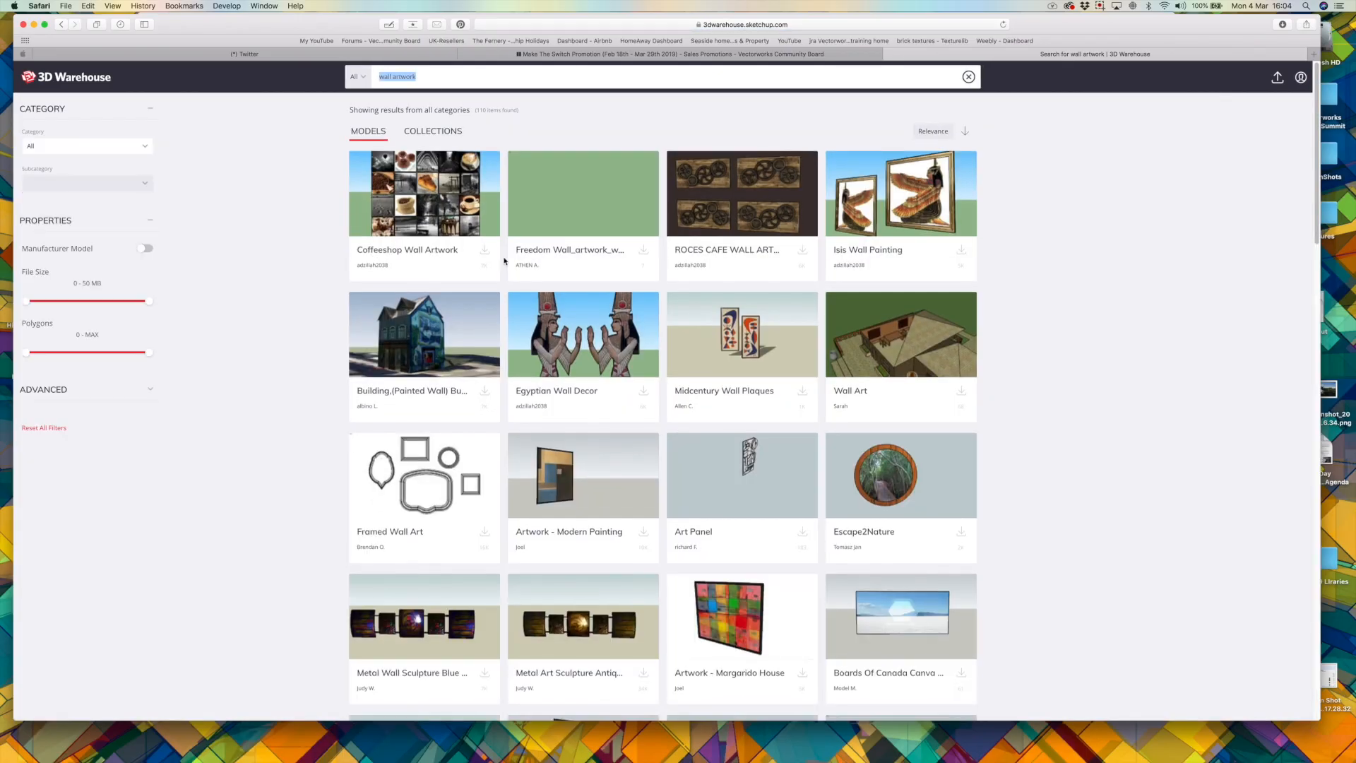
pyautogui.scroll(-3)
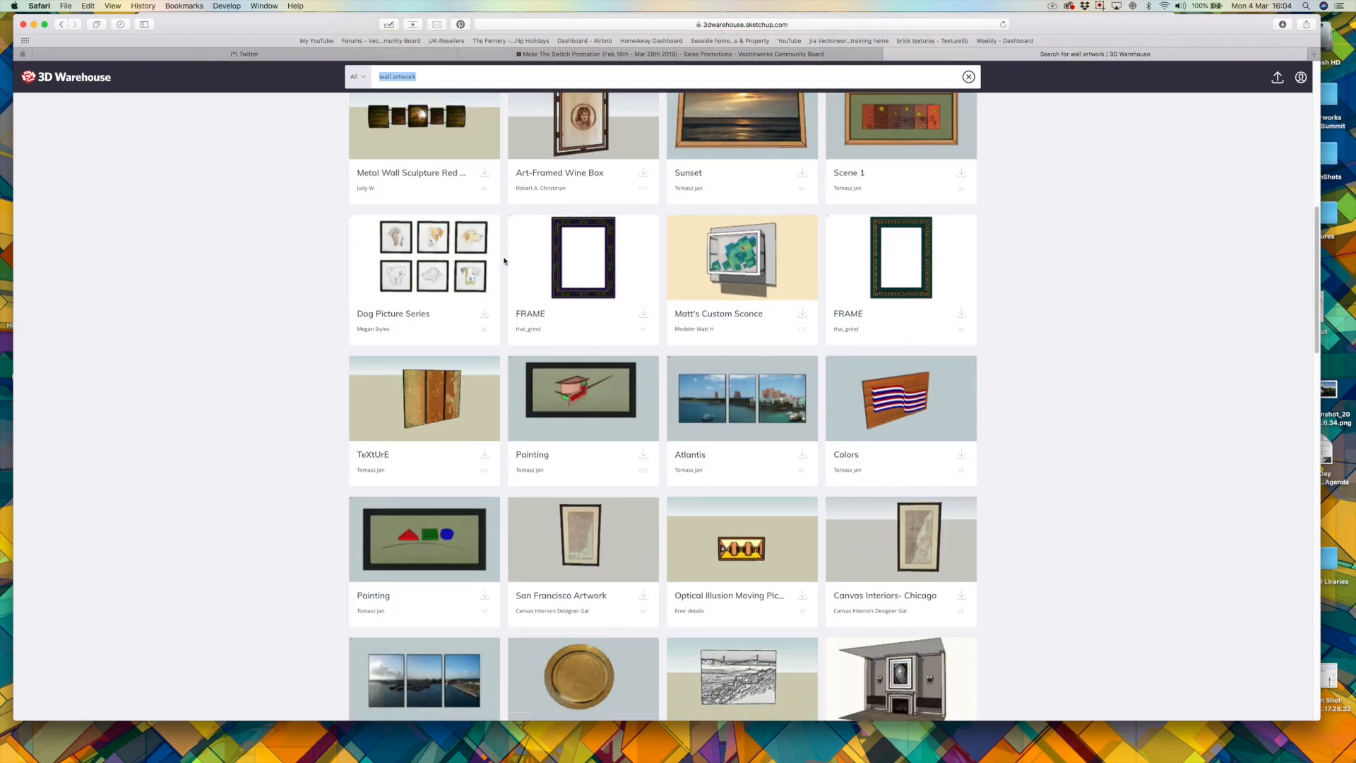
pyautogui.scroll(-3)
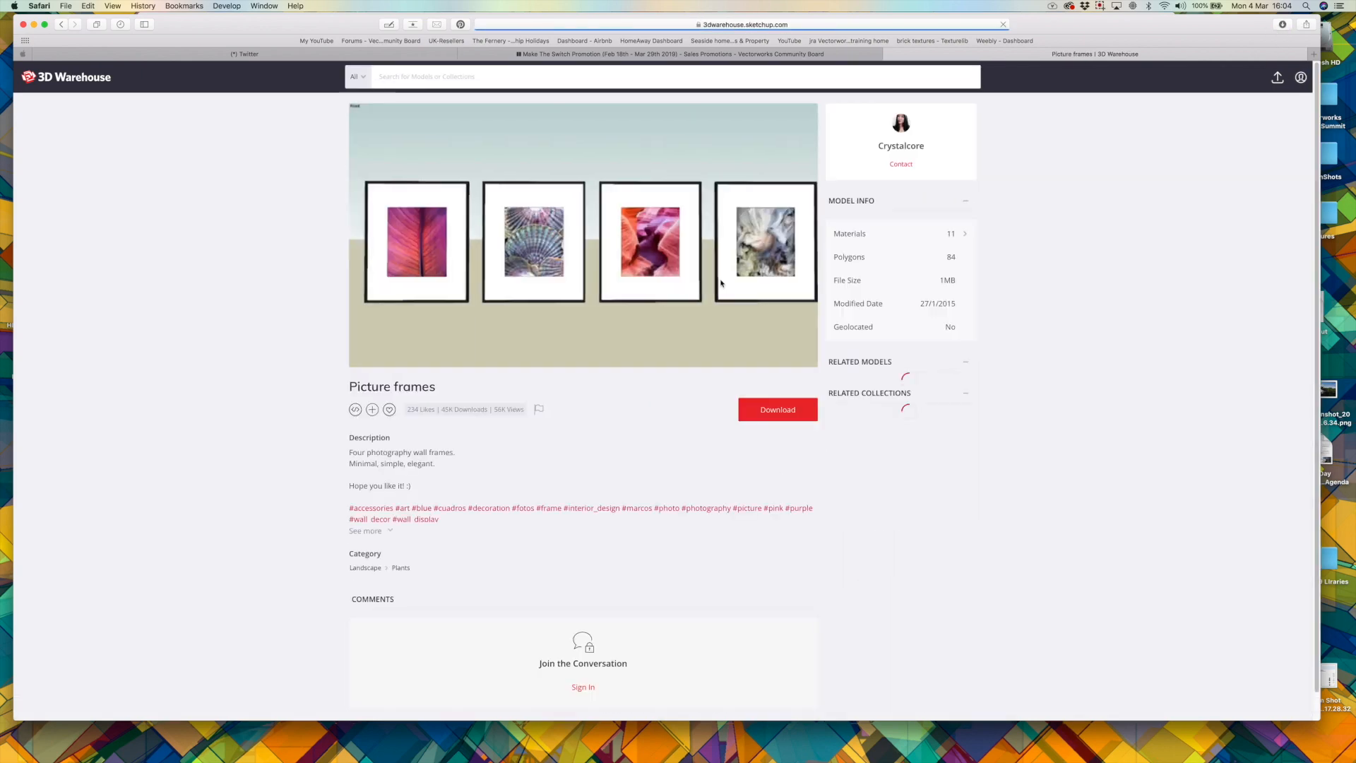
# Search 'stone walls' and open the Dry stone wall model page
pyautogui.click(775, 409)
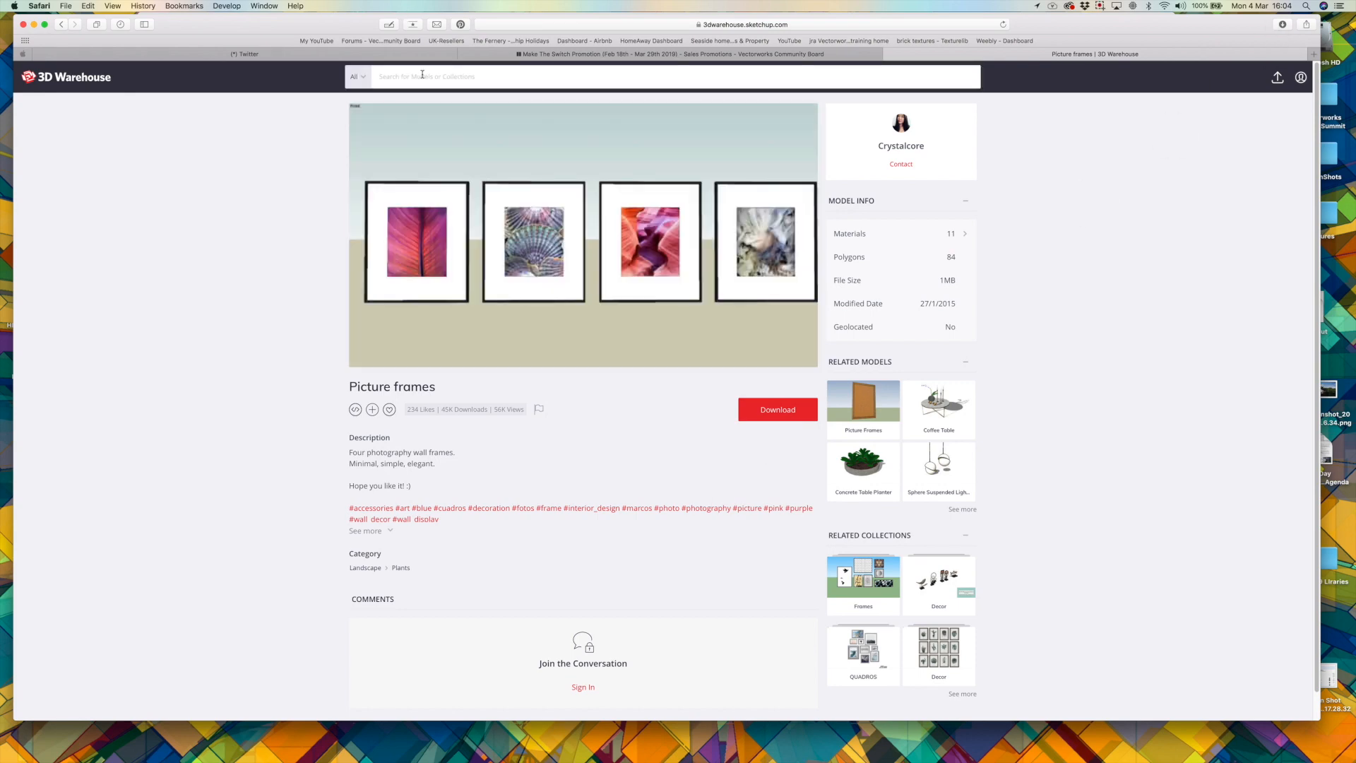
pyautogui.write('stone walls')
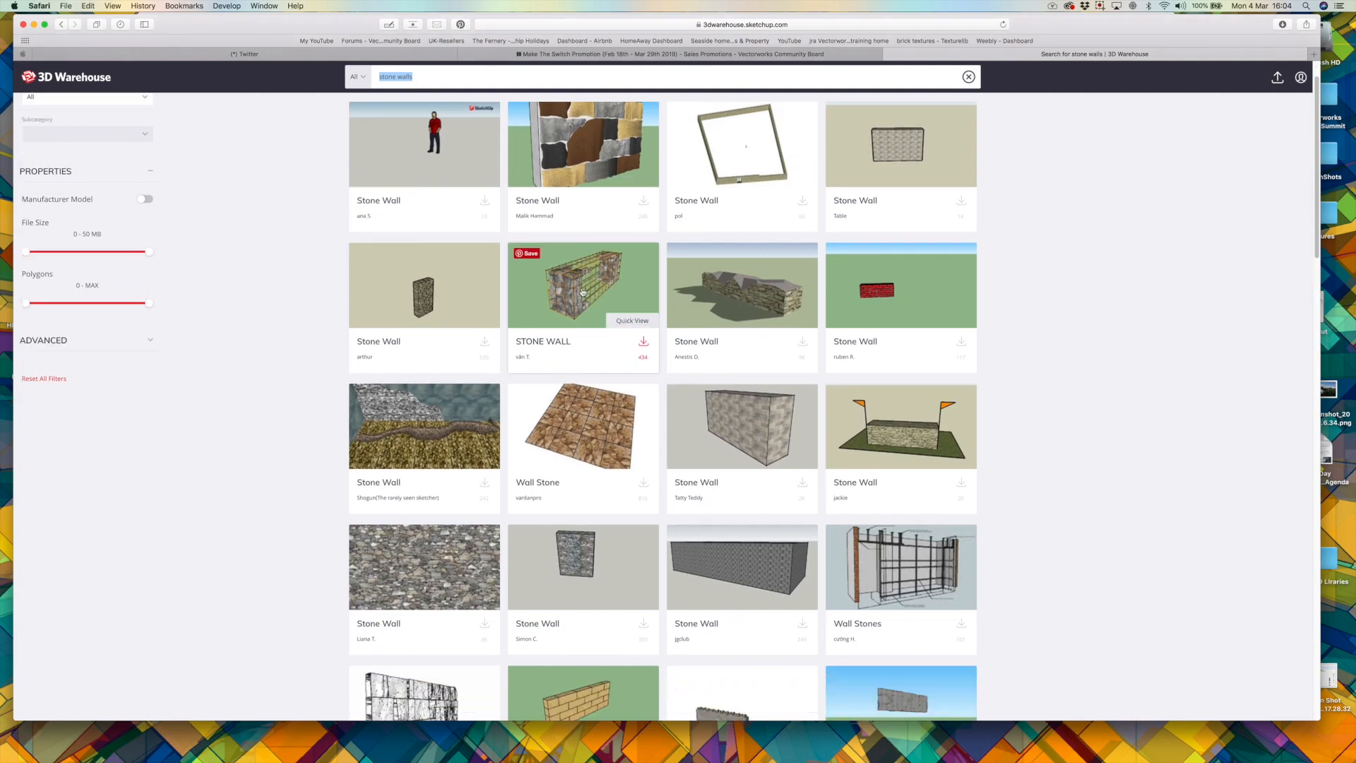
pyautogui.click(582, 285)
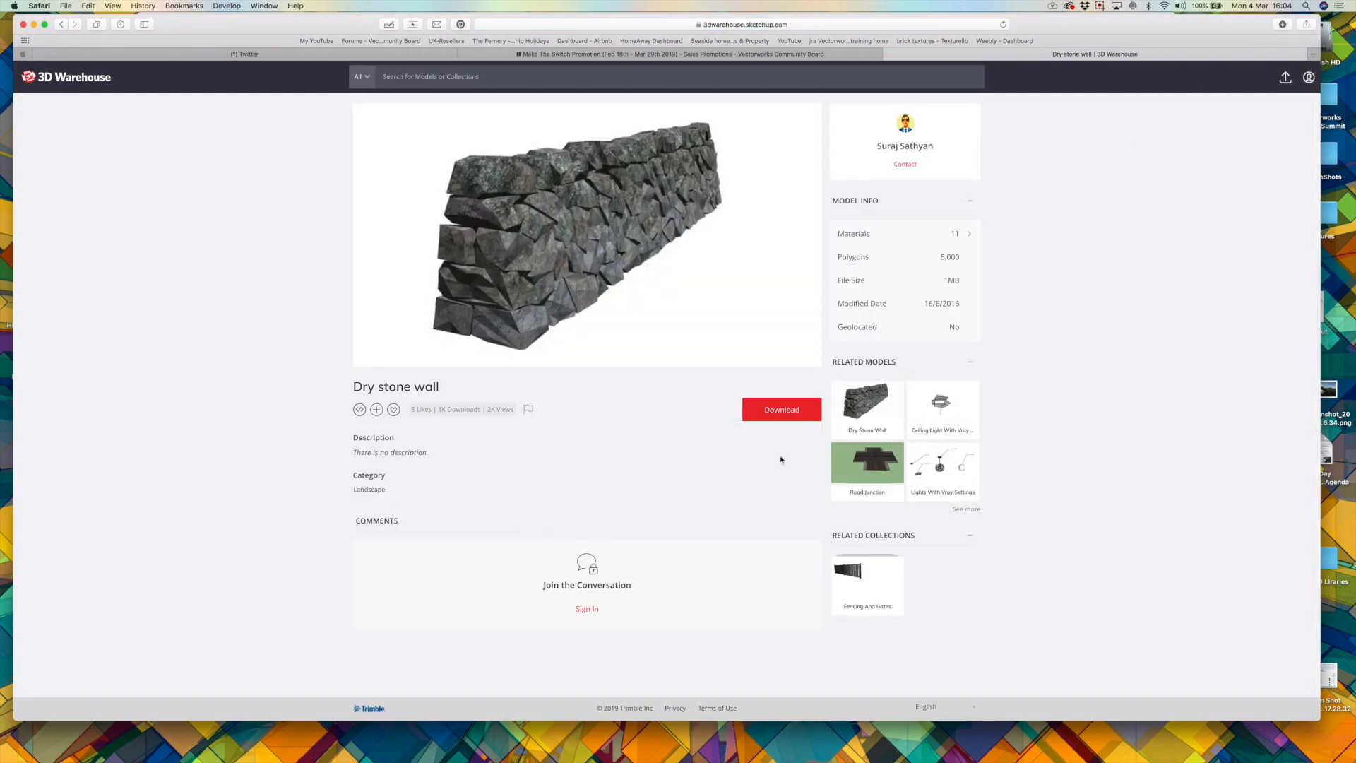
pyautogui.click(1100, 6)
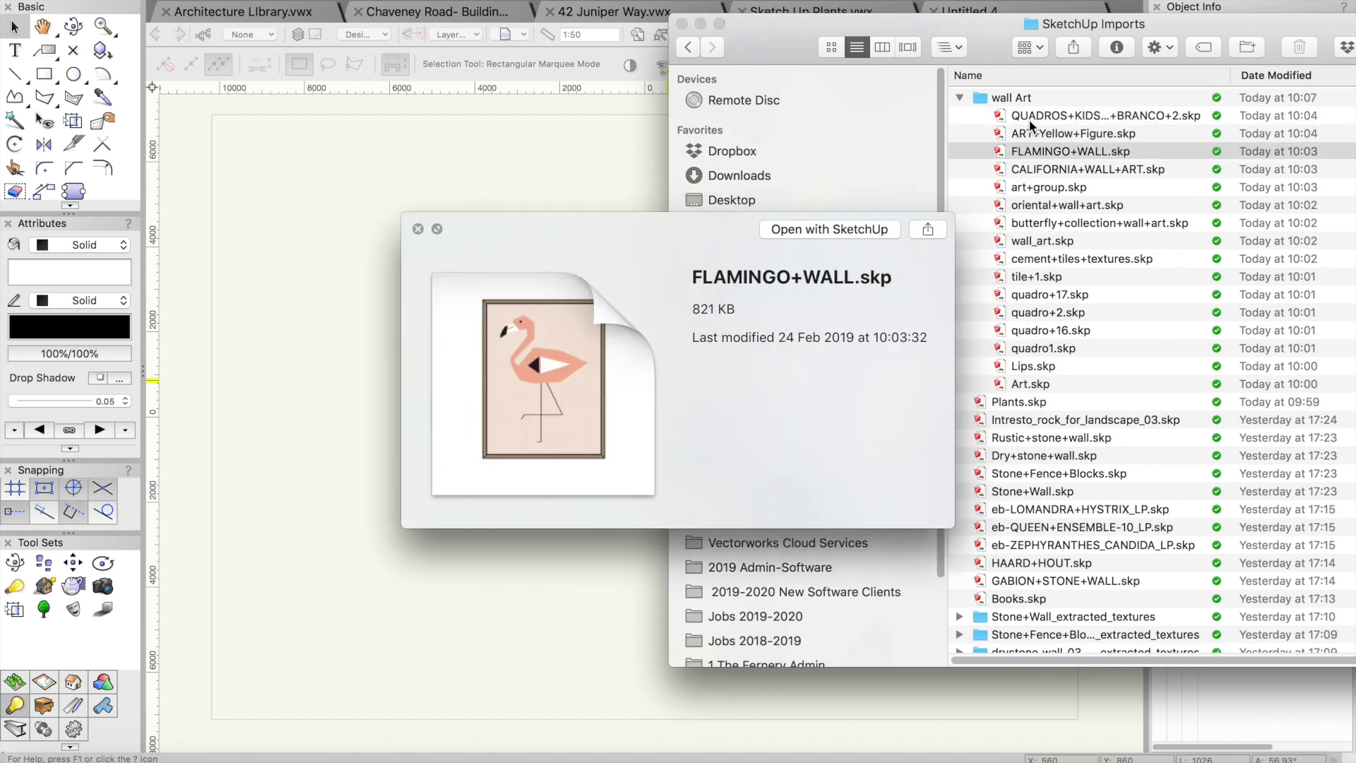
# Quick Look wall_art.skp and FLAMINGO+WALL.skp in the wall Art folder
pyautogui.click(1043, 240)
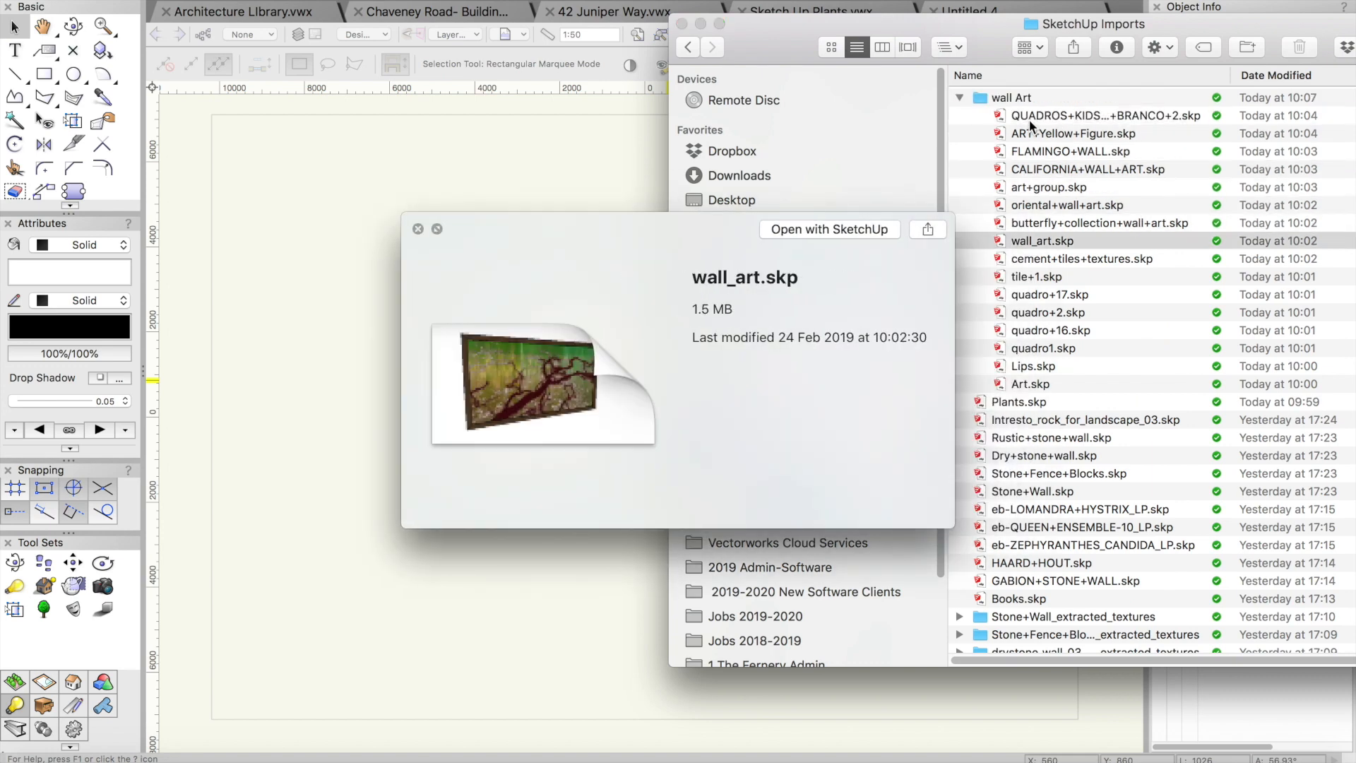
pyautogui.click(1043, 348)
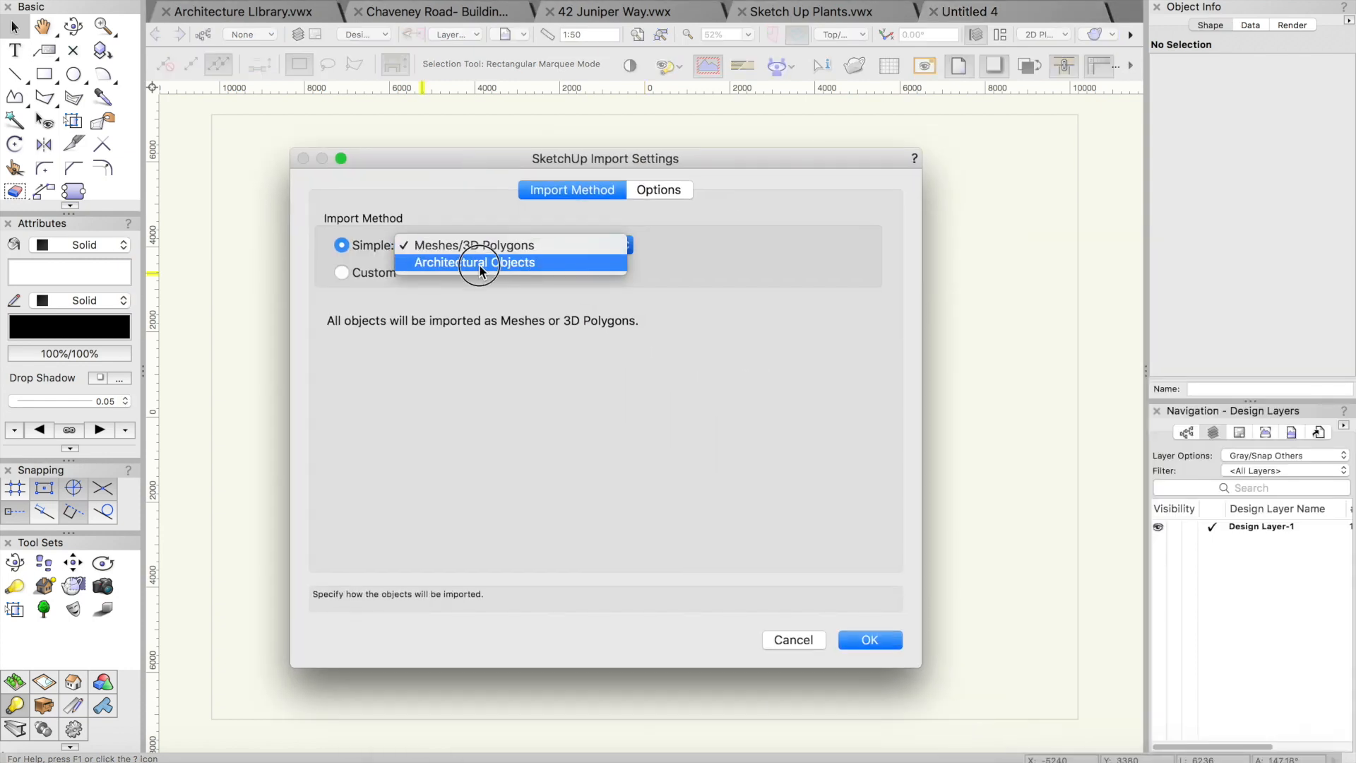
# Import each wall art SketchUp file as Simple Meshes/3D Polygons
pyautogui.click(658, 190)
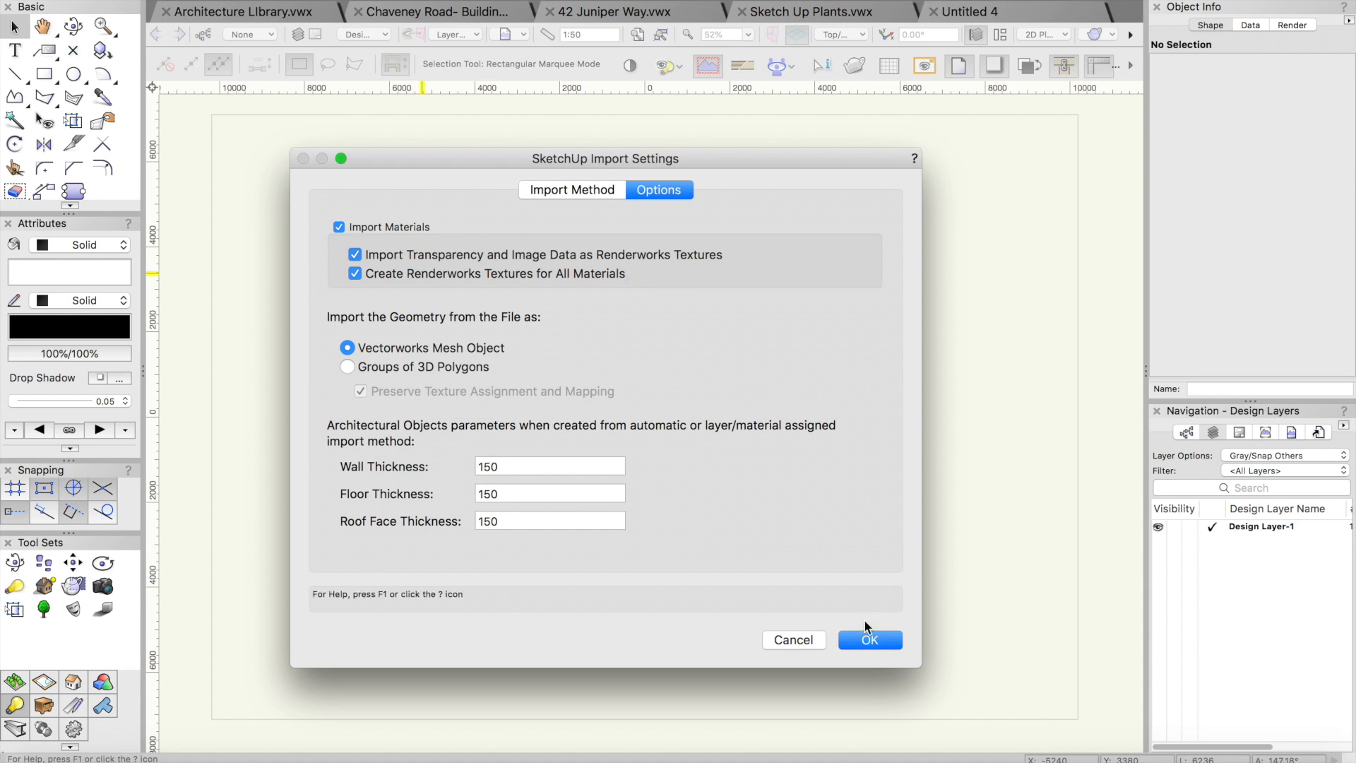
pyautogui.click(870, 639)
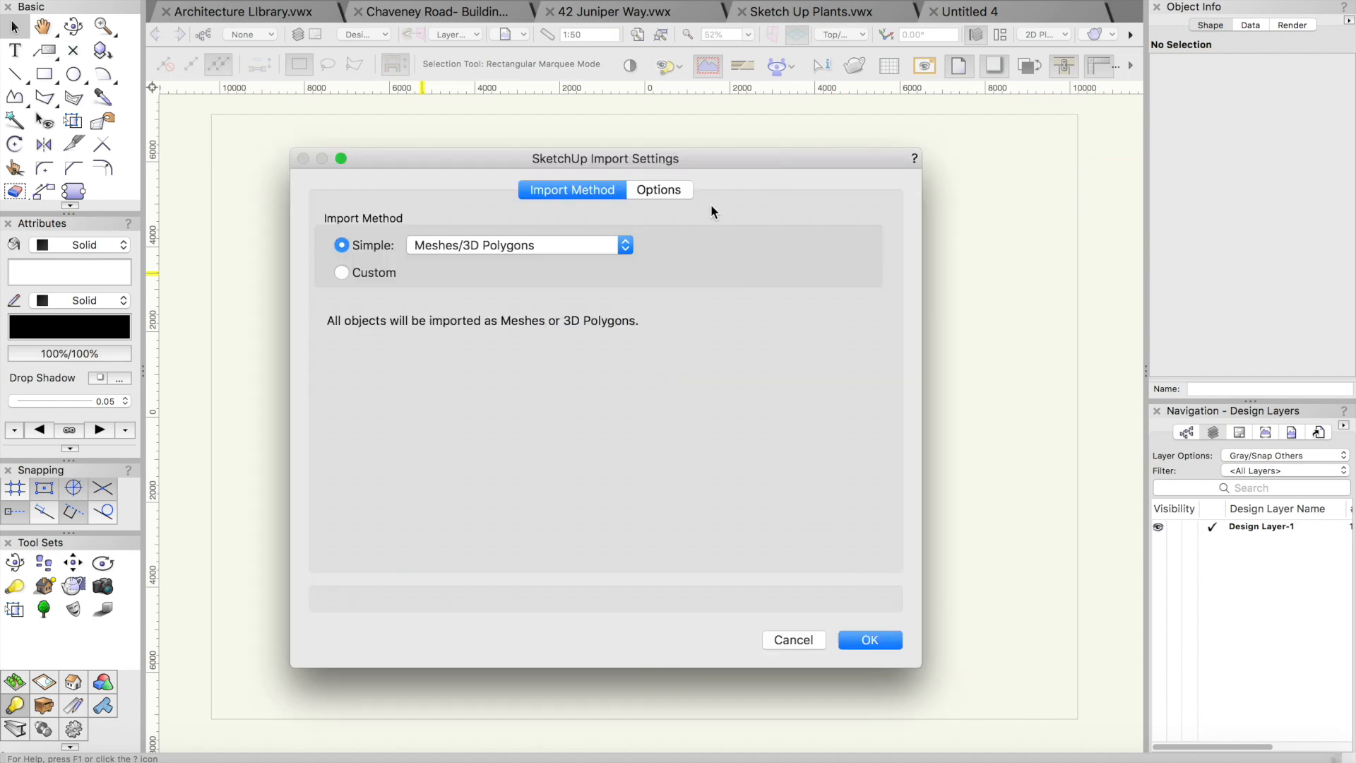
pyautogui.click(869, 639)
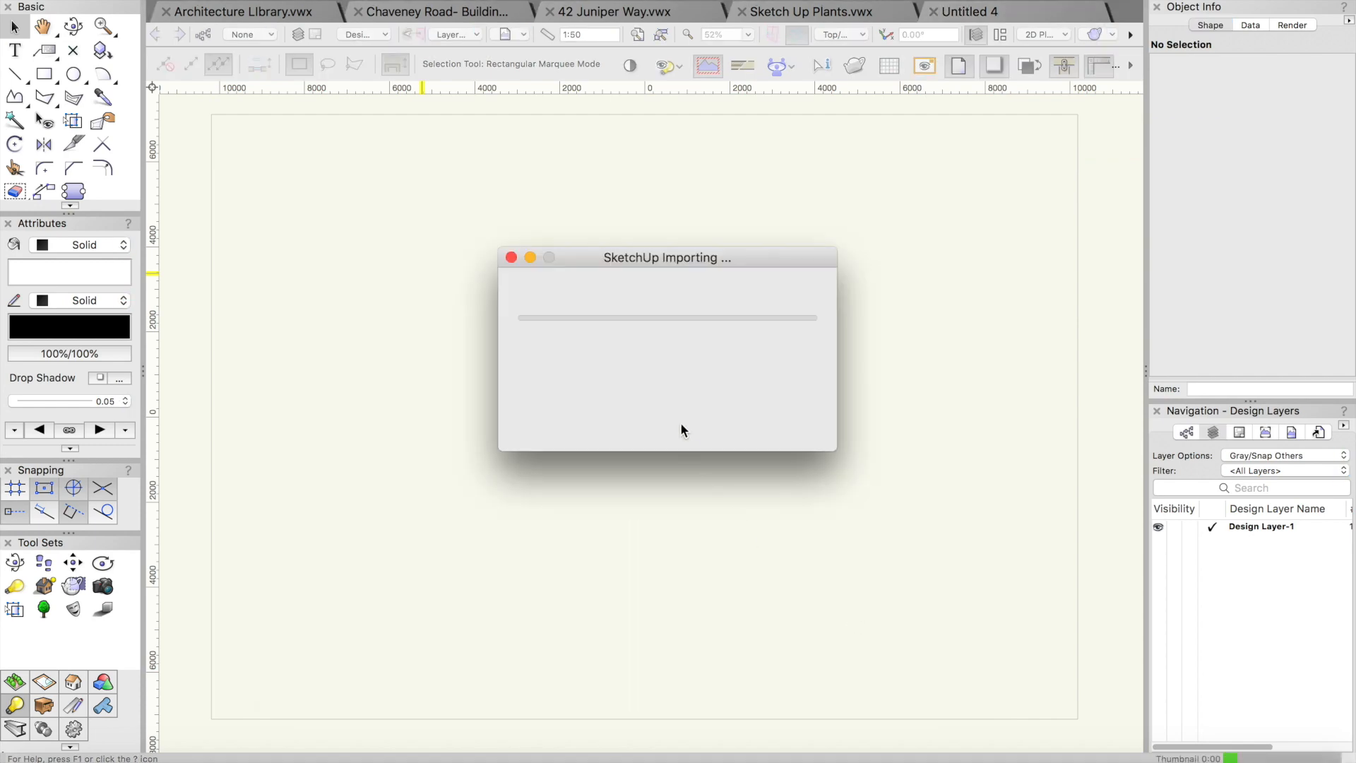
pyautogui.moveTo(811, 452)
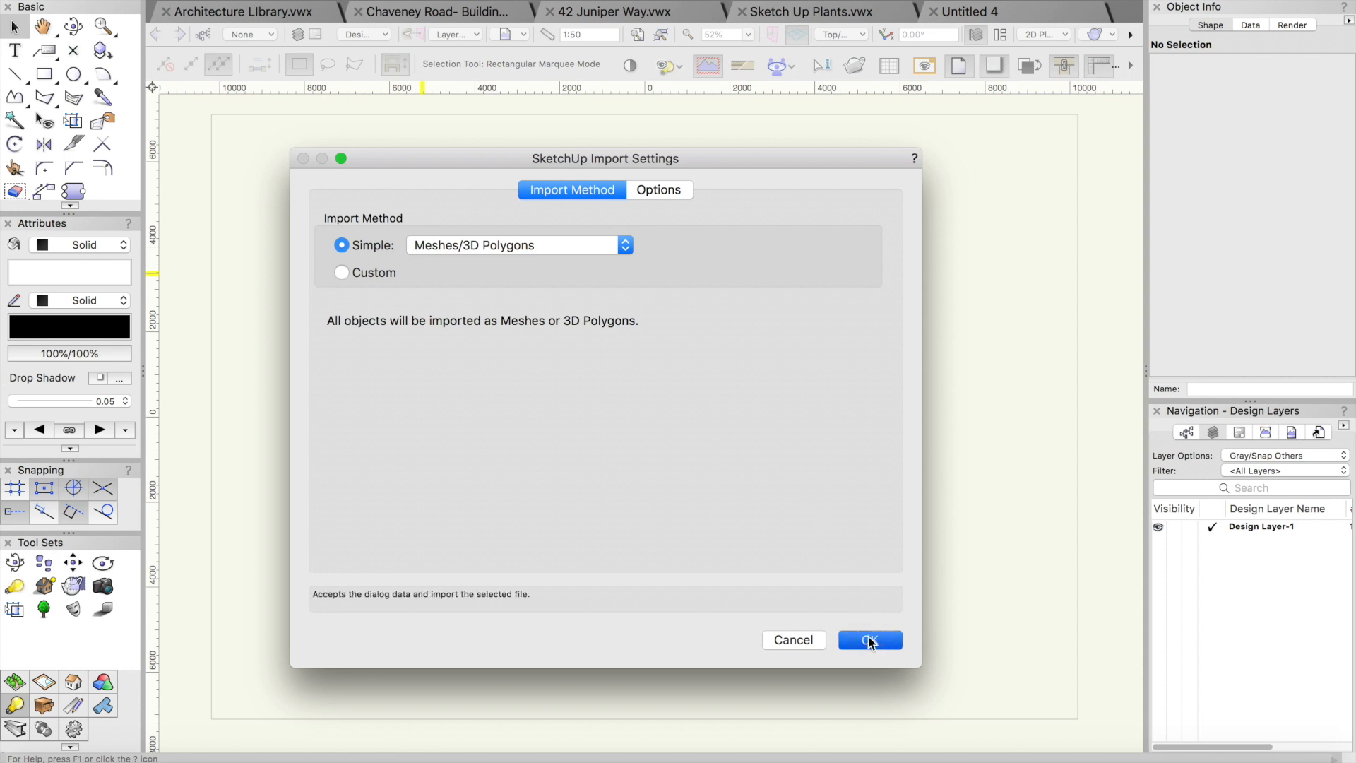
pyautogui.click(870, 640)
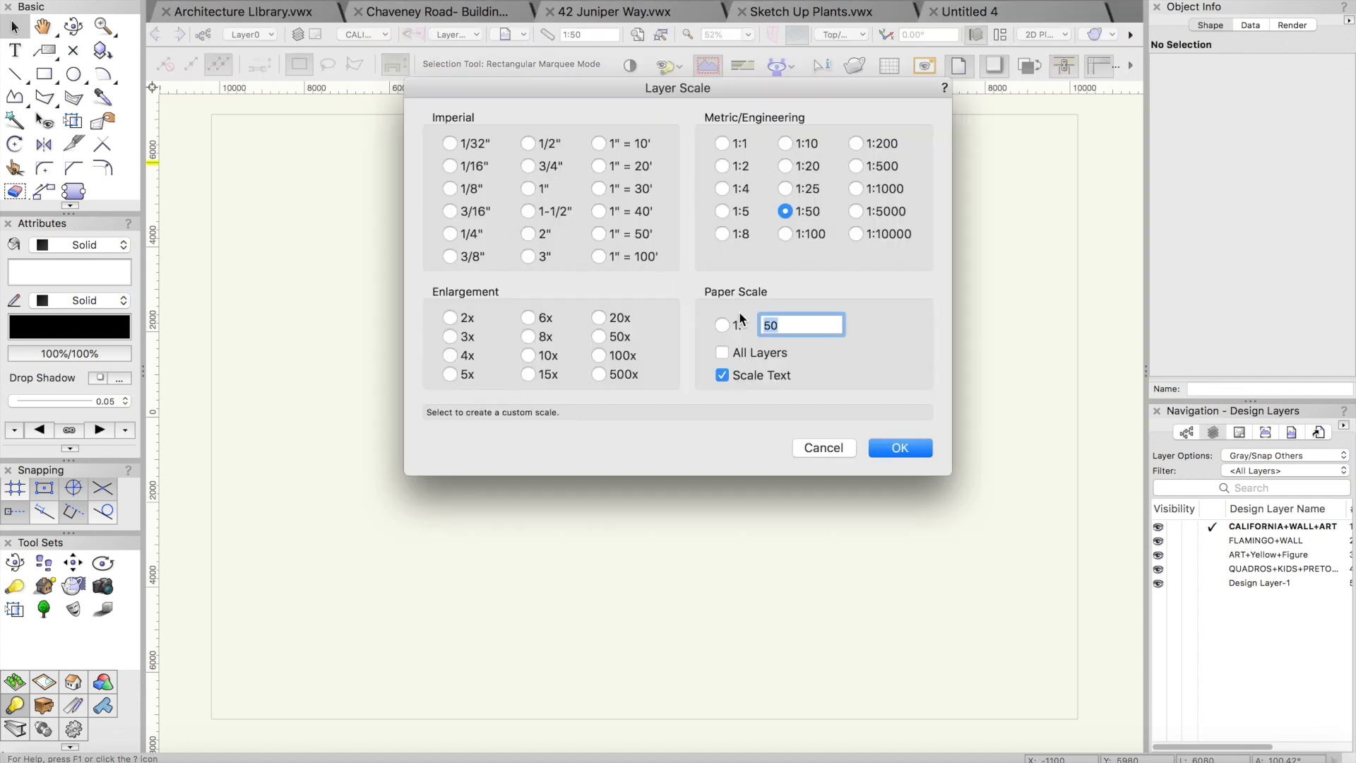
# Apply a custom 1:10 layer scale to the imported artwork layer
pyautogui.click(898, 448)
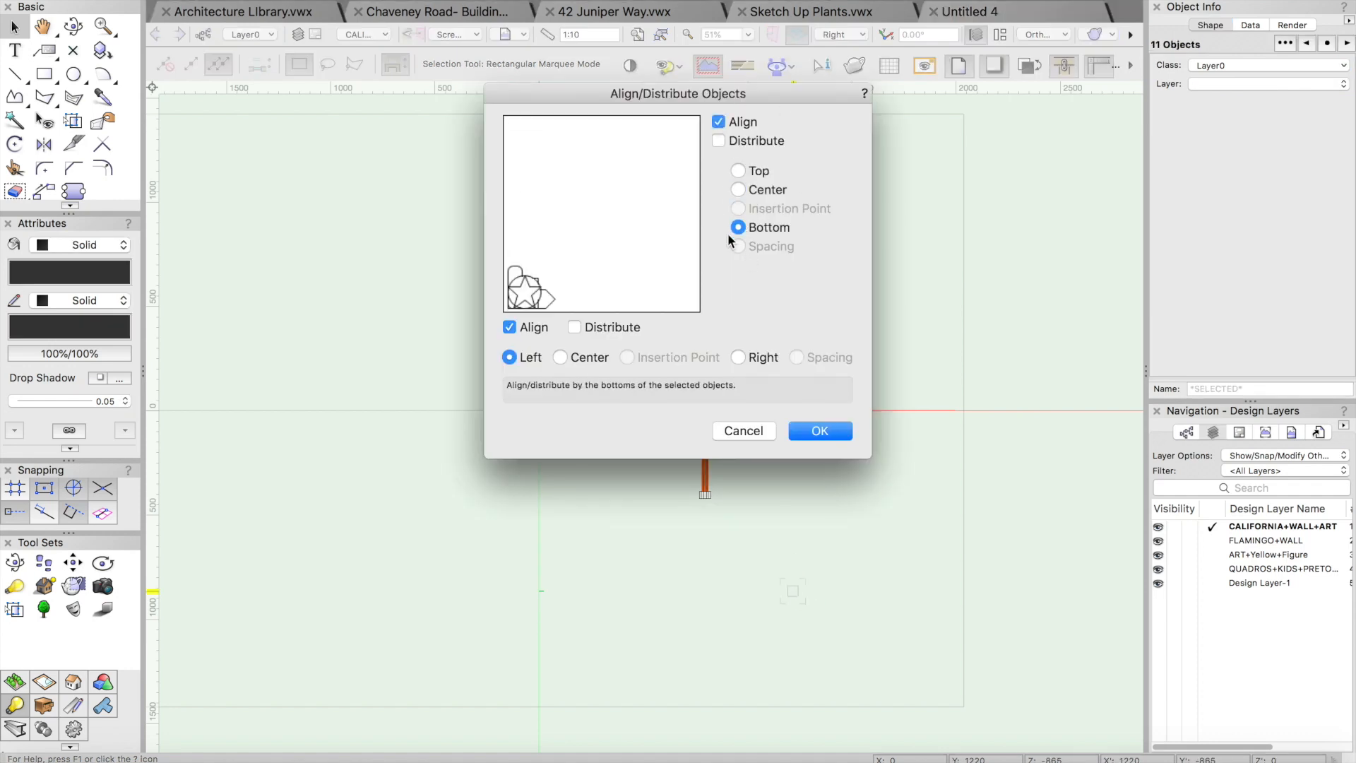
# Bottom-align the artworks, shift them in Right view, and align the flamingo piece into the row
pyautogui.click(818, 431)
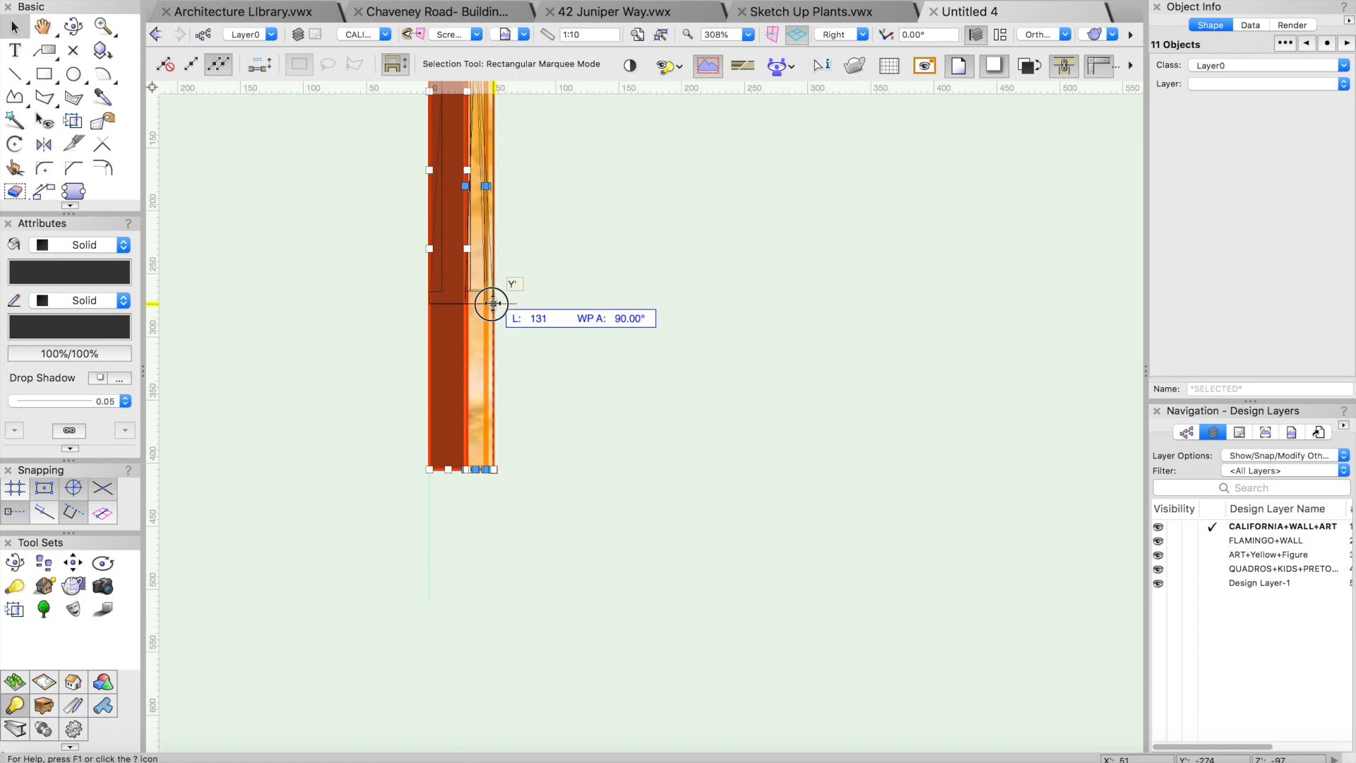
pyautogui.moveTo(493, 304); pyautogui.dragTo(474, 411)
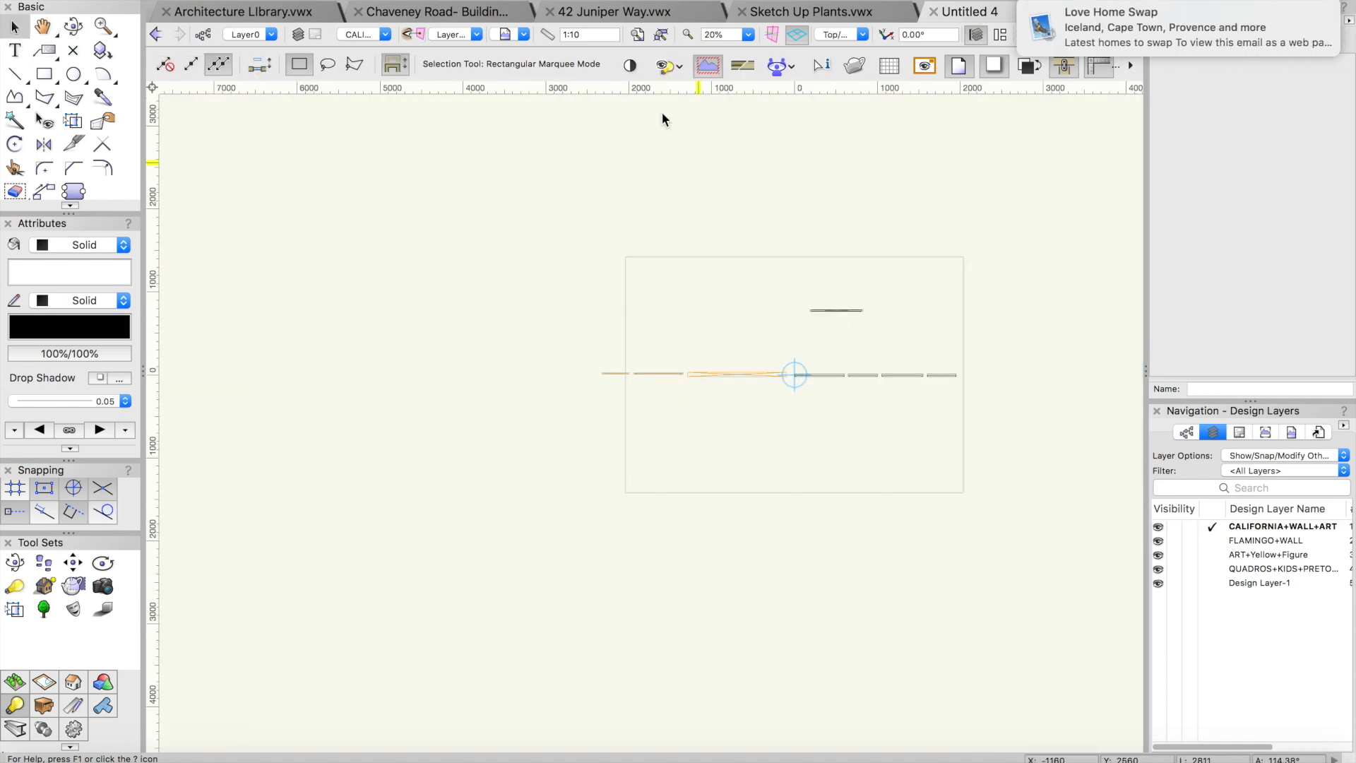
pyautogui.click(1004, 374)
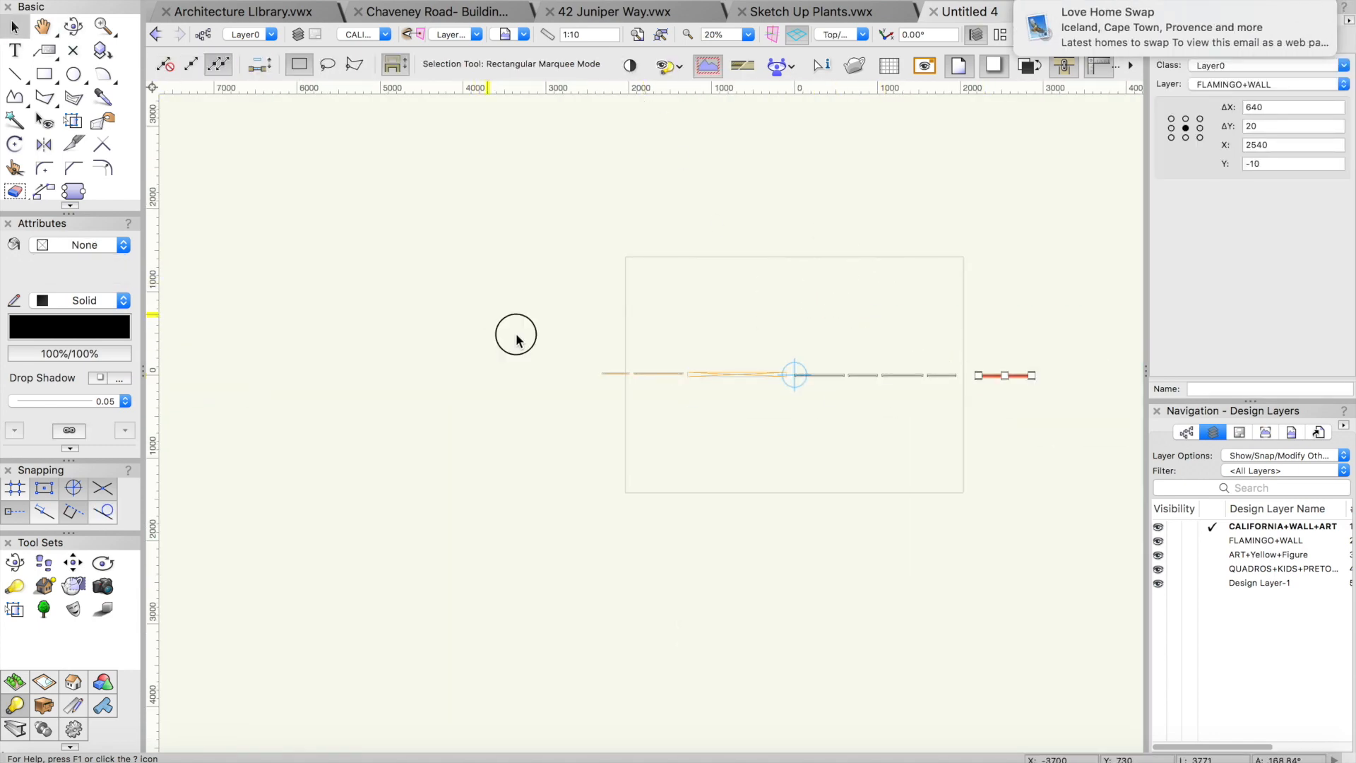
pyautogui.click(742, 65)
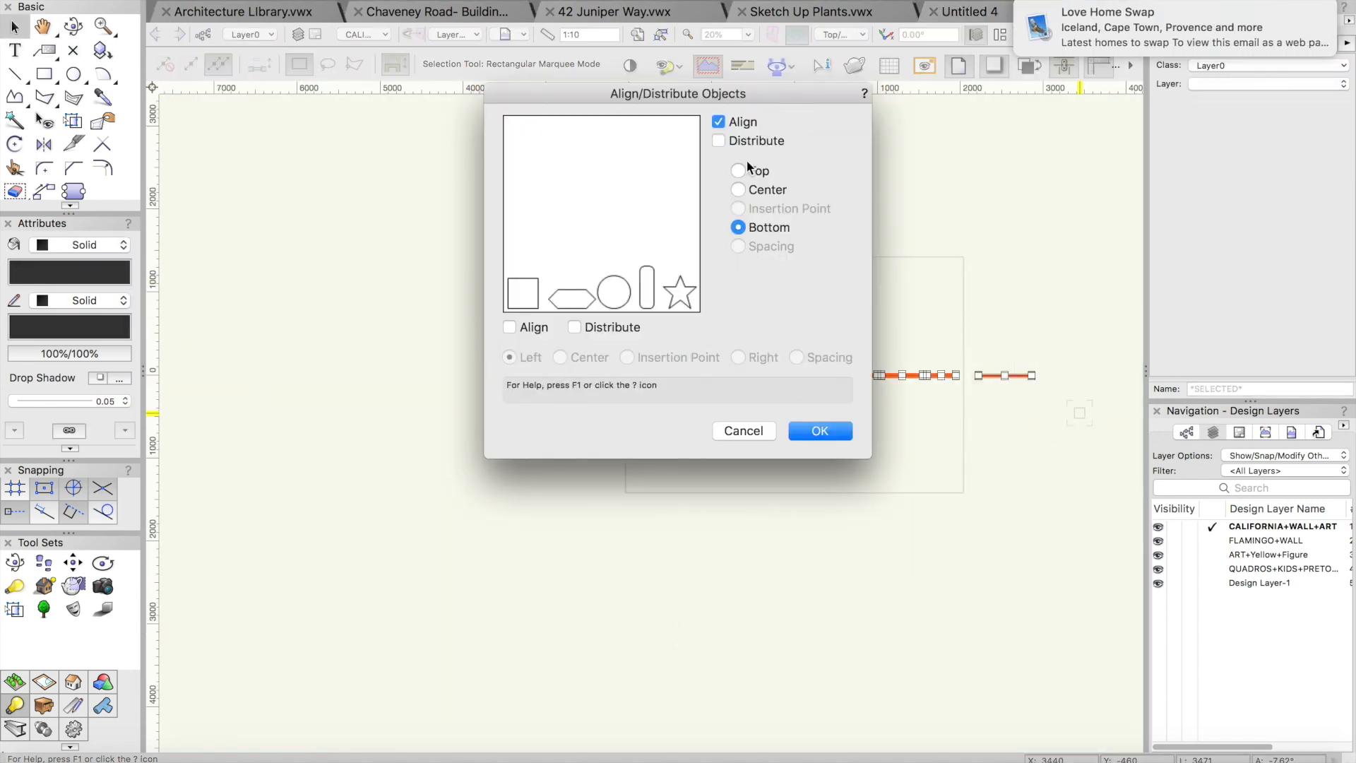
pyautogui.click(818, 431)
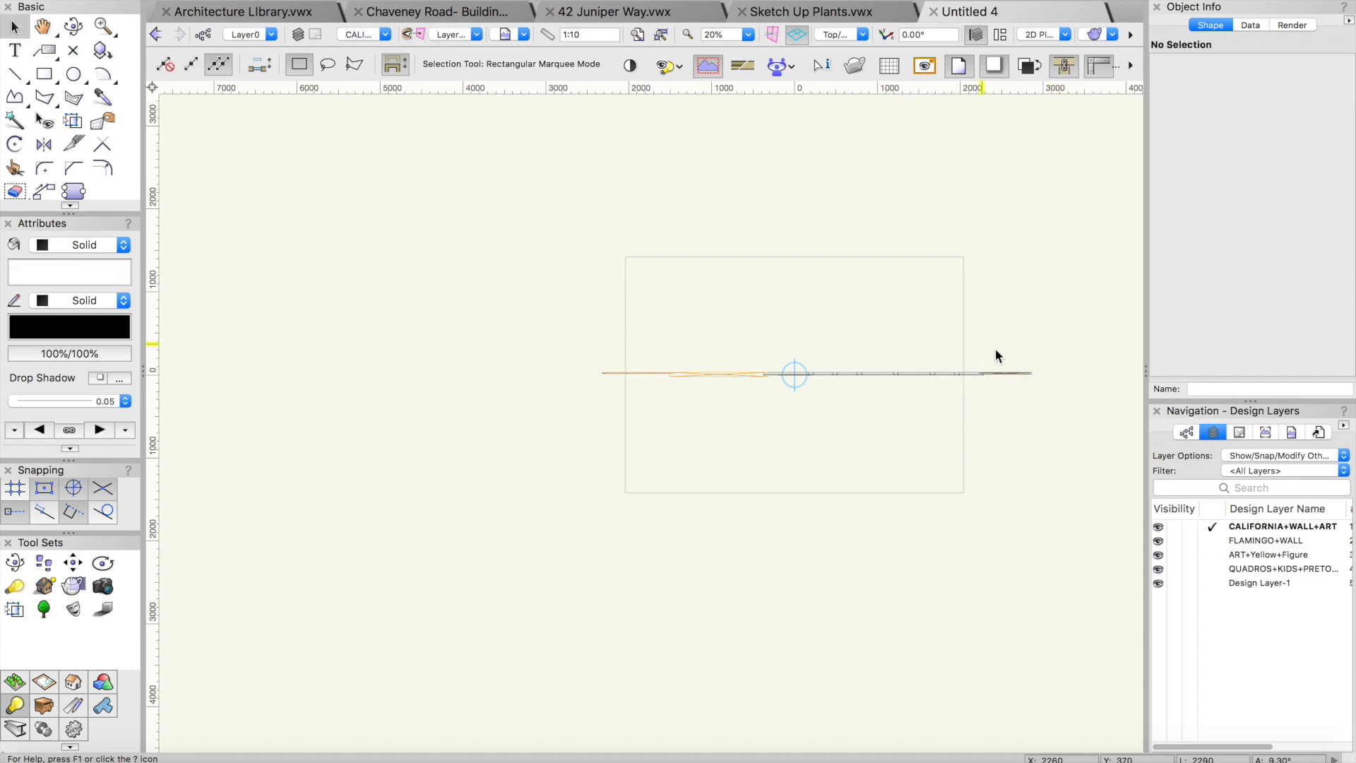
pyautogui.click(925, 373)
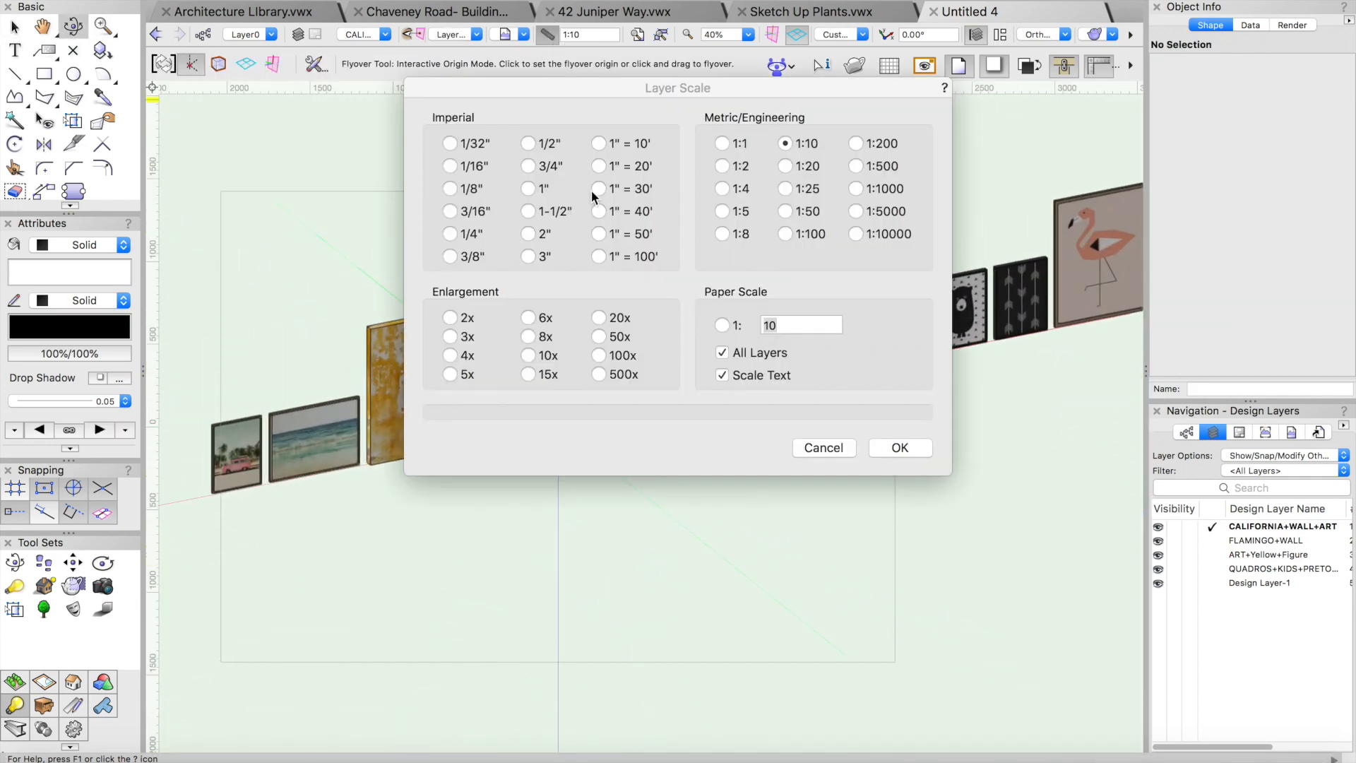
# Apply the 1:20 layer scale to all layers
pyautogui.click(898, 447)
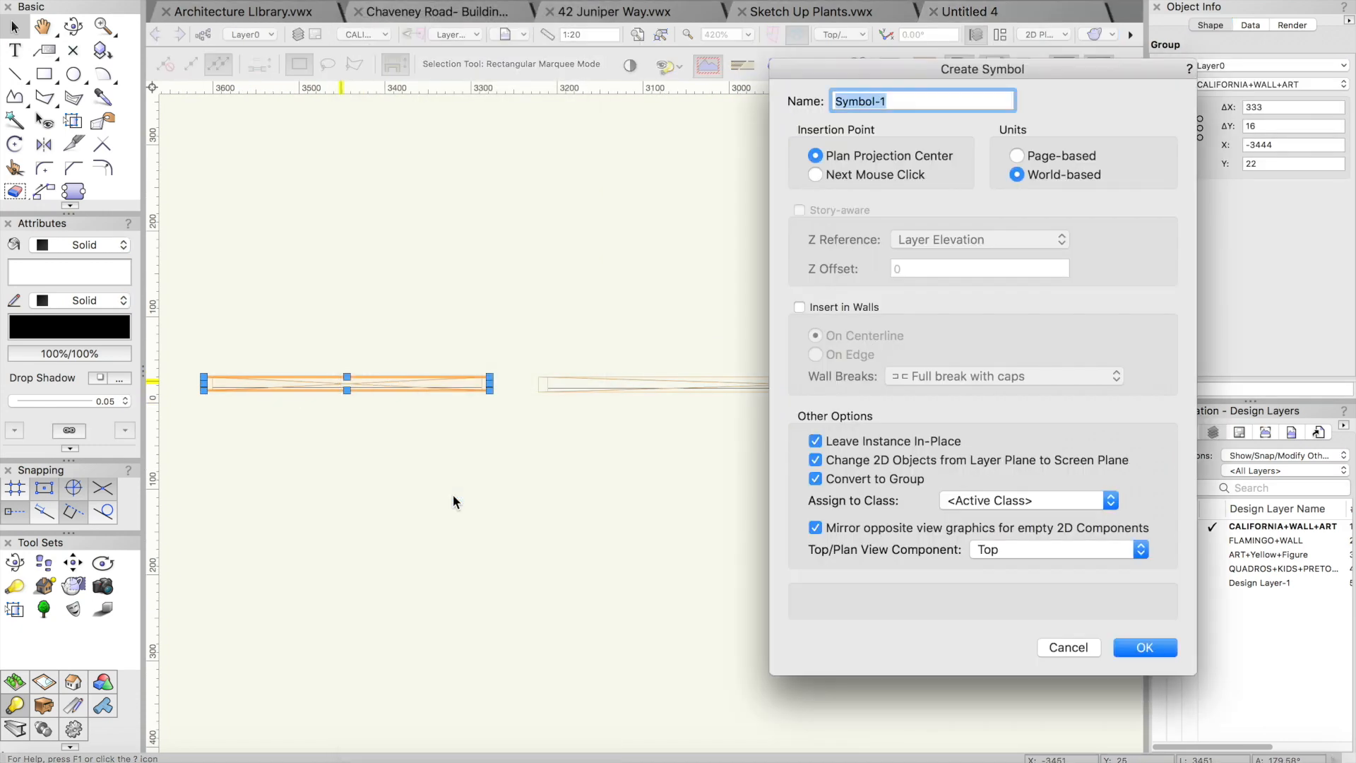
# Name the symbol 'Wall Art 1', disable Convert to Group, and assign a new Wallart class
pyautogui.write('Wall Art 1')
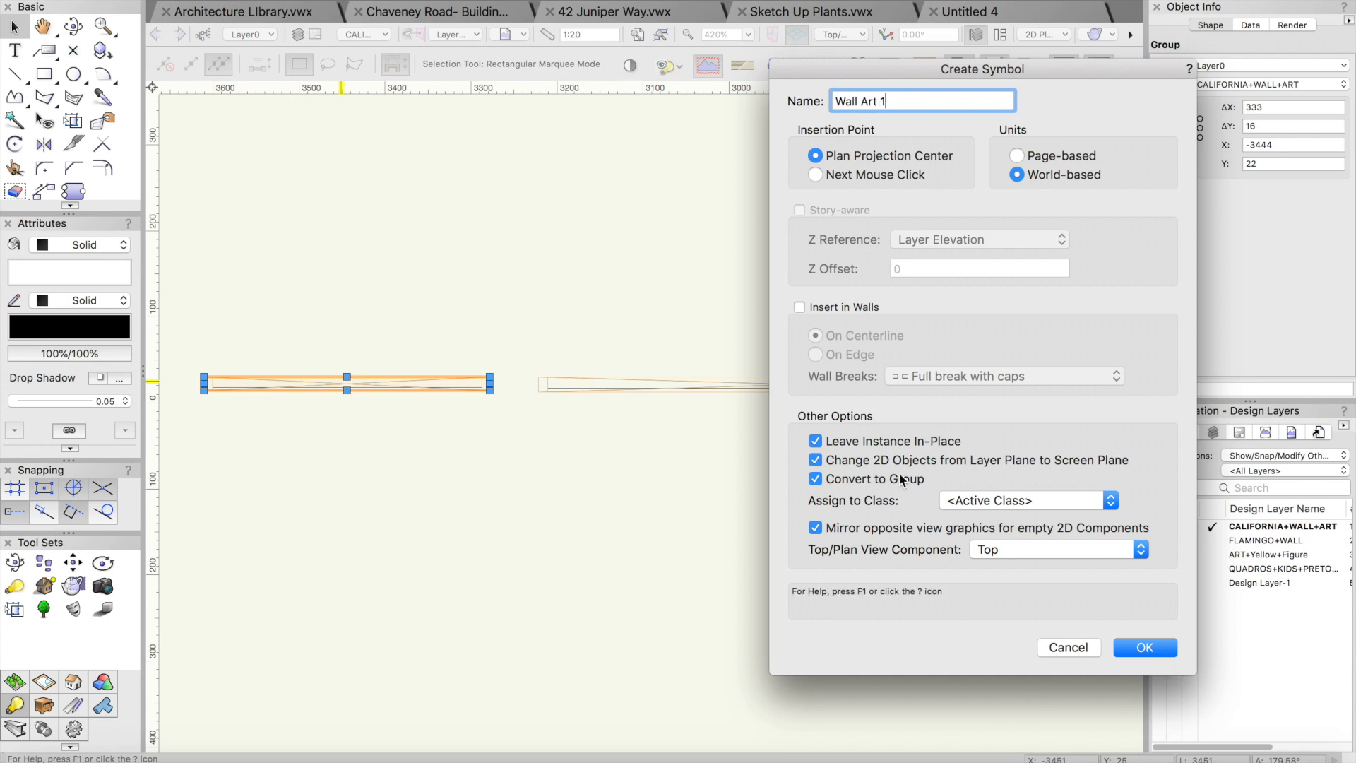
pyautogui.click(1025, 500)
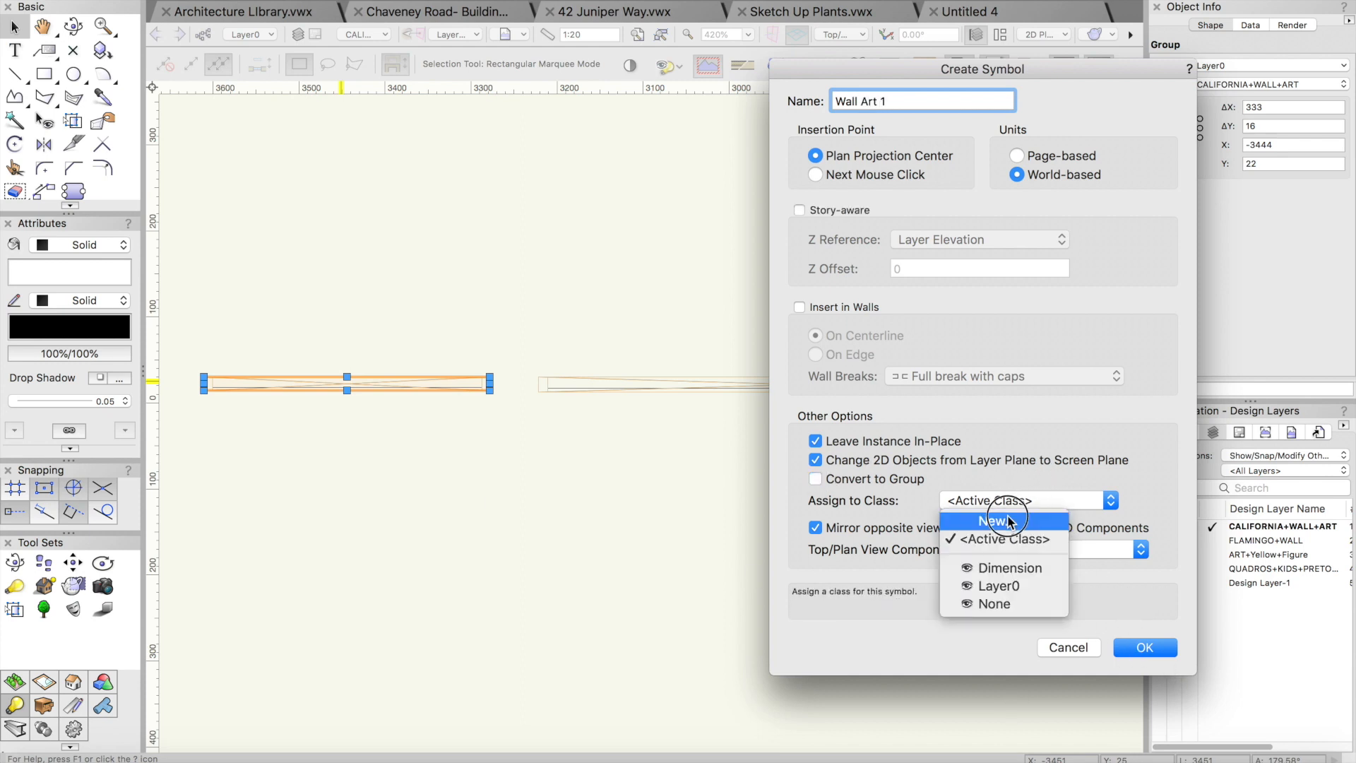
pyautogui.click(999, 520)
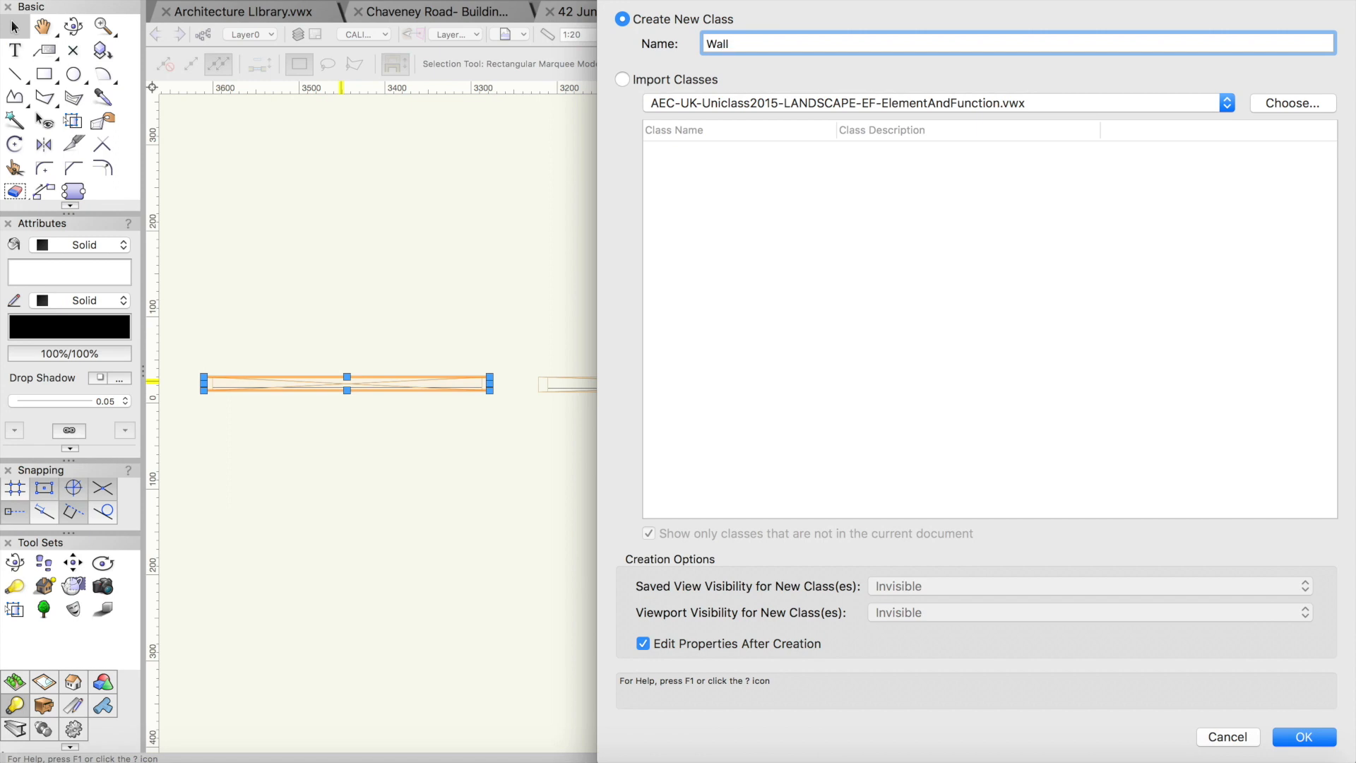
pyautogui.write('art')
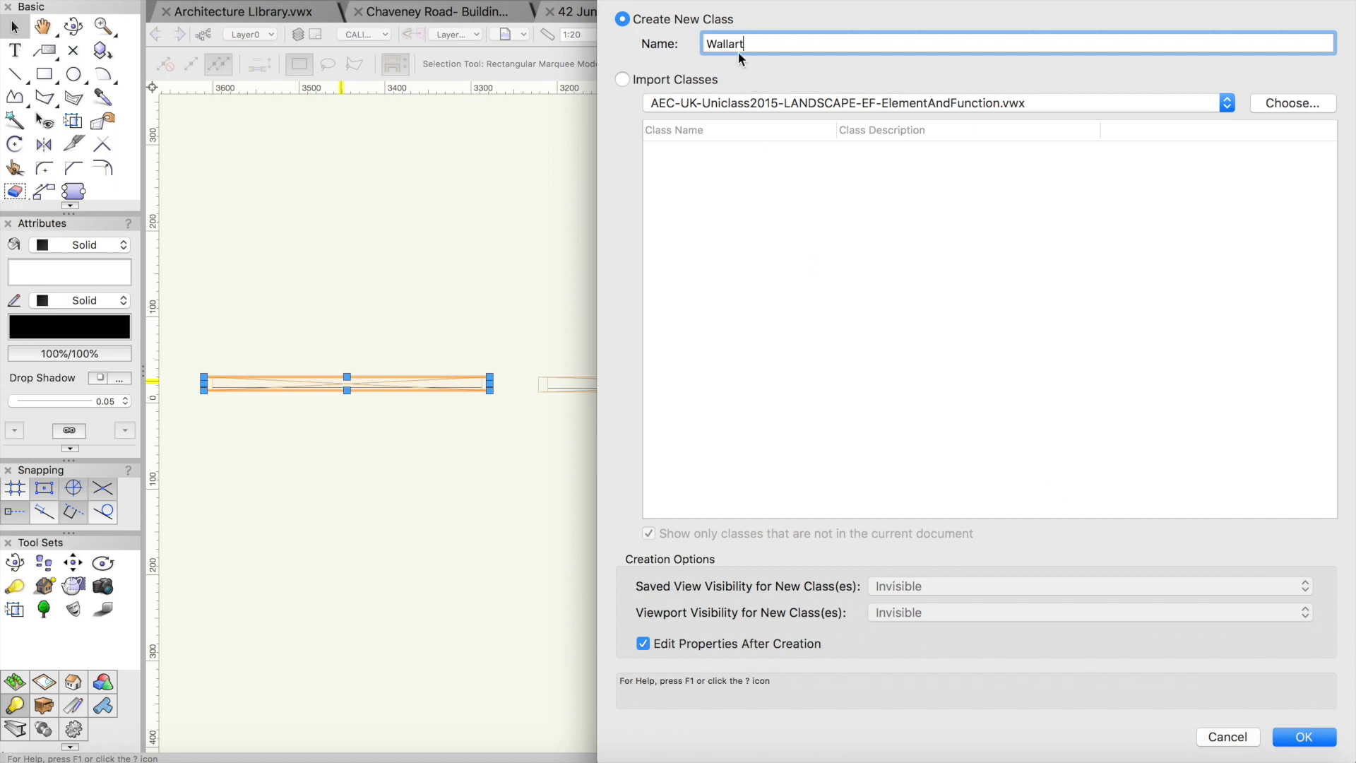
pyautogui.click(1304, 736)
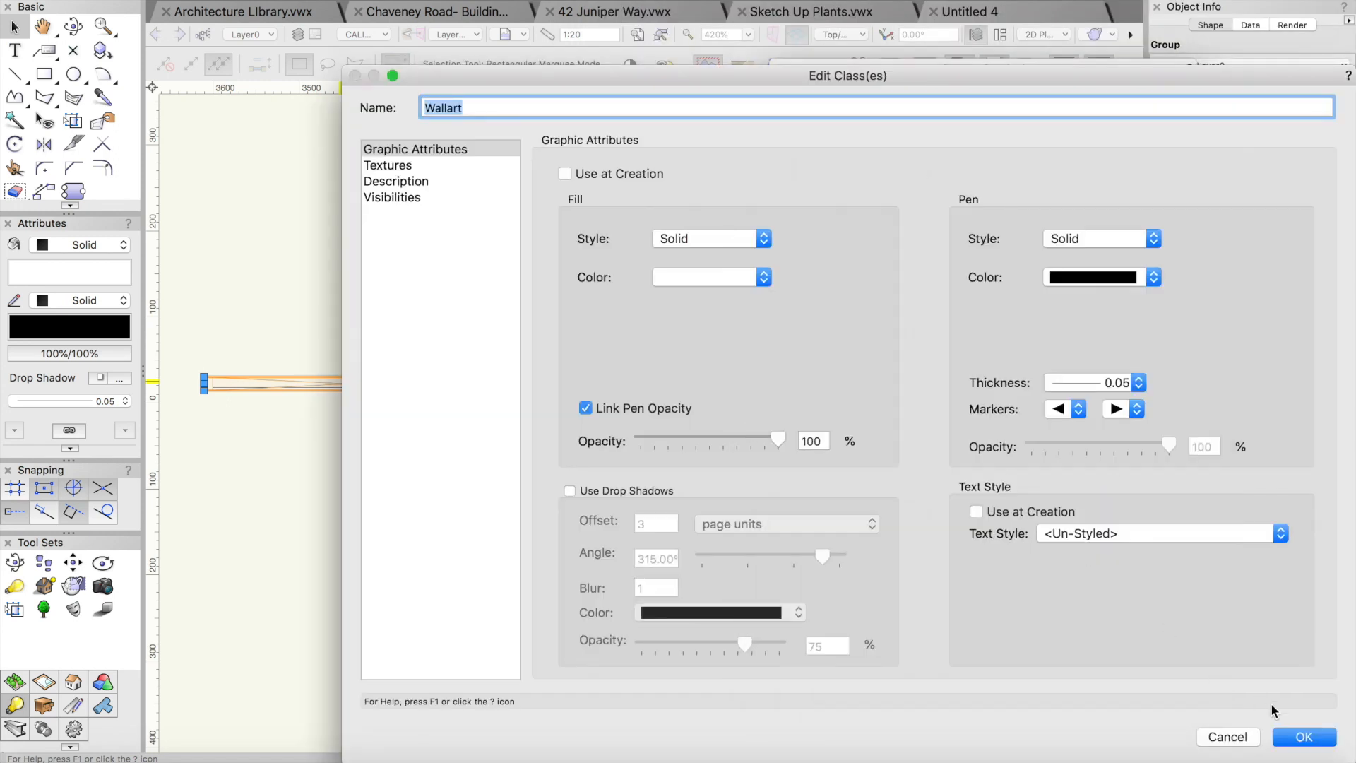
pyautogui.click(1302, 736)
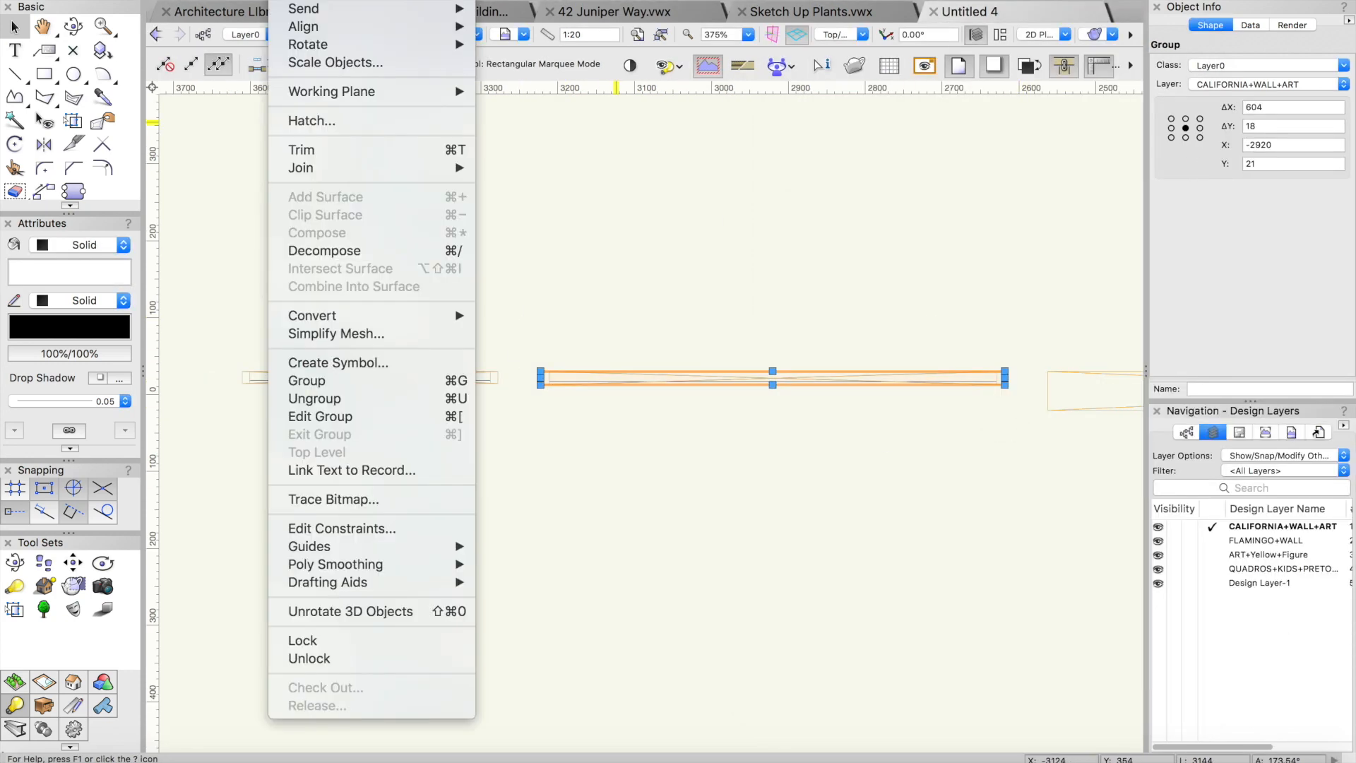
# Create the next Wall Art symbols, including the giraffe print, in the Wallart class
pyautogui.click(338, 362)
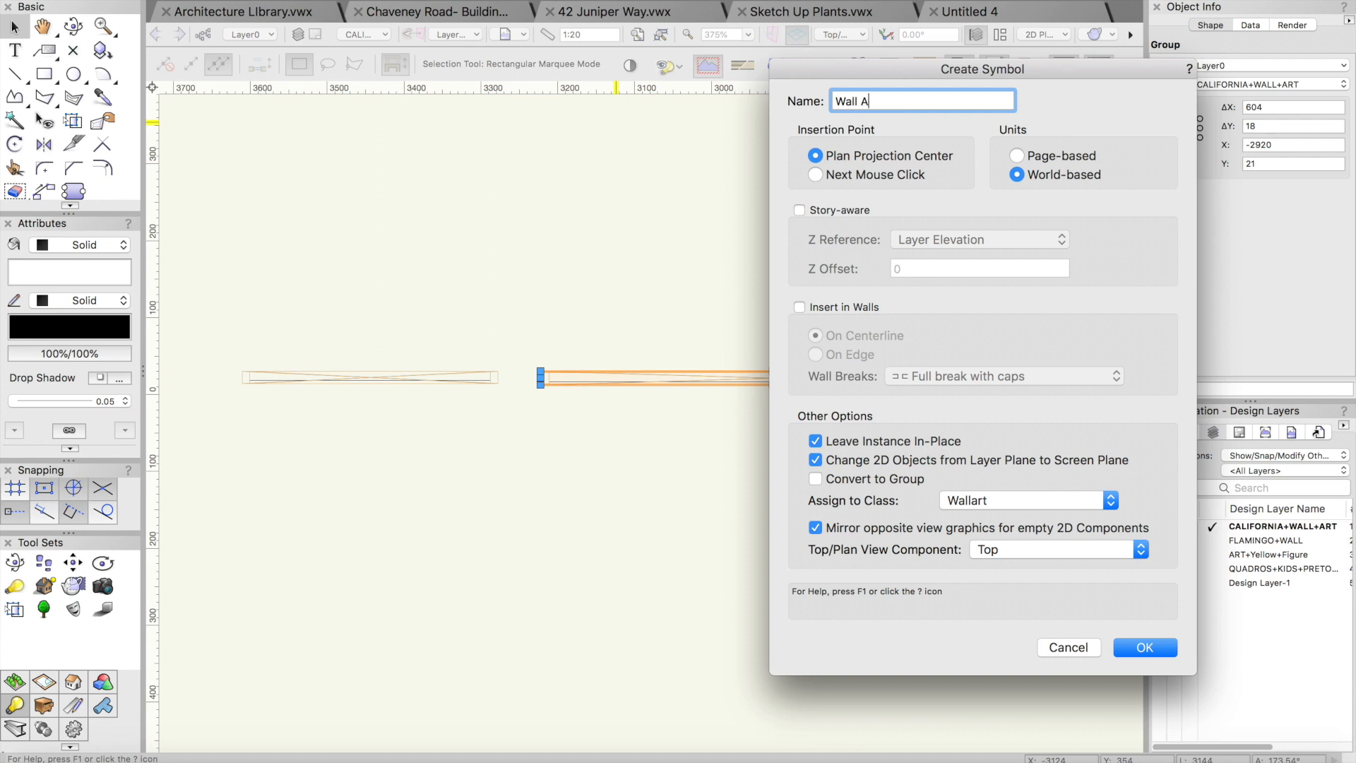
pyautogui.click(1143, 647)
pyautogui.write('W')
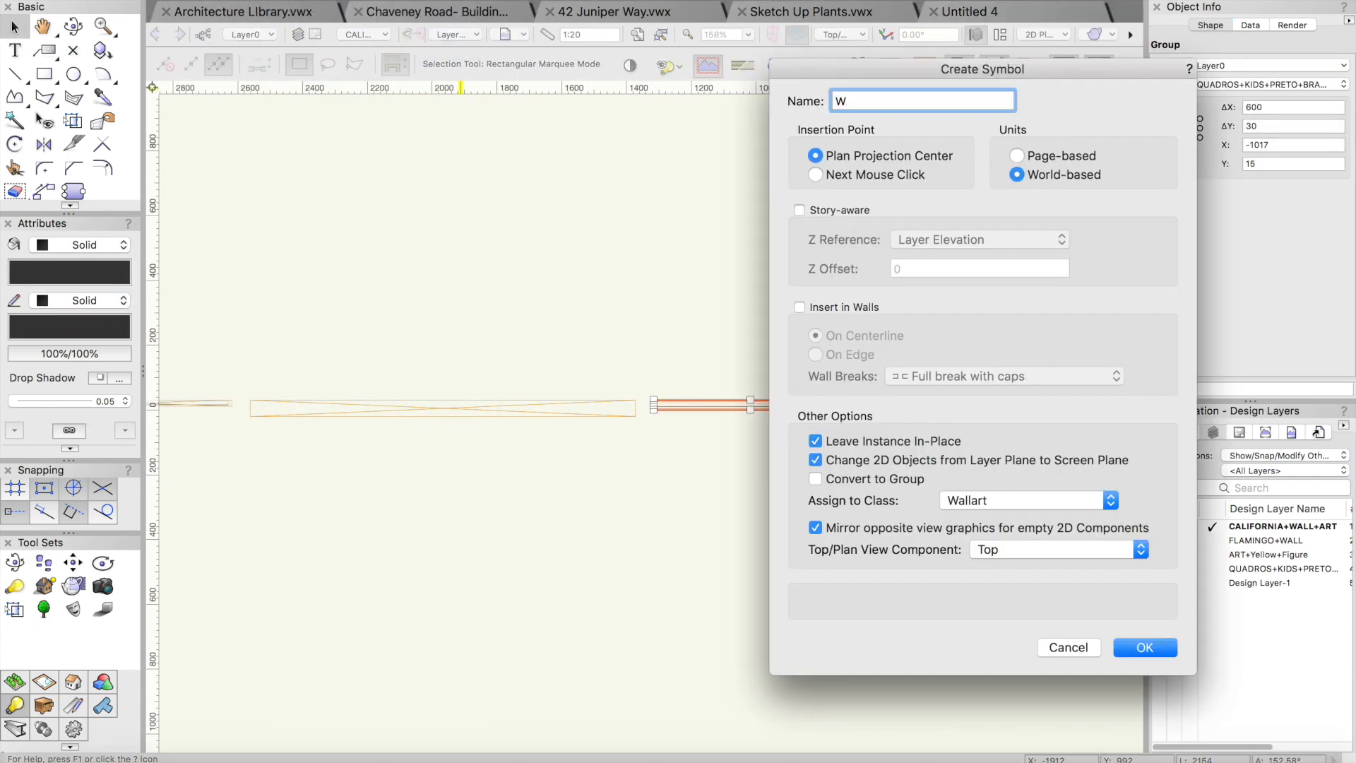
pyautogui.click(1144, 646)
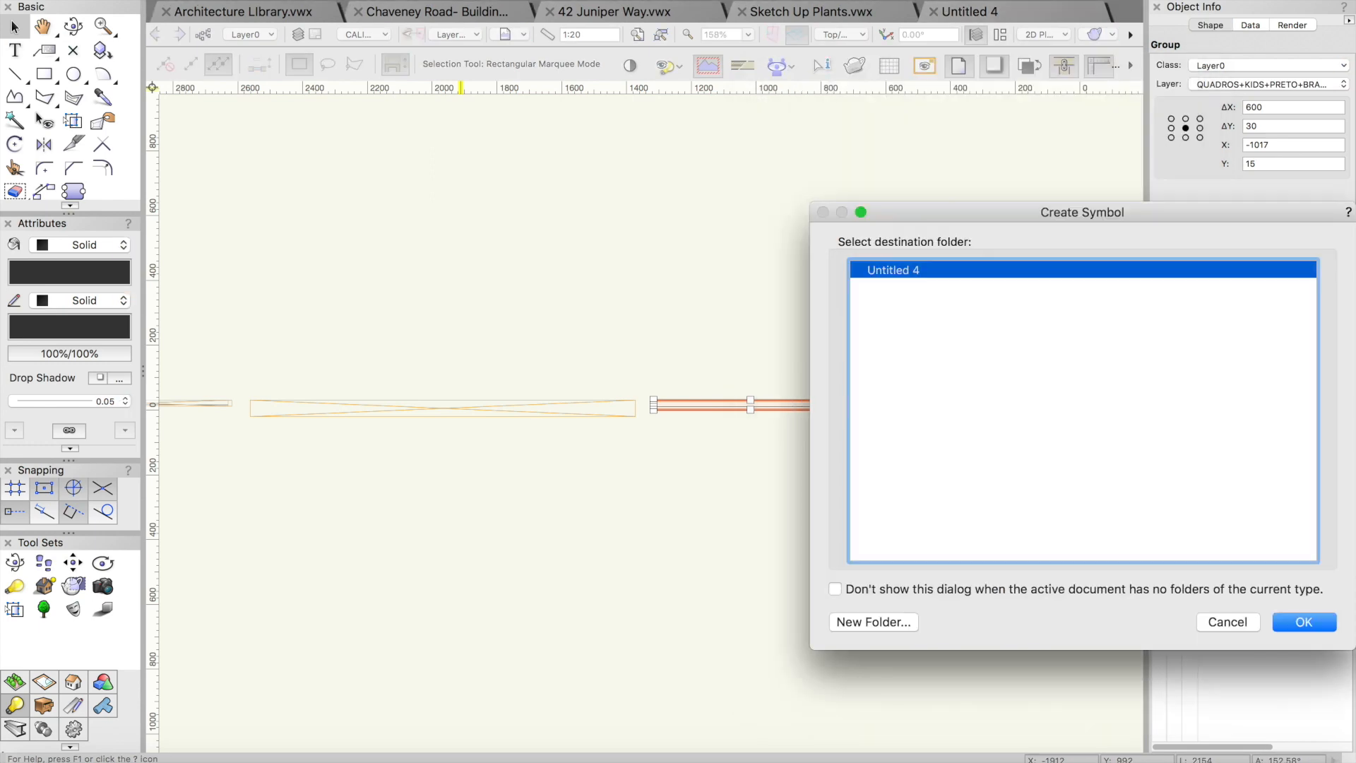
pyautogui.click(1303, 622)
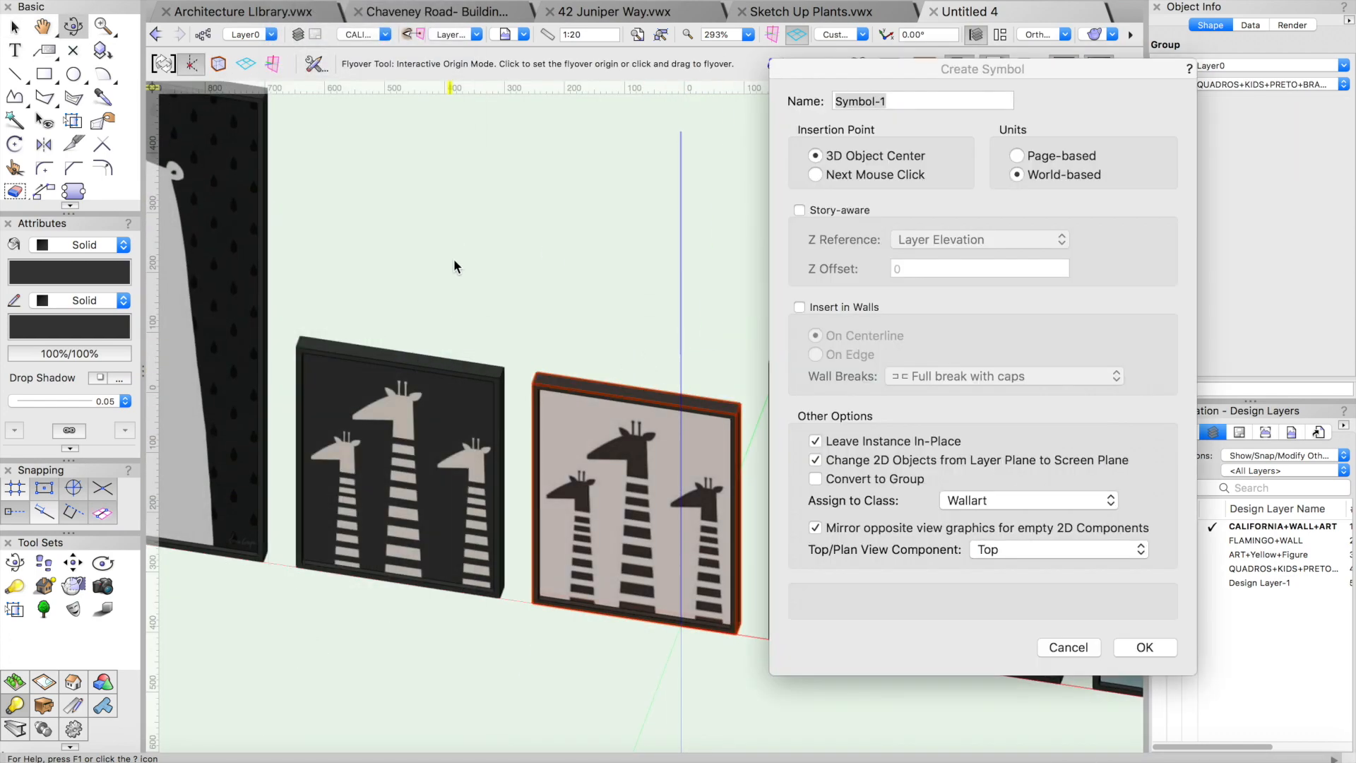
pyautogui.write('Wall ~Art')
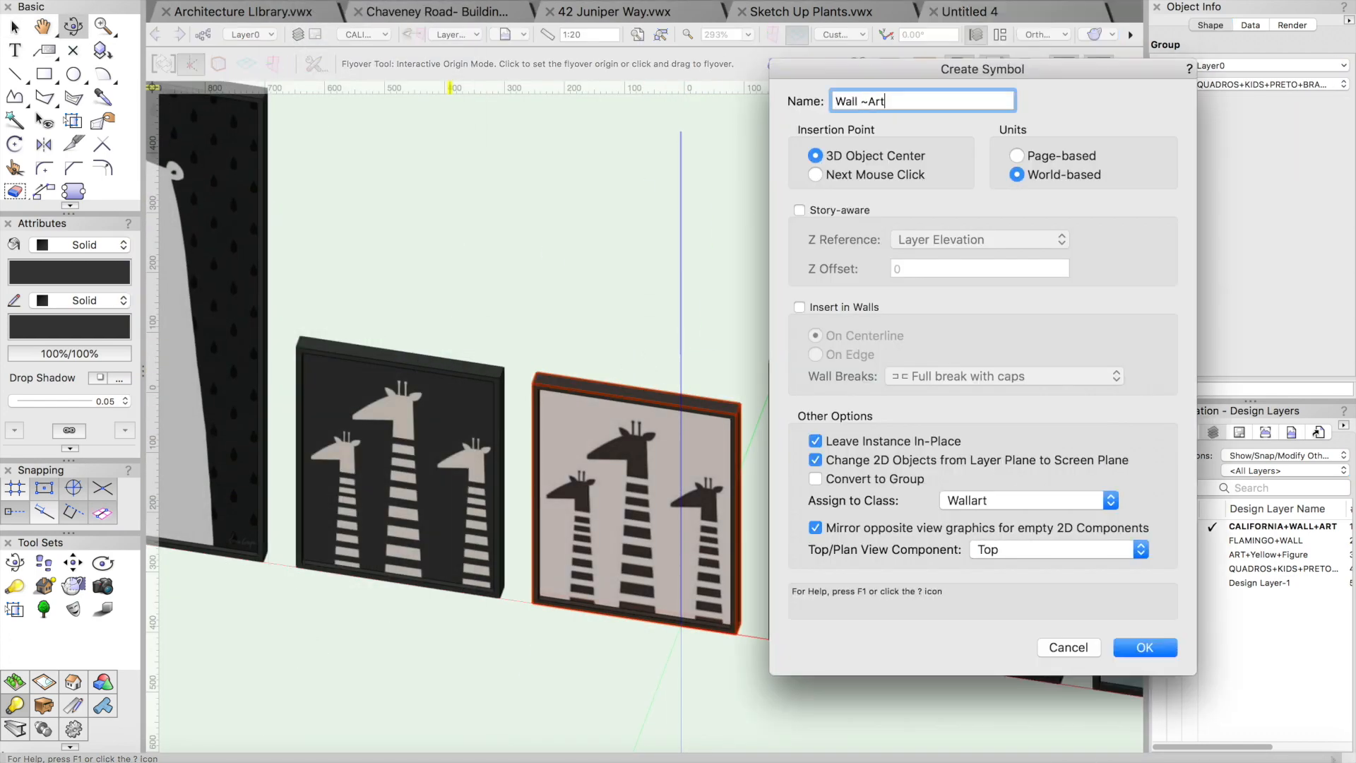
pyautogui.click(1143, 647)
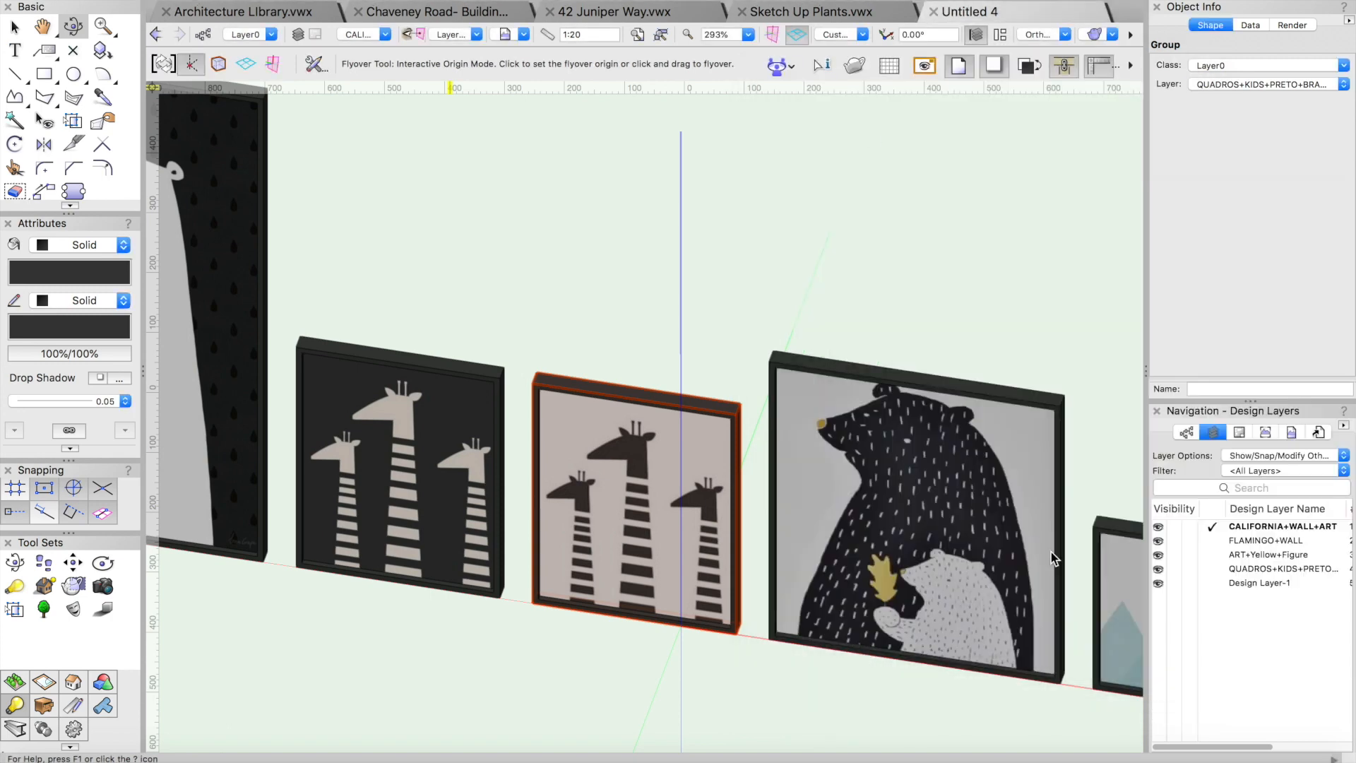
pyautogui.click(14, 49)
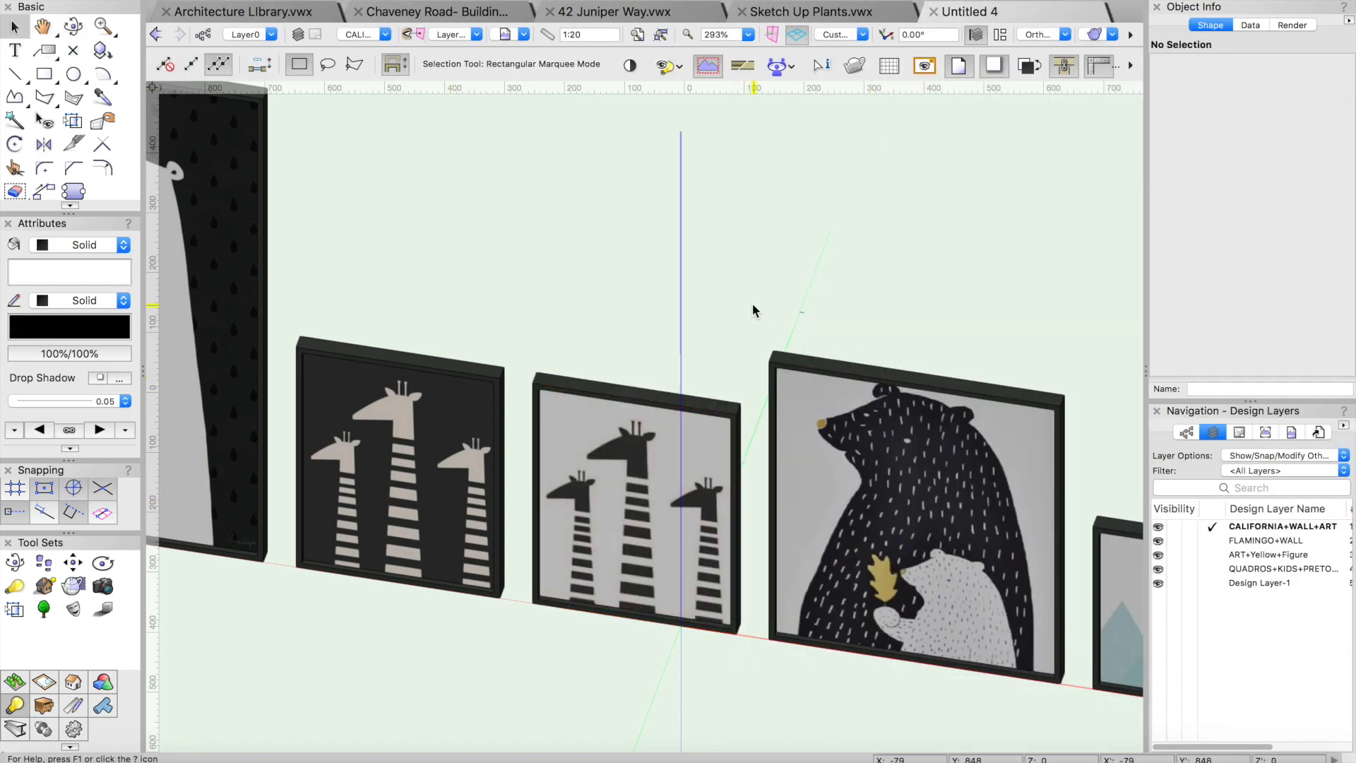
# Create symbols from the bear painting through the flamingo print, reaching Wall Art 10
pyautogui.rightClick(912, 519)
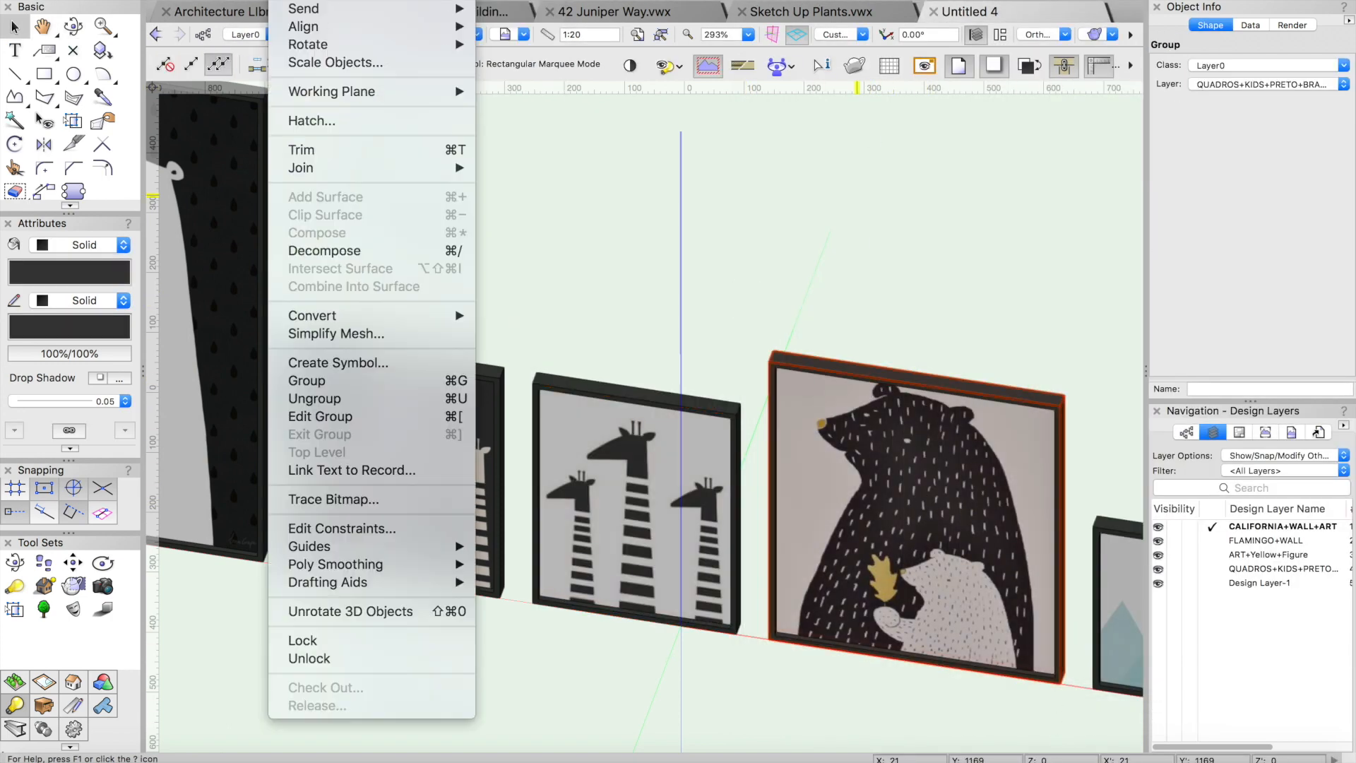
pyautogui.click(336, 363)
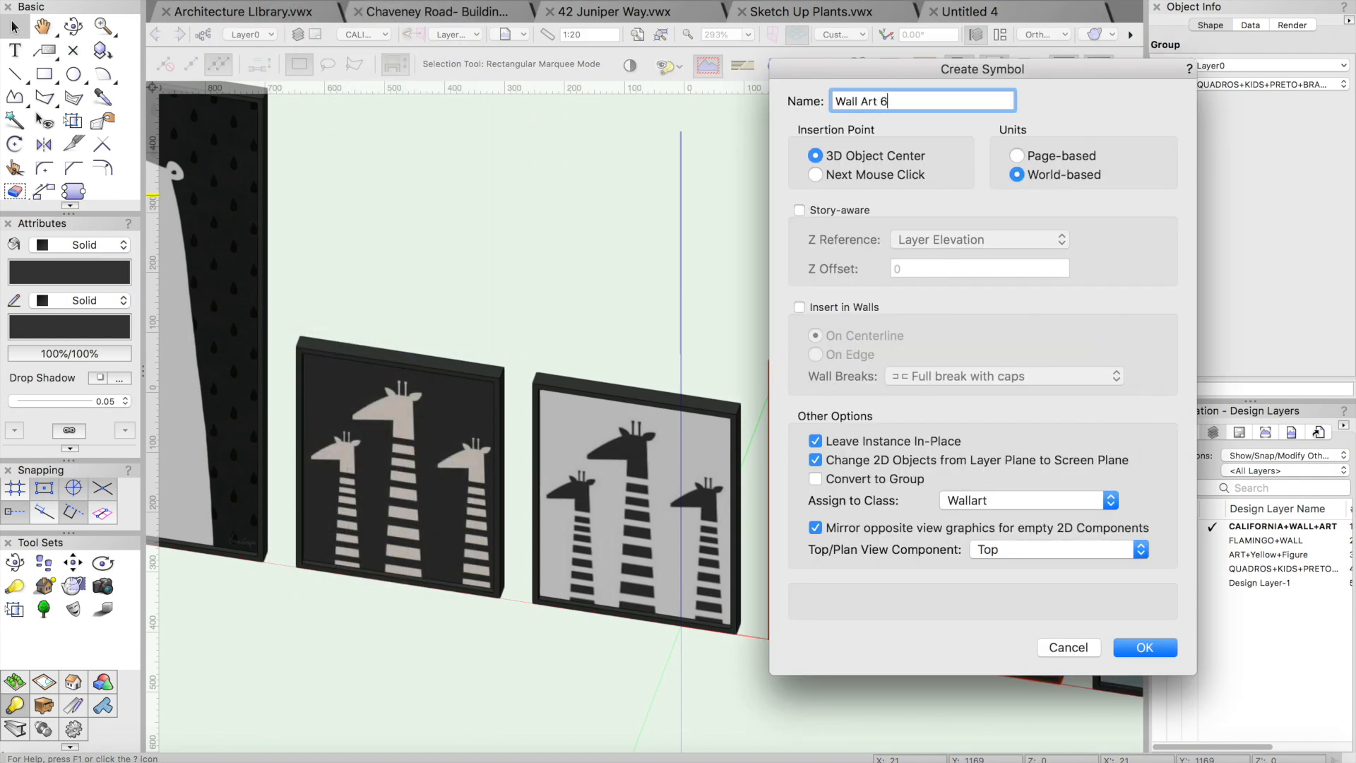
pyautogui.click(1143, 647)
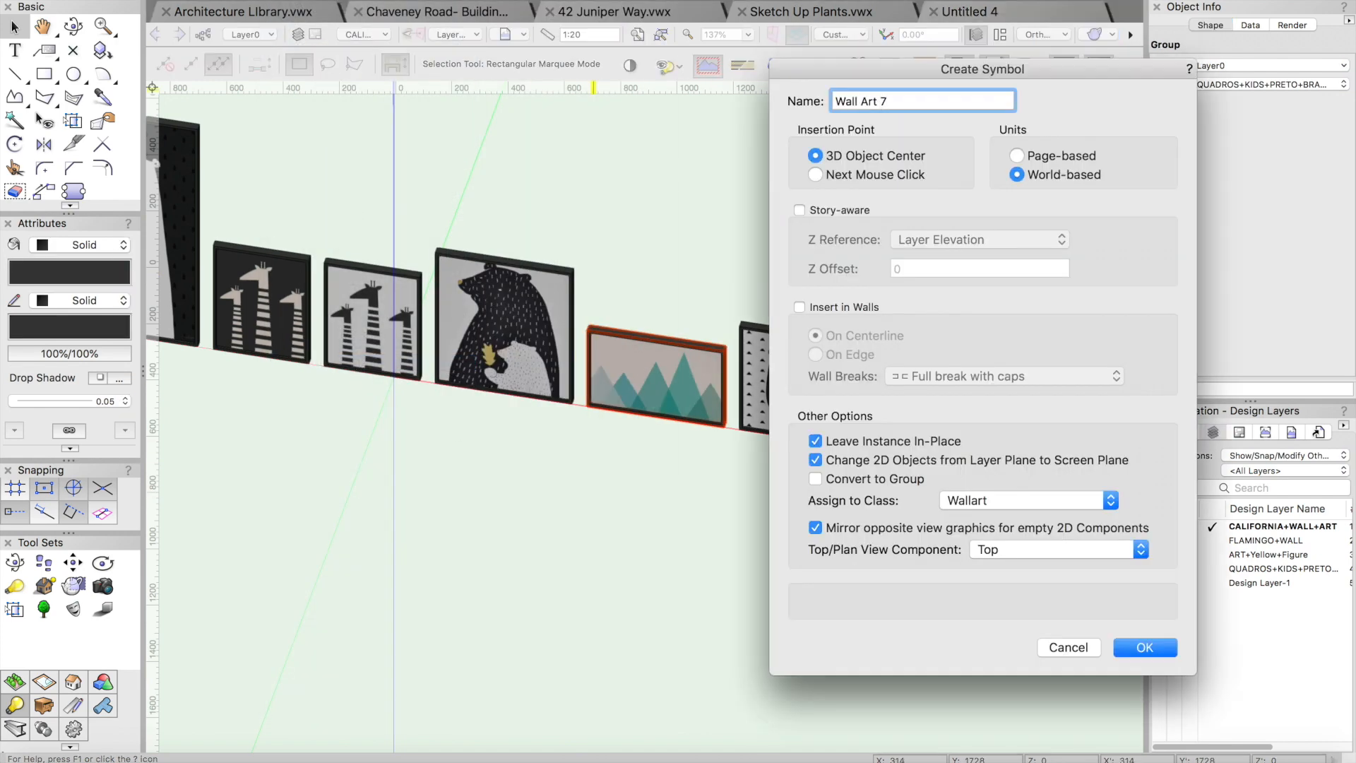
pyautogui.click(1144, 647)
pyautogui.write('Wall')
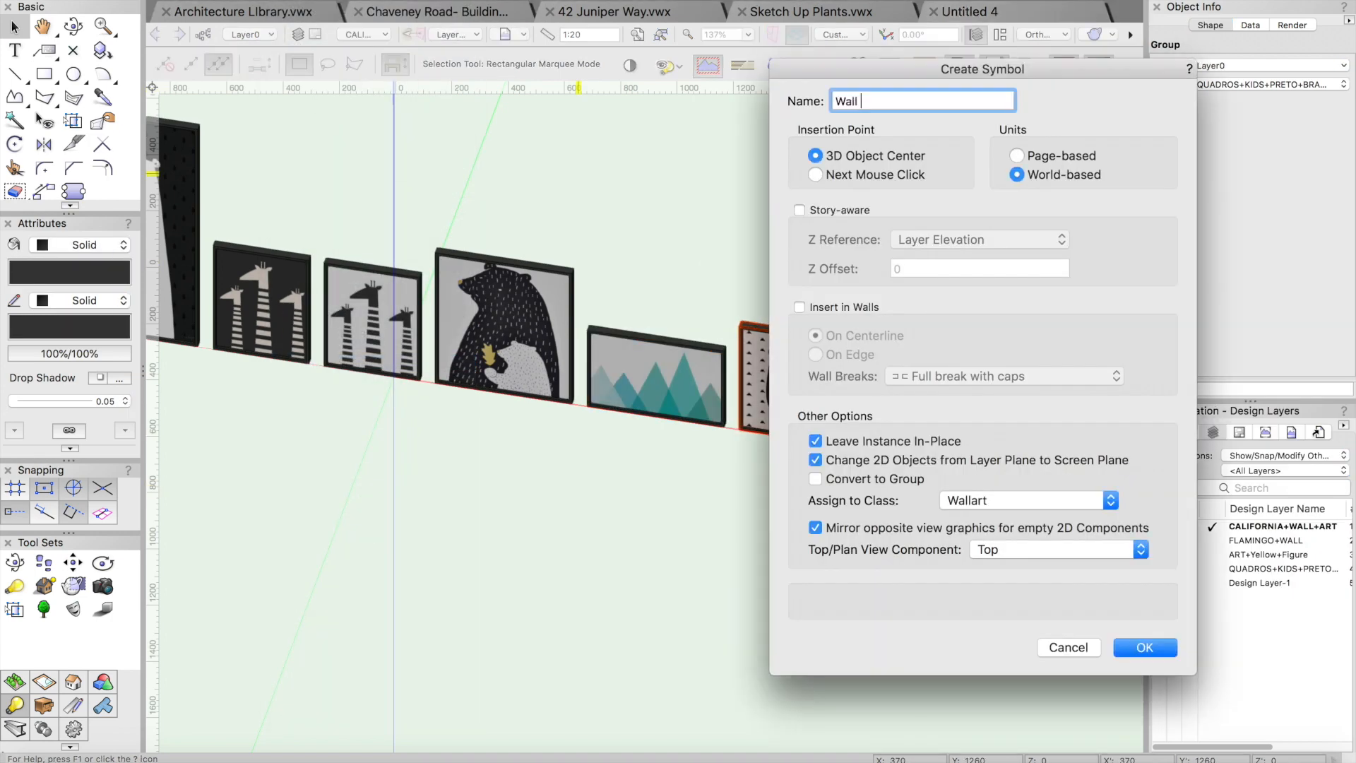
pyautogui.click(1143, 647)
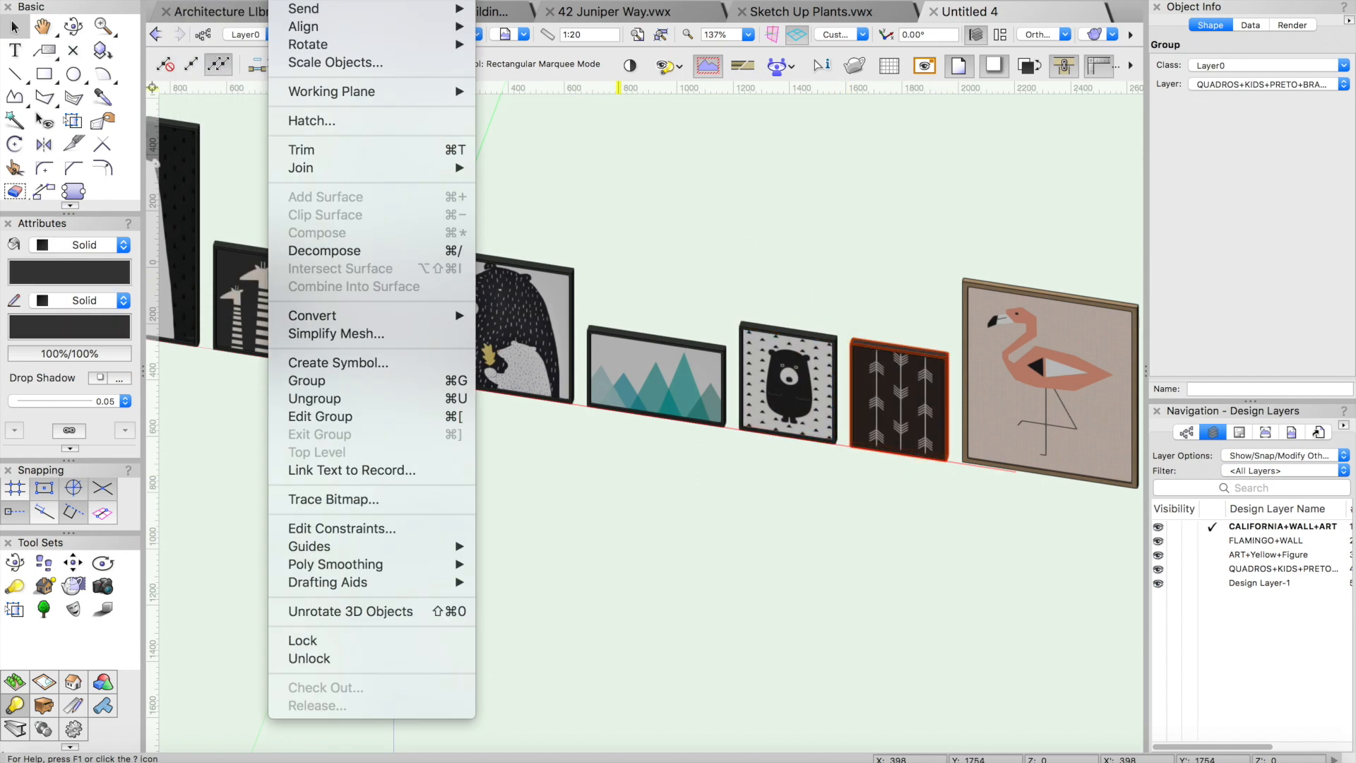
pyautogui.click(338, 362)
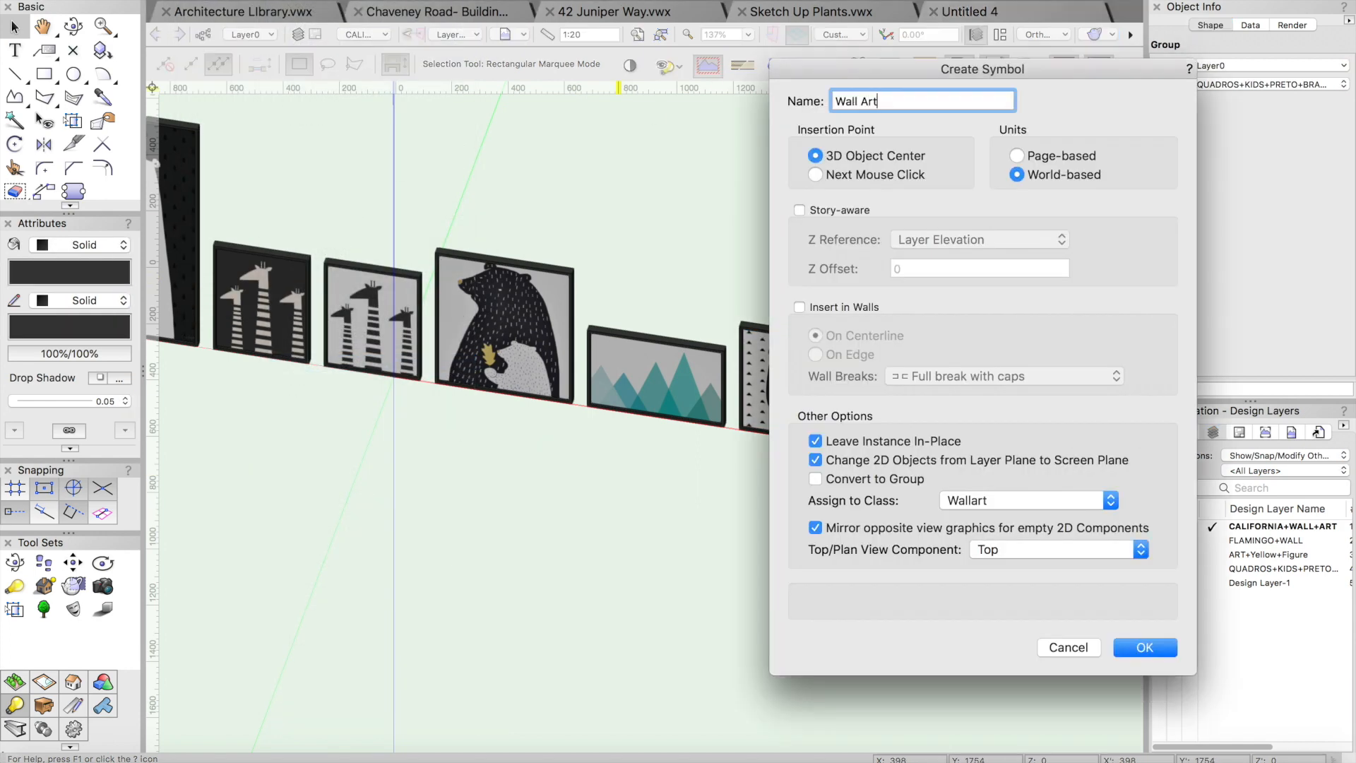
pyautogui.click(1143, 646)
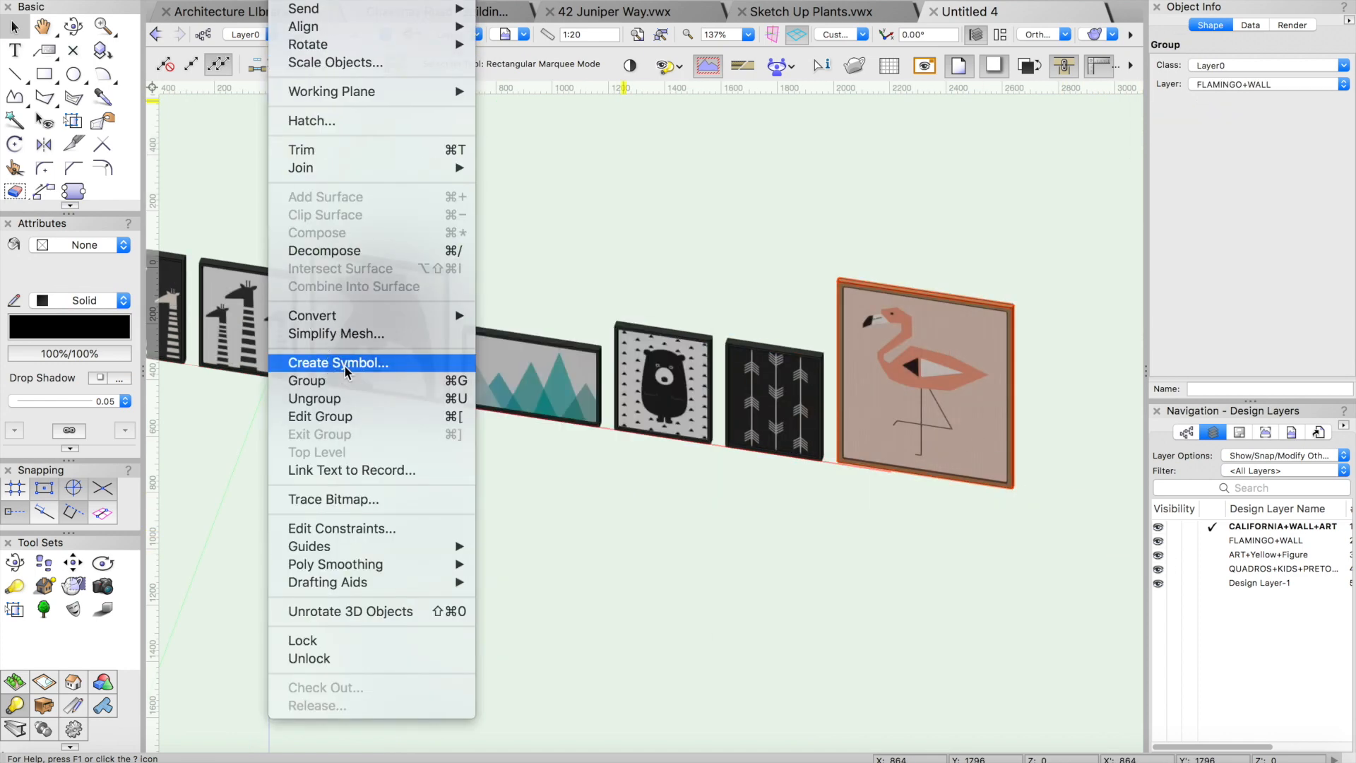
pyautogui.click(338, 362)
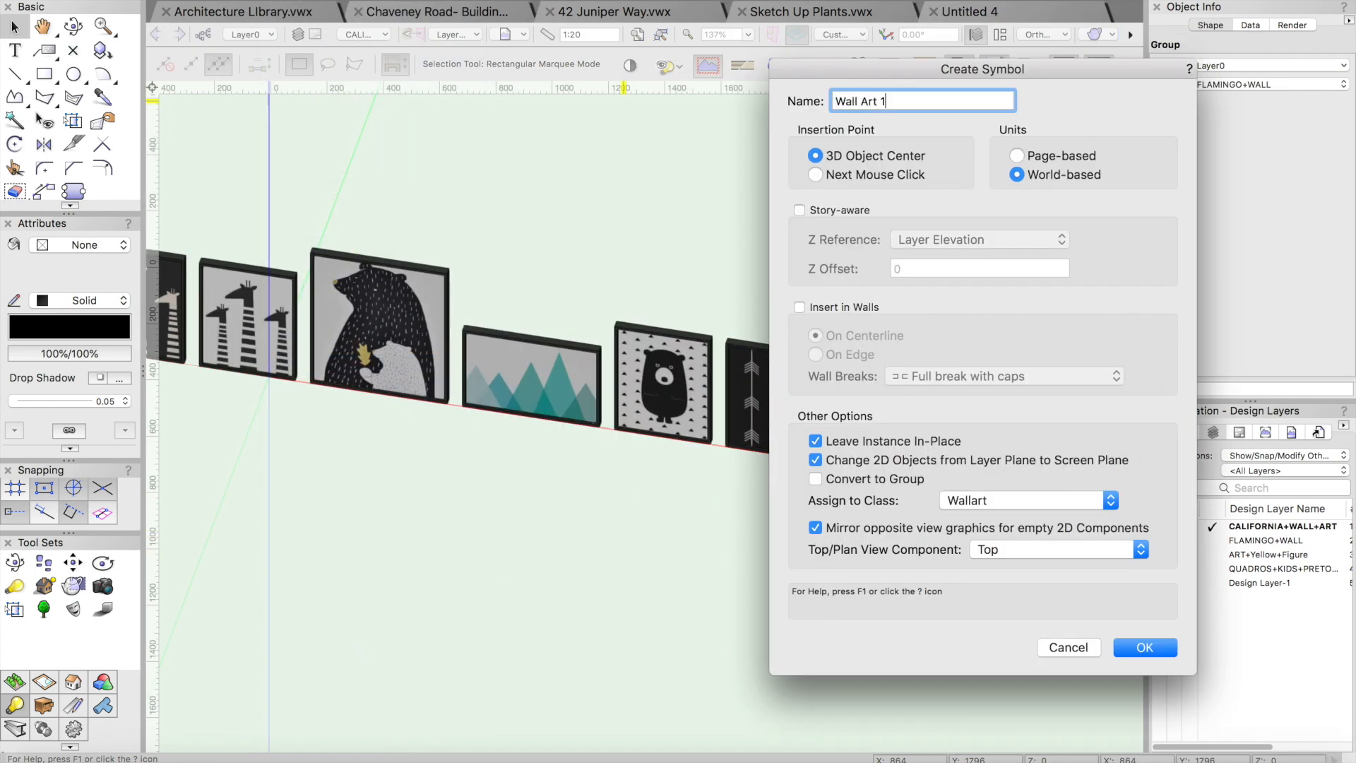
pyautogui.click(1143, 647)
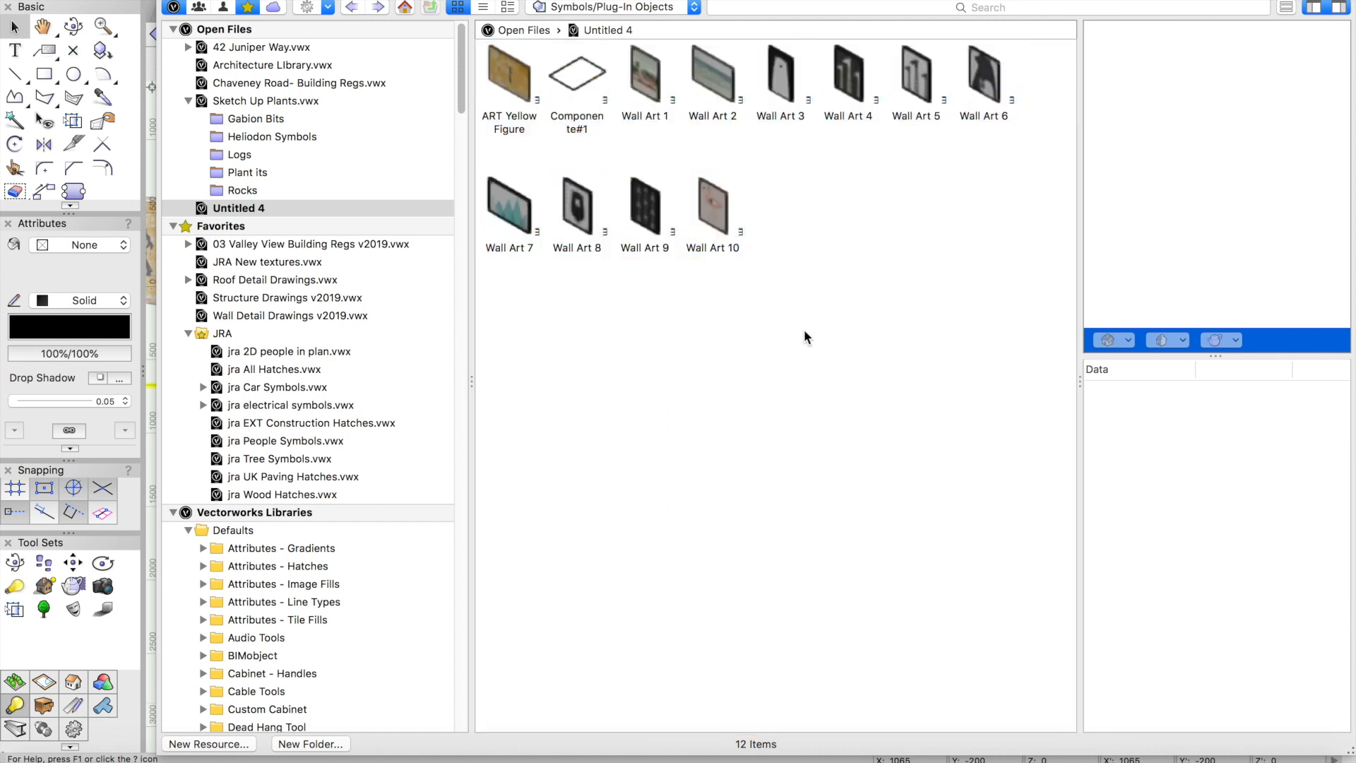
# Set Right Isometric previews for ART Yellow Figure, Wall Art 2 and Wall Art 3
pyautogui.click(509, 74)
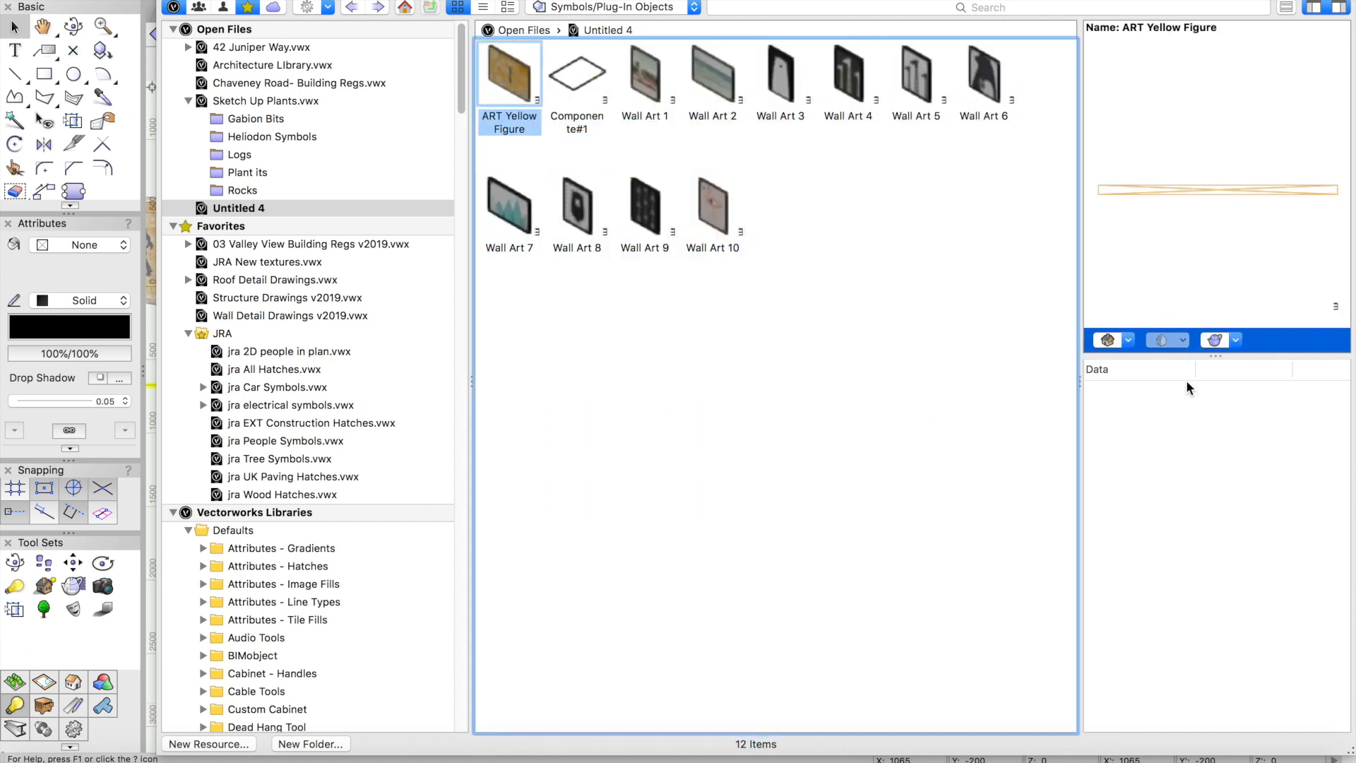
pyautogui.click(1160, 339)
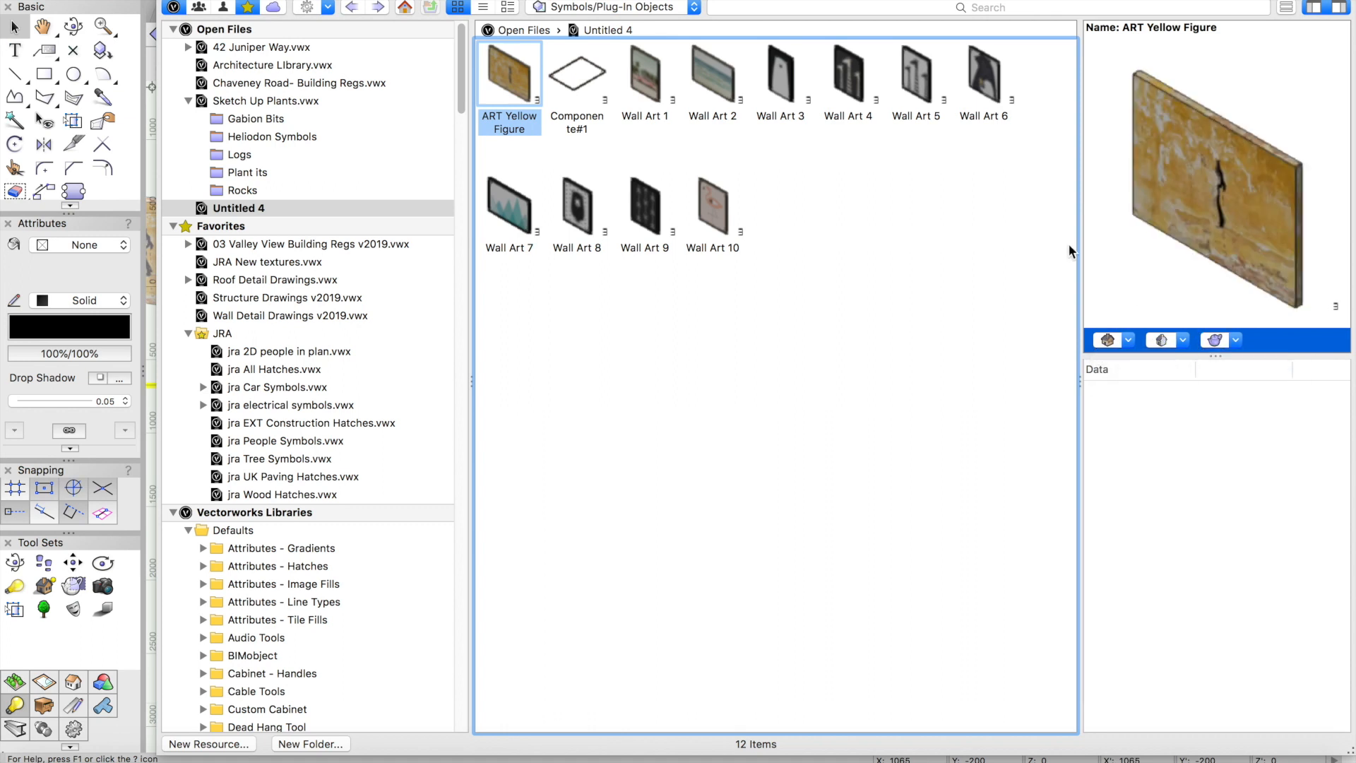
pyautogui.click(644, 74)
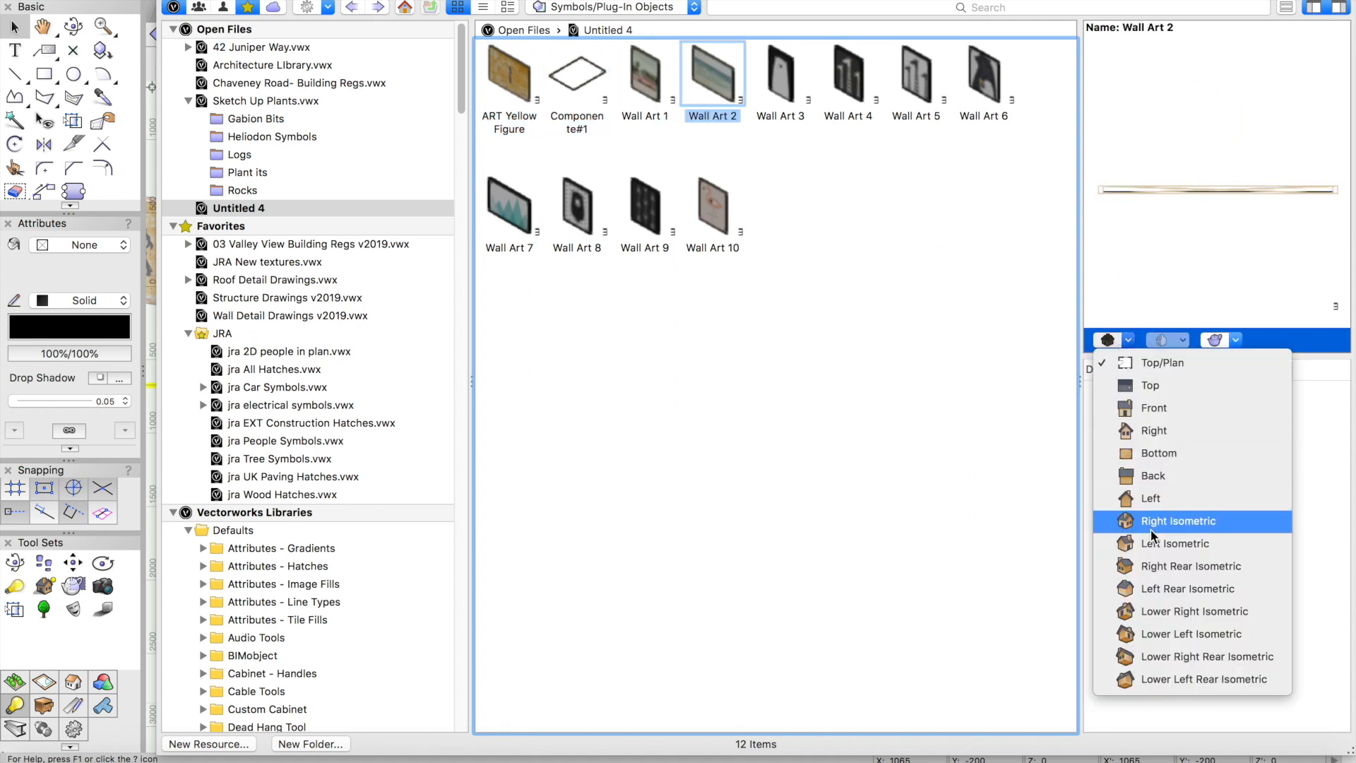
pyautogui.click(779, 74)
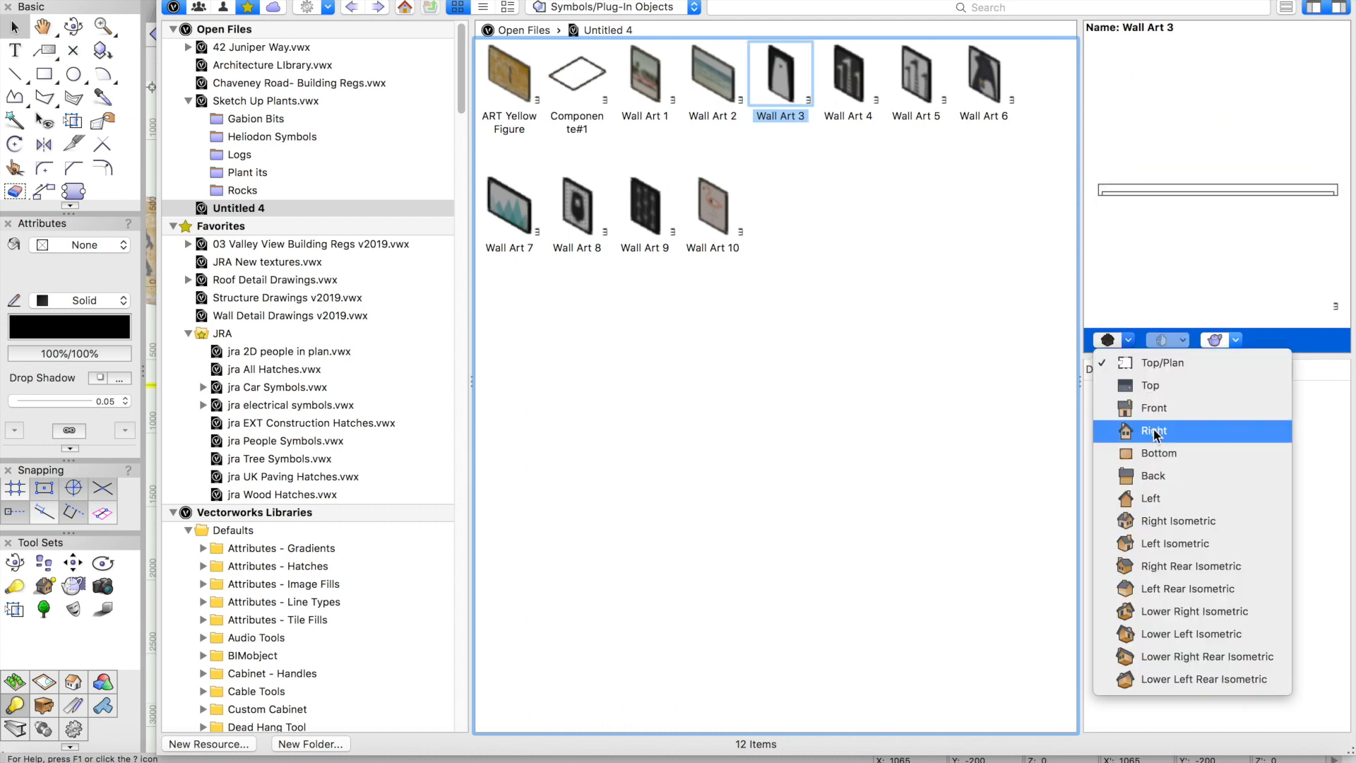
pyautogui.click(1153, 431)
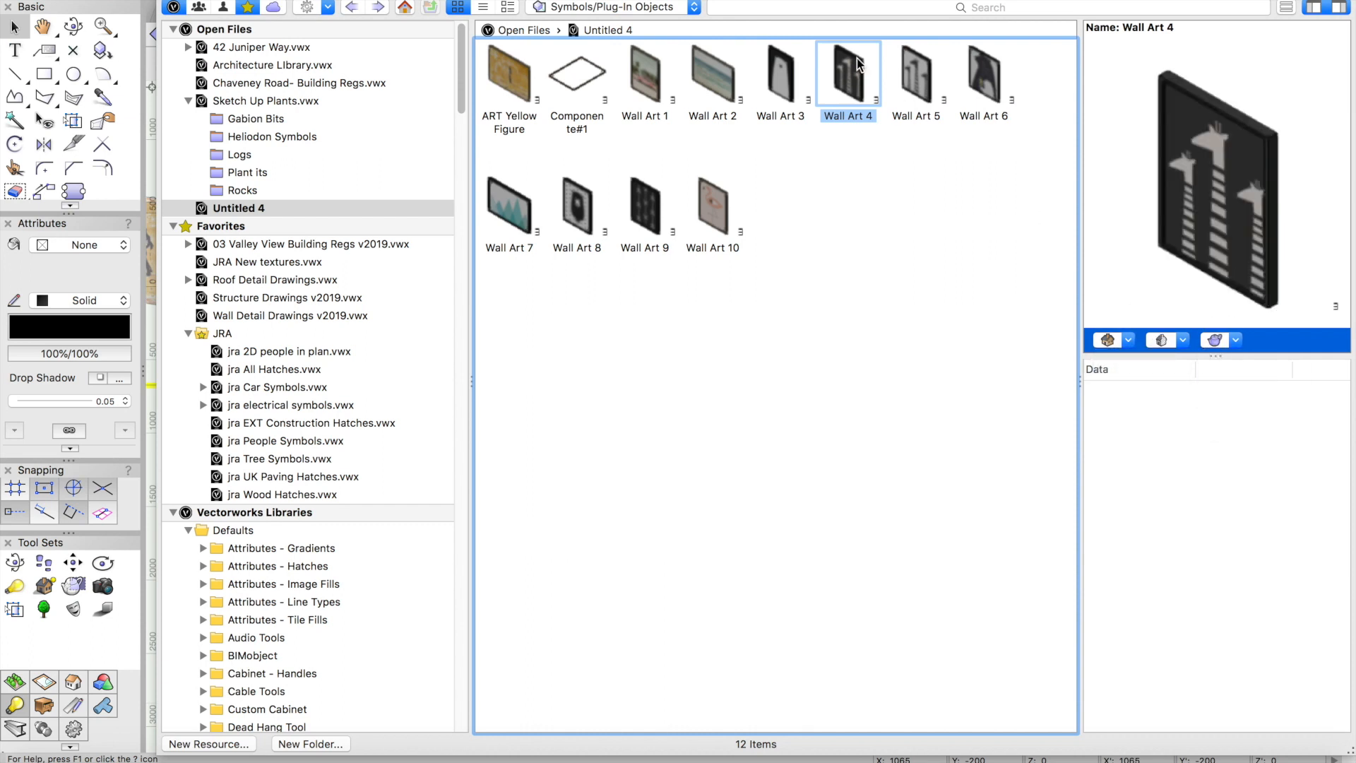
# Render the Wall Art 5, 6, 8 and 9 previews in OpenGL
pyautogui.click(915, 78)
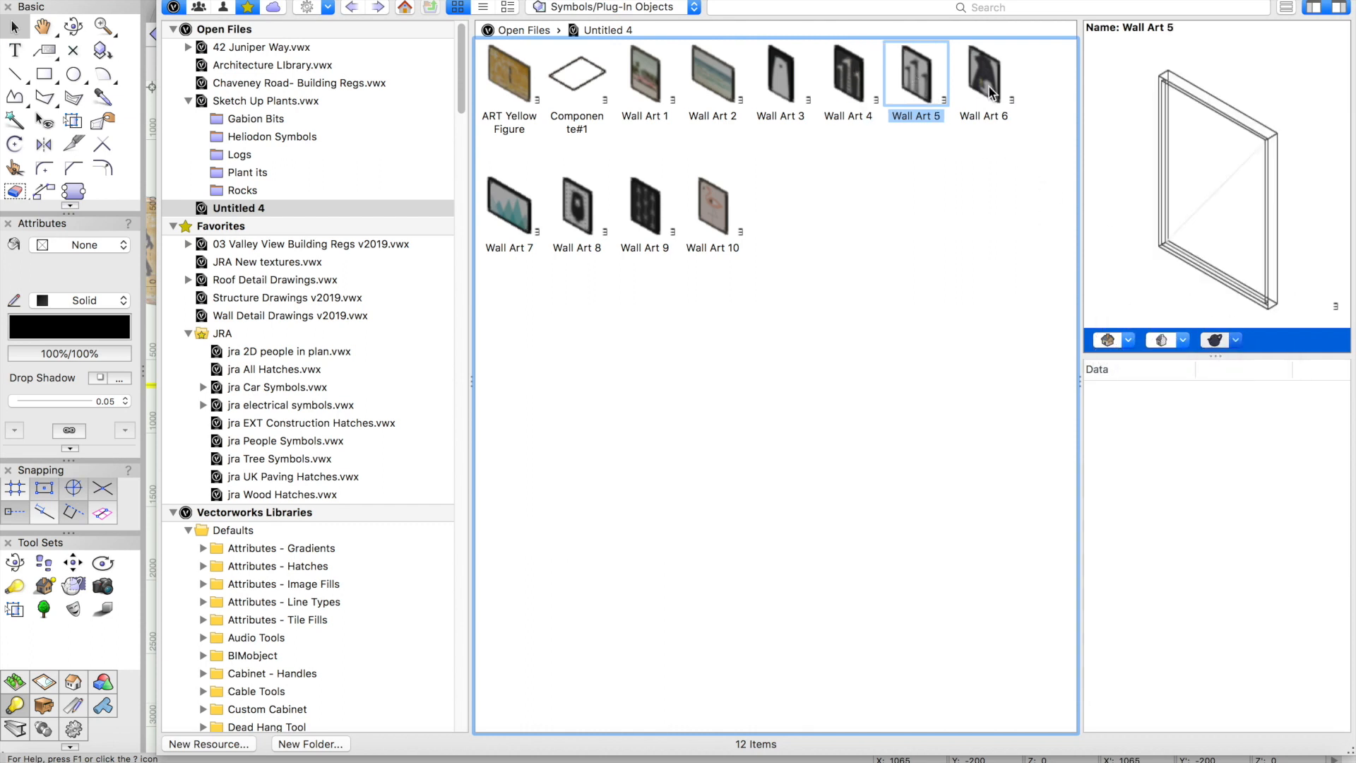
pyautogui.click(1235, 338)
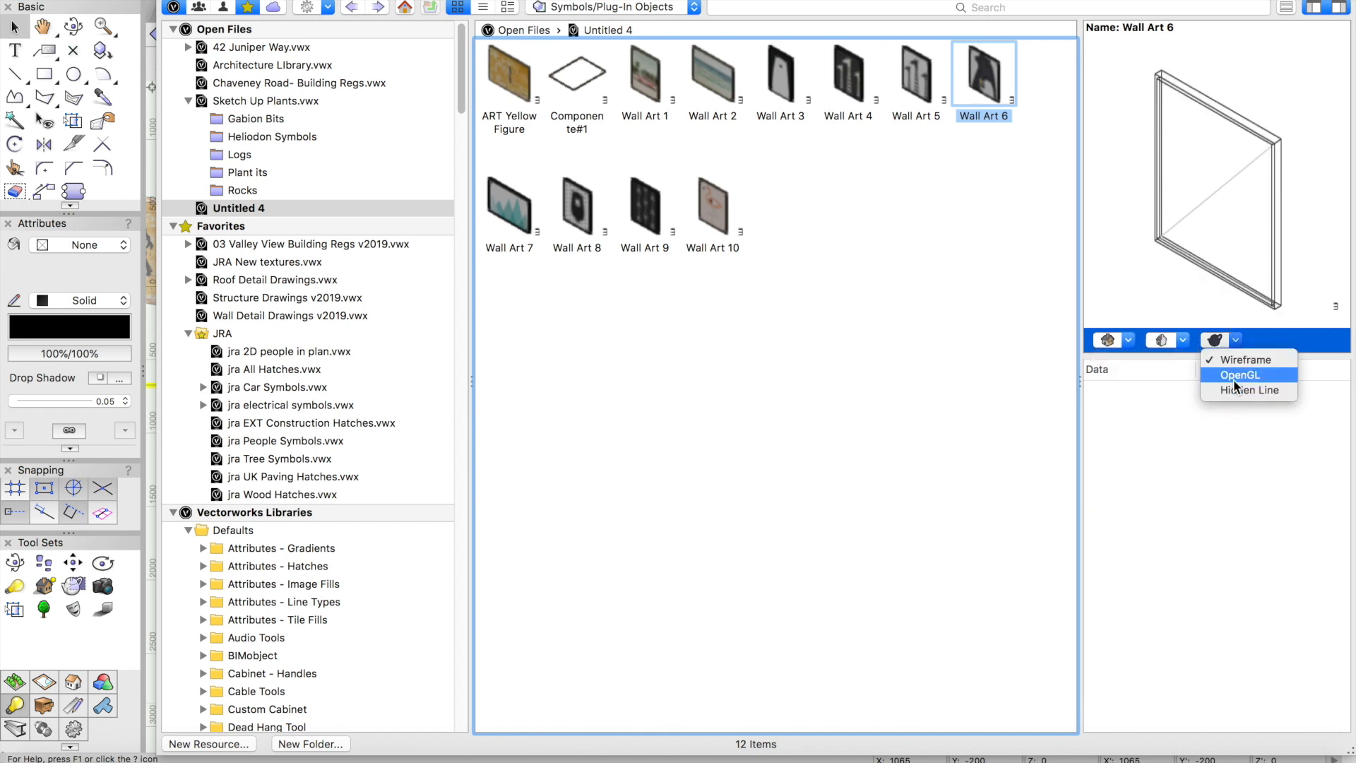
pyautogui.click(508, 203)
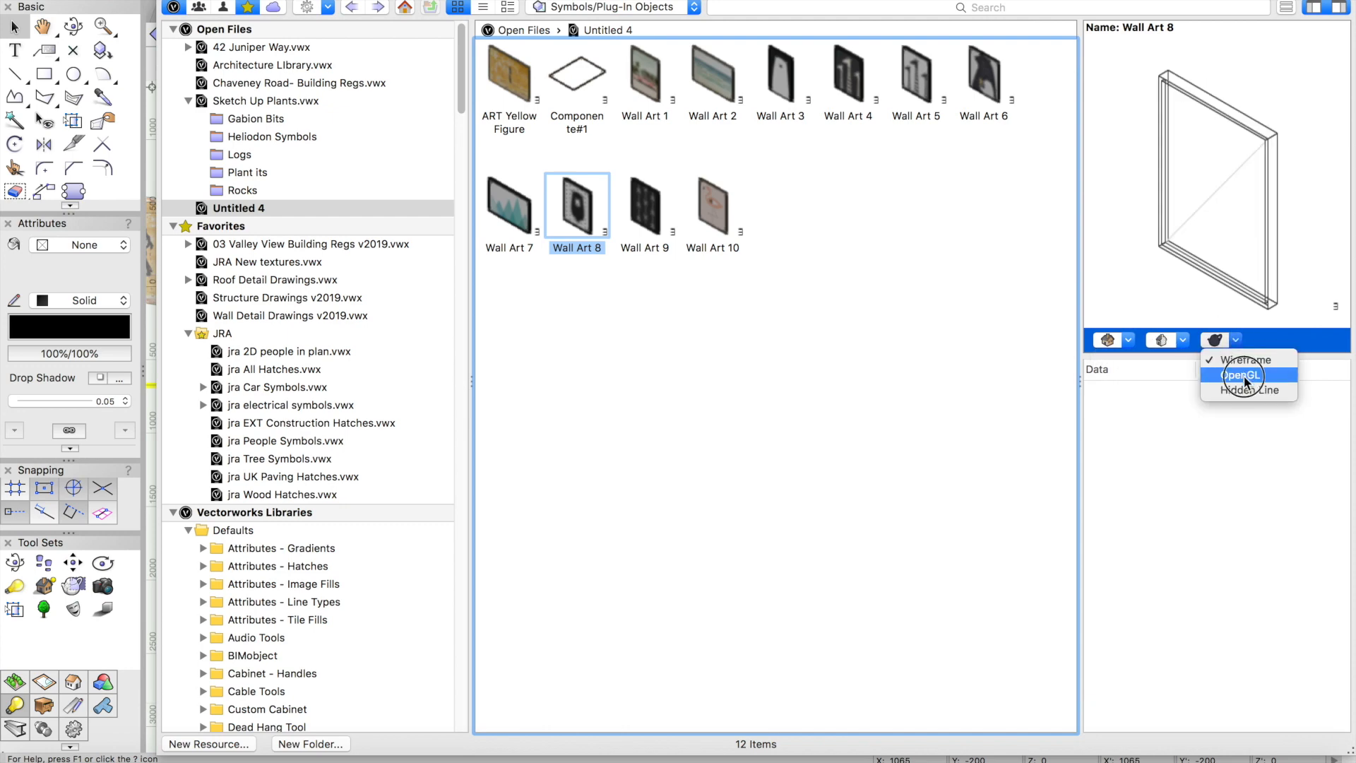
pyautogui.click(644, 205)
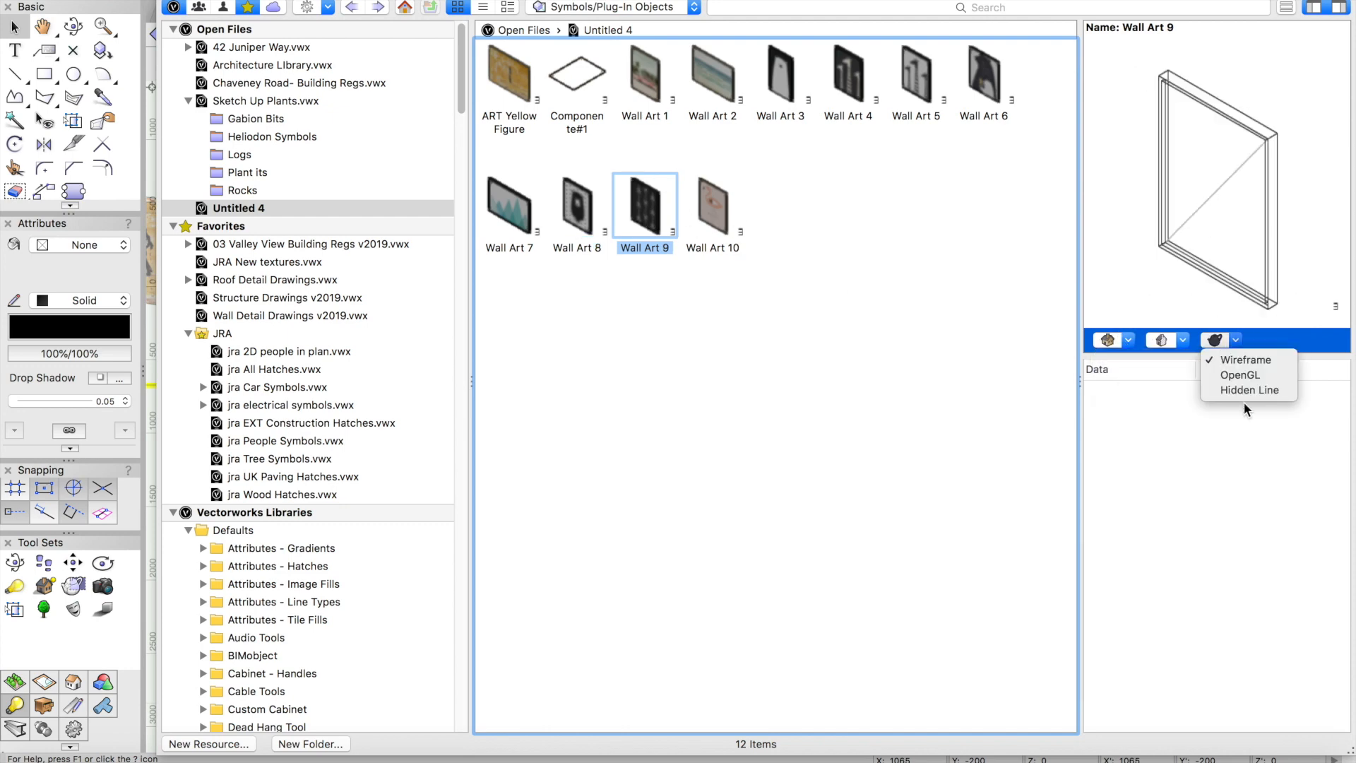
pyautogui.click(711, 206)
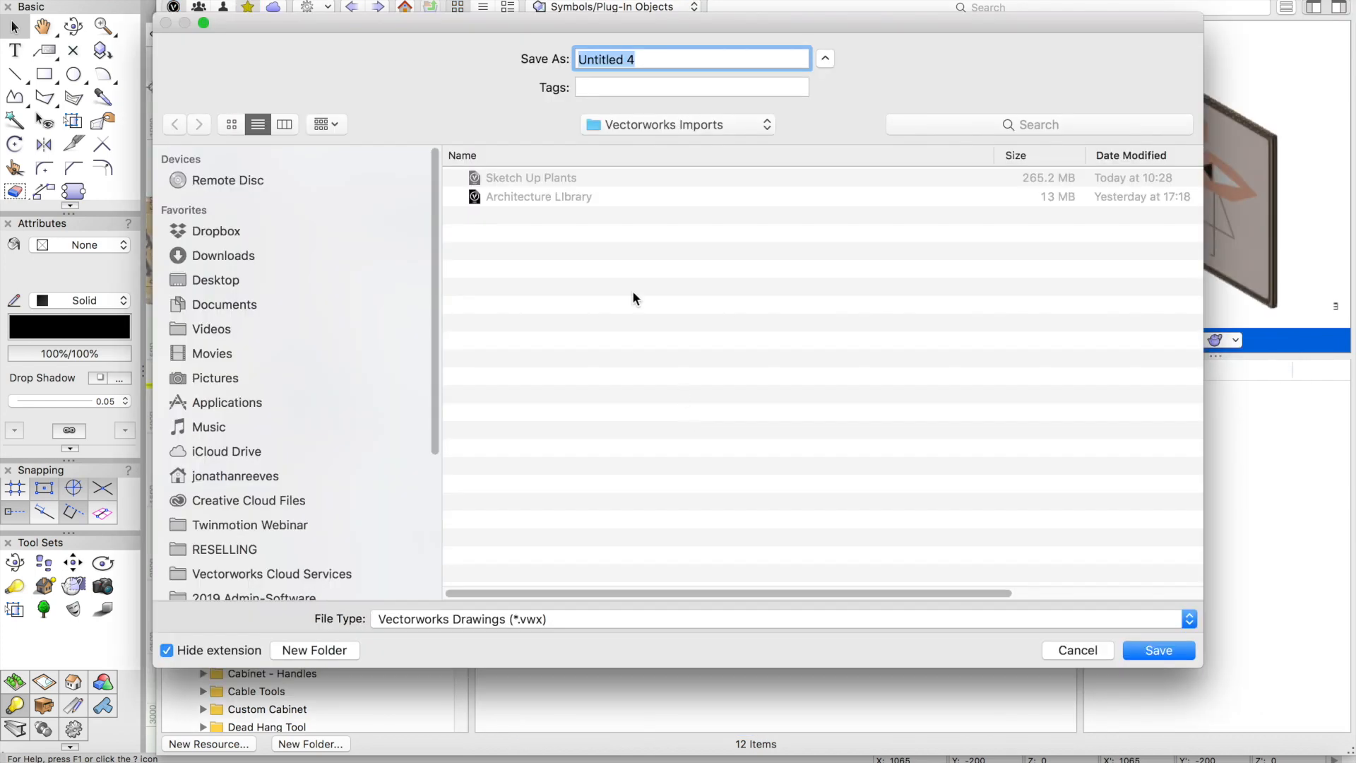
# Save the drawing under the name Wall Art
pyautogui.write('Wall Art')
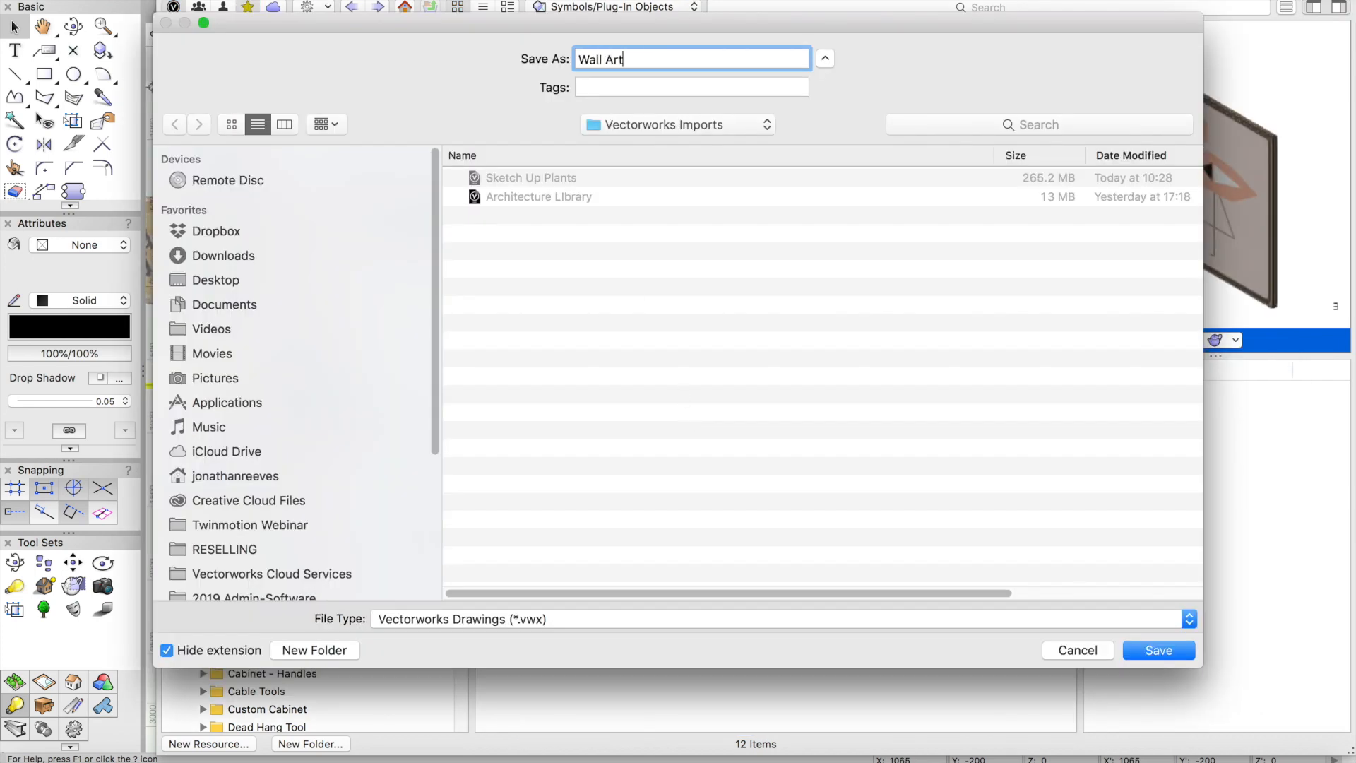
pyautogui.click(1158, 649)
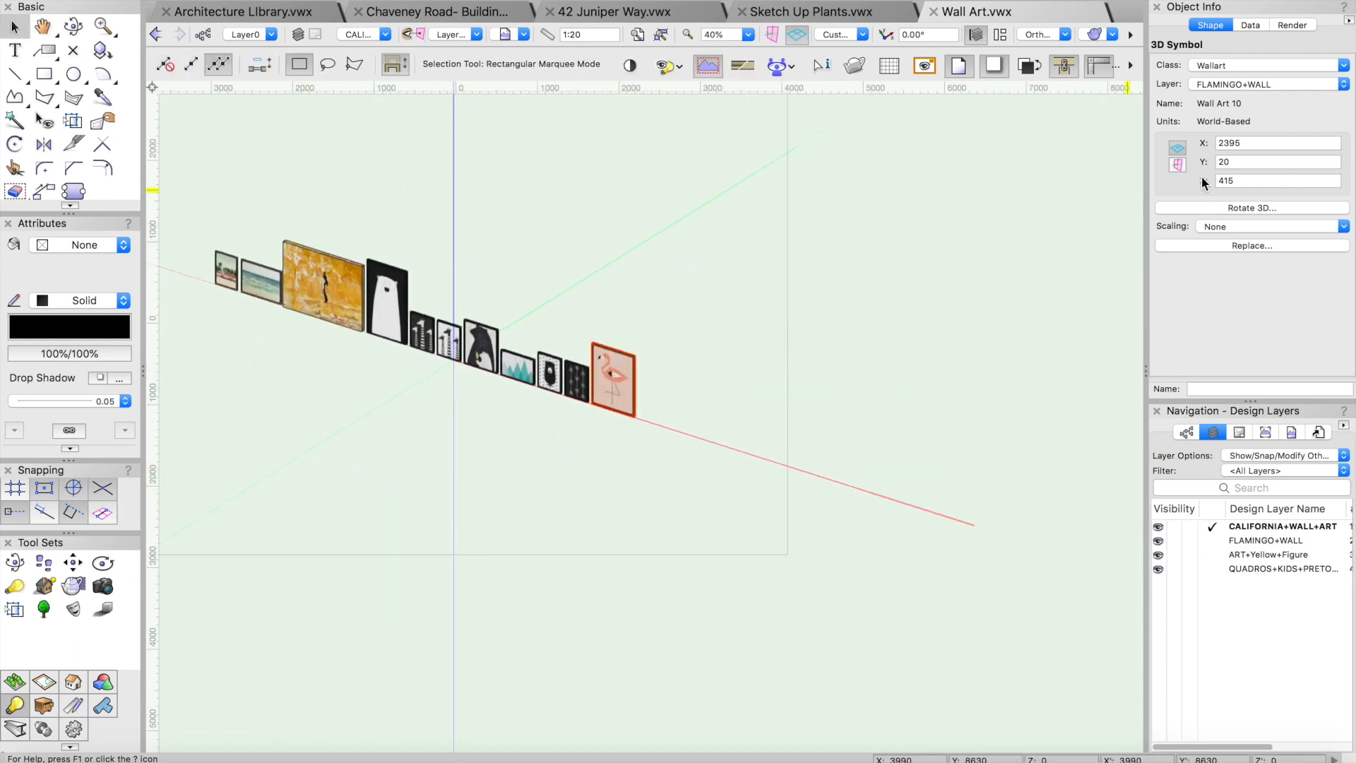
# Raise the 3D artwork inside the Wall Art 5 symbol by a Z offset of 237
pyautogui.click(613, 381)
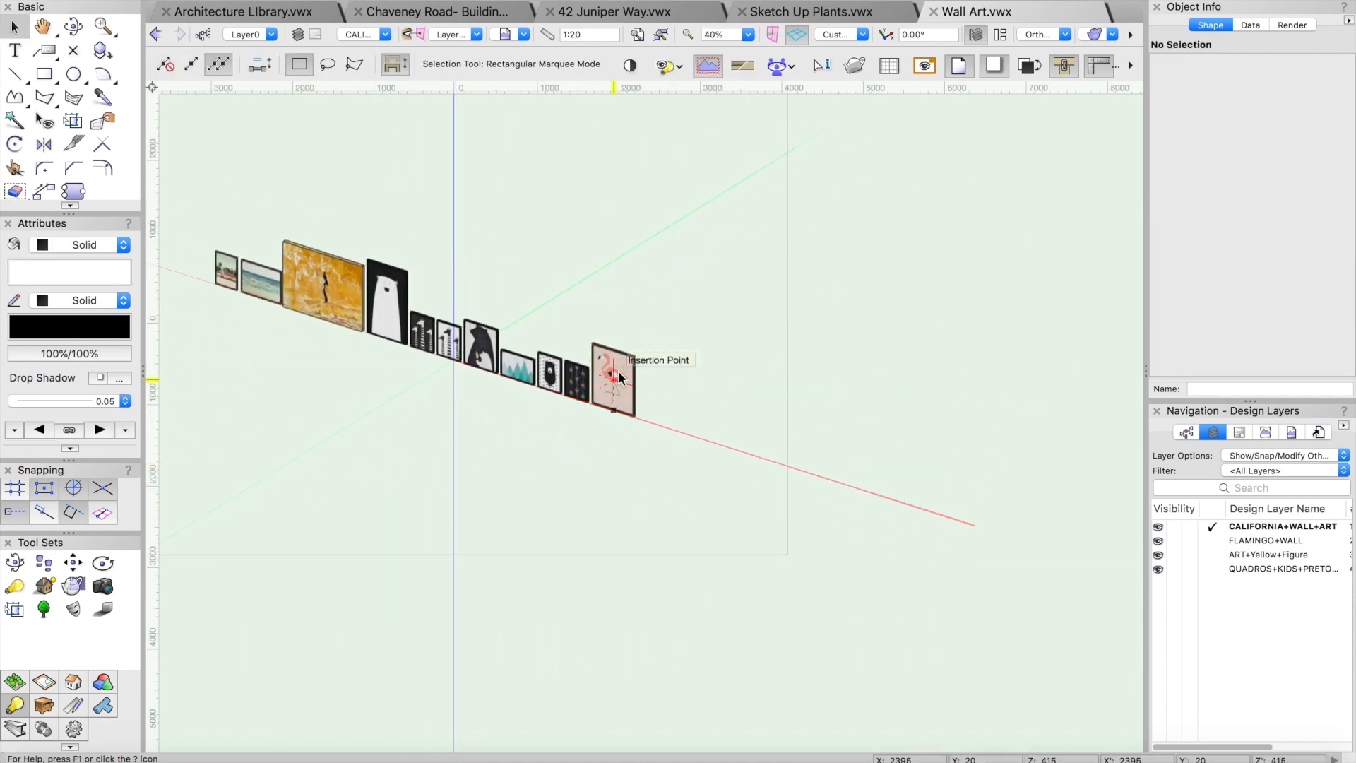
pyautogui.doubleClick(614, 377)
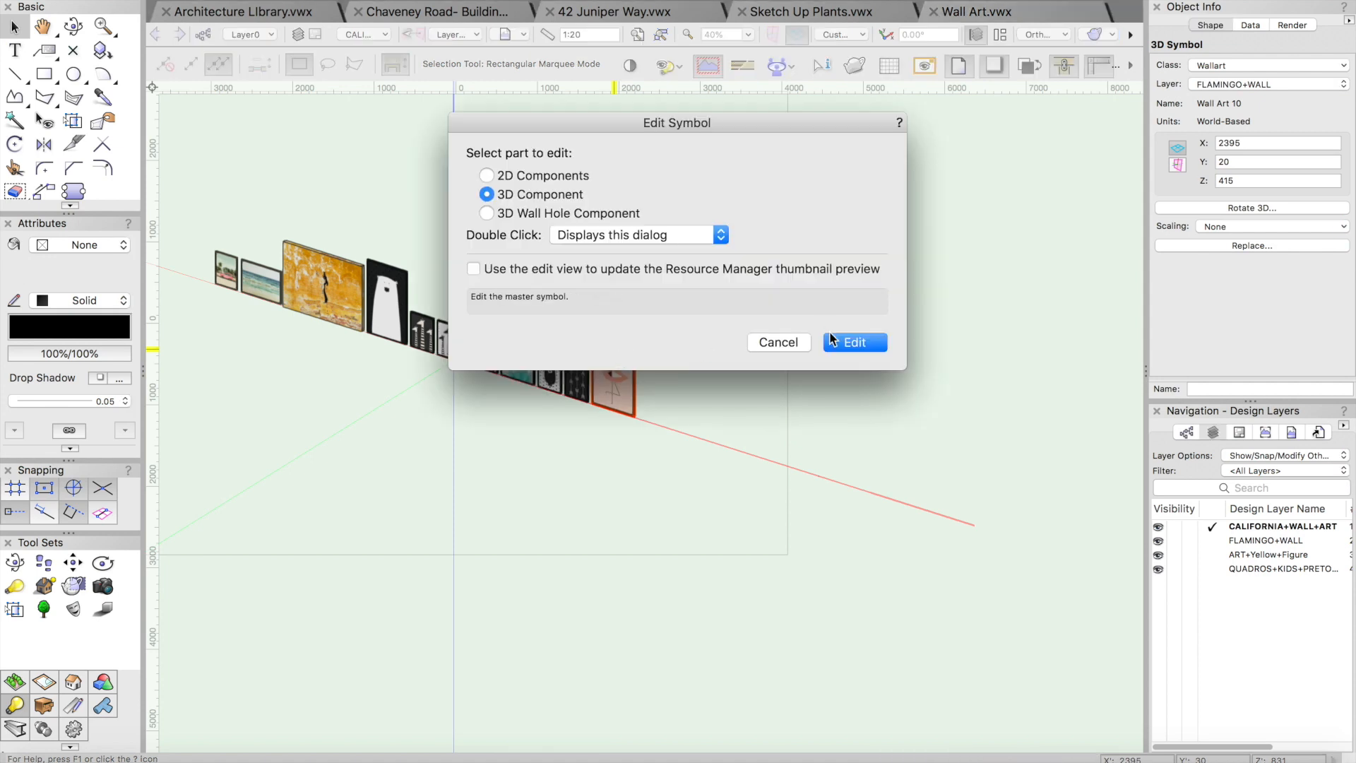
pyautogui.click(852, 341)
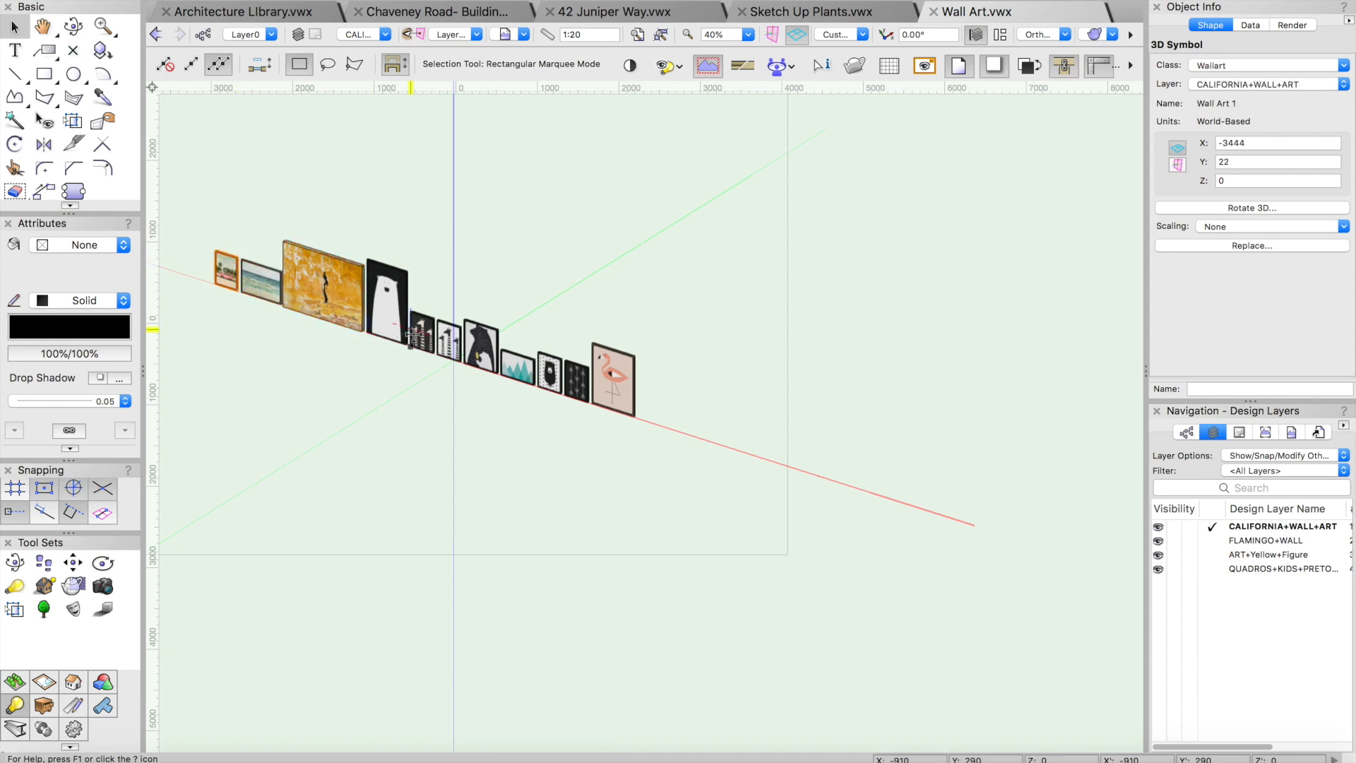
pyautogui.click(452, 347)
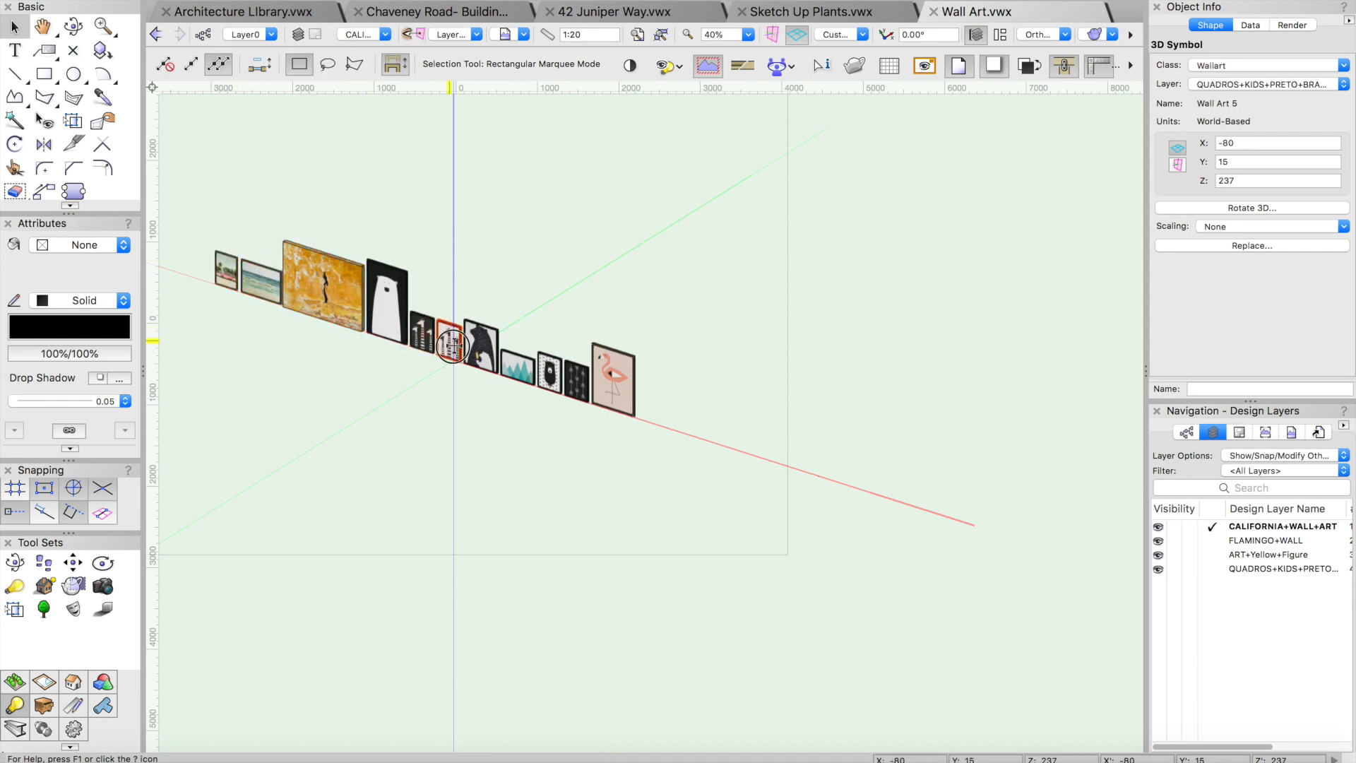
pyautogui.doubleClick(450, 339)
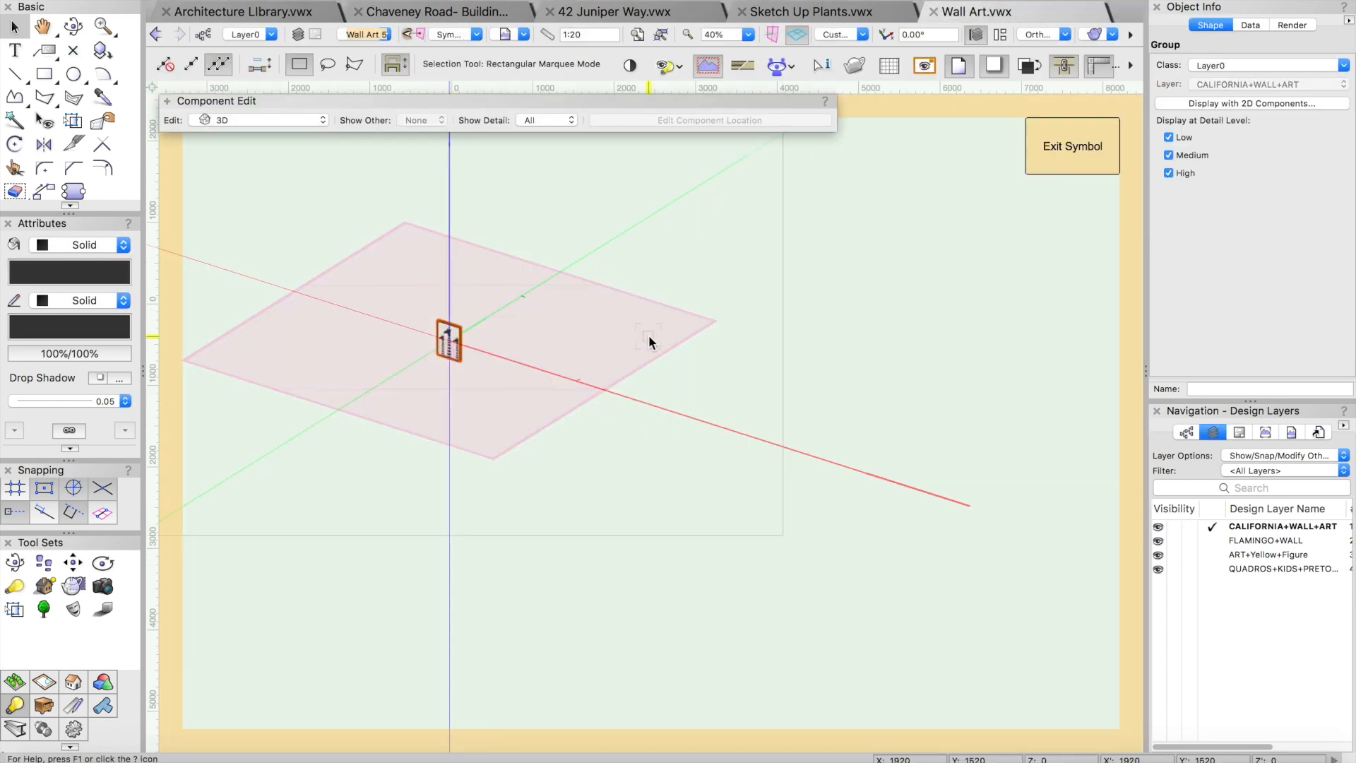
pyautogui.write('237')
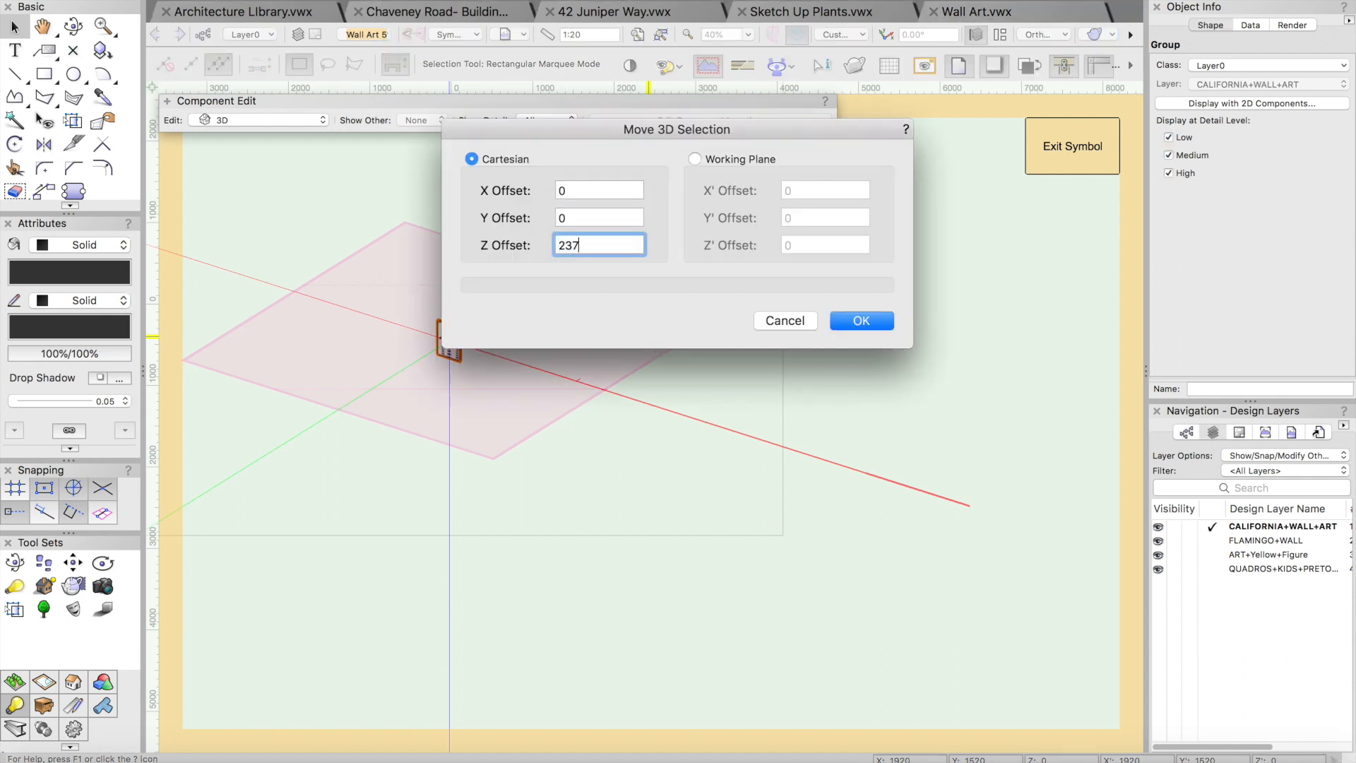
pyautogui.click(860, 321)
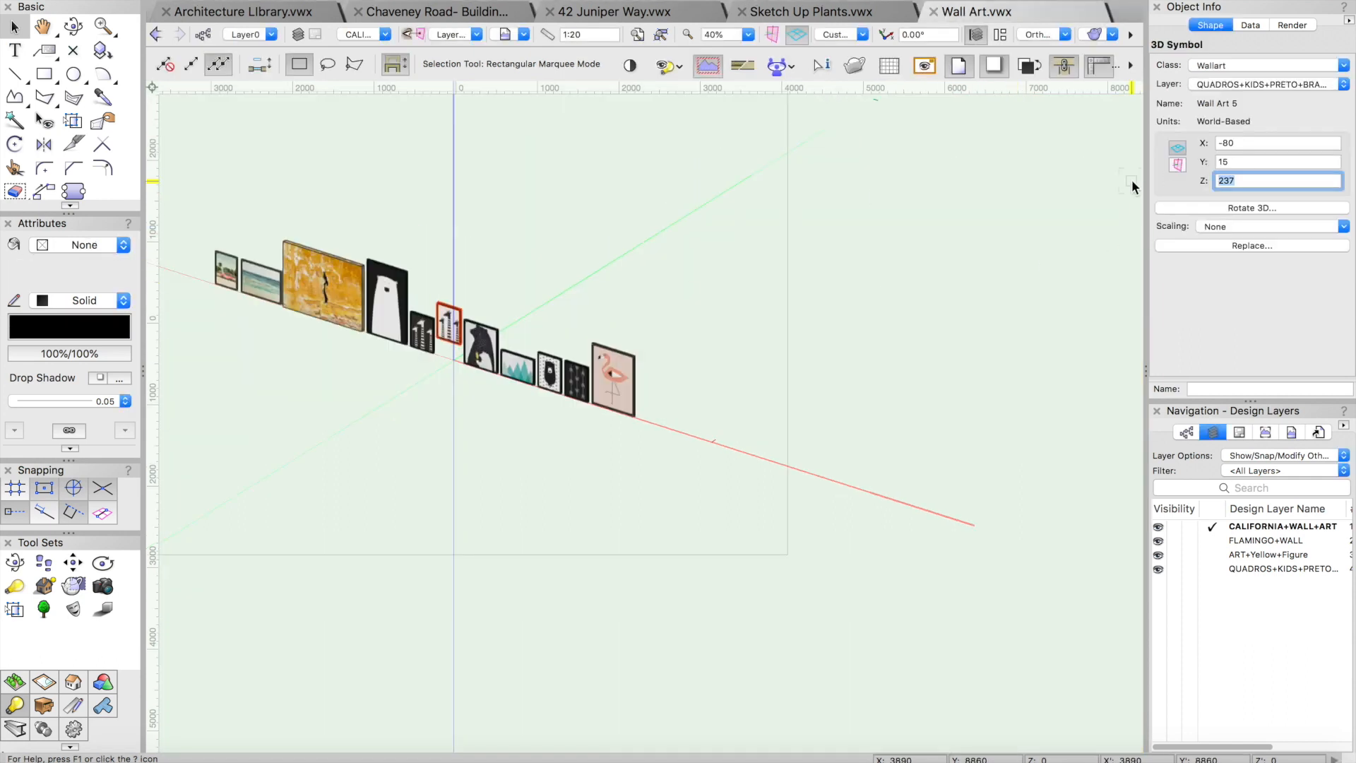
# Raise the 3D artwork inside Wall Art 6 and Wall Art 7 upward the same way
pyautogui.click(494, 327)
pyautogui.write('30')
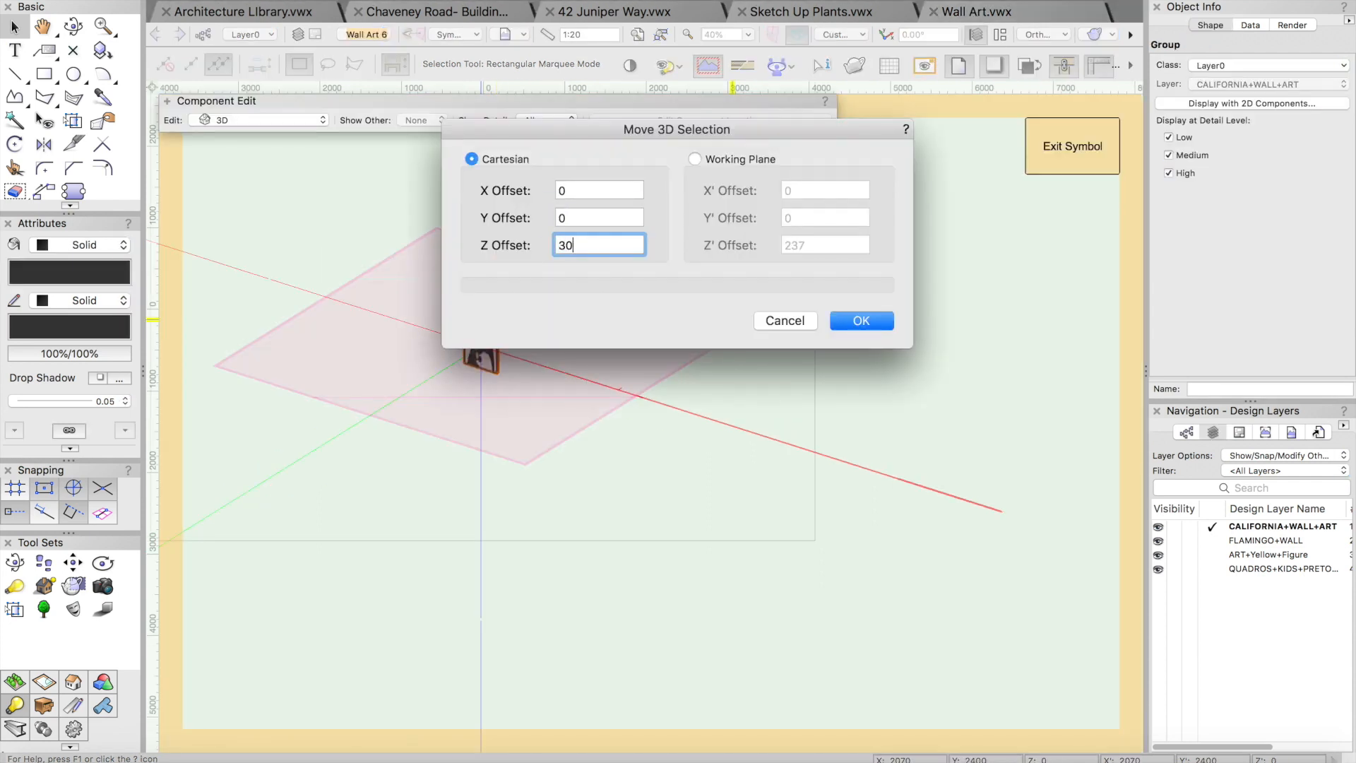
pyautogui.click(859, 320)
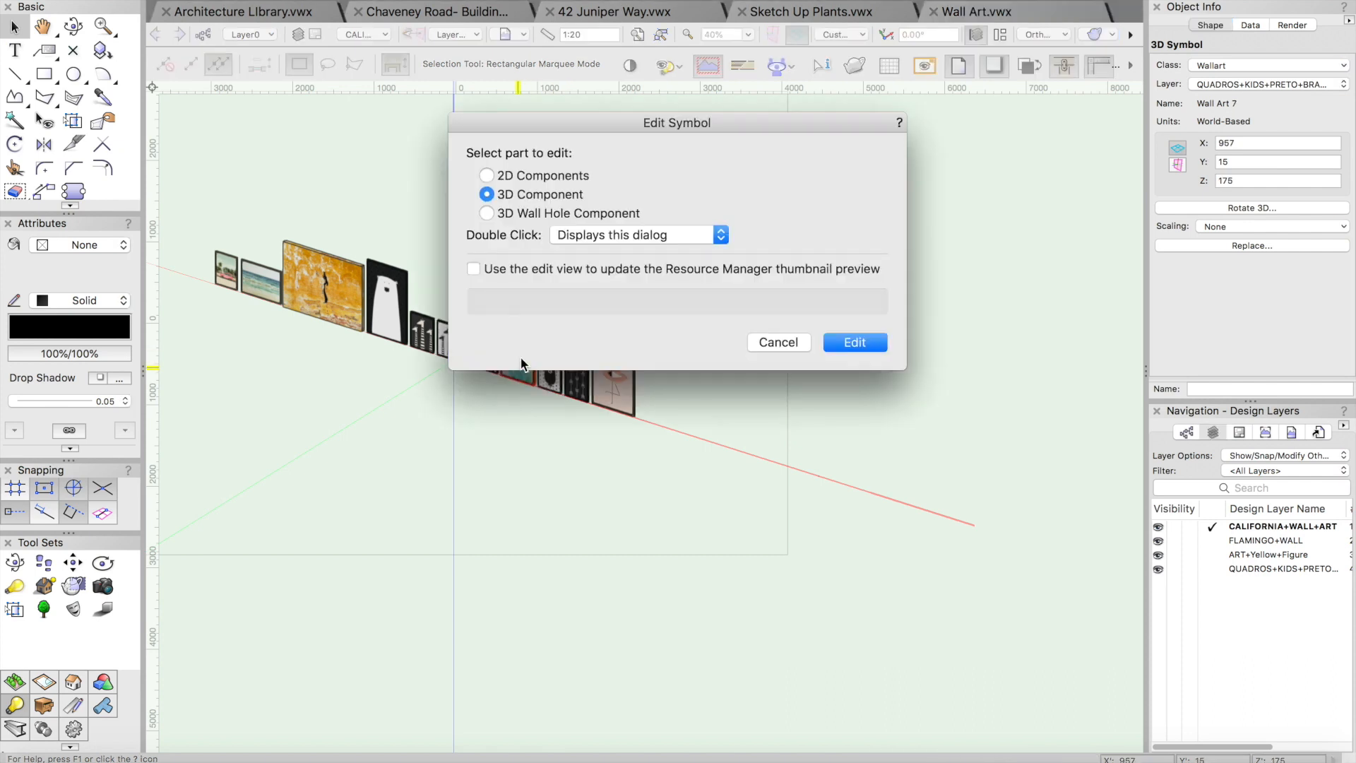
pyautogui.click(853, 342)
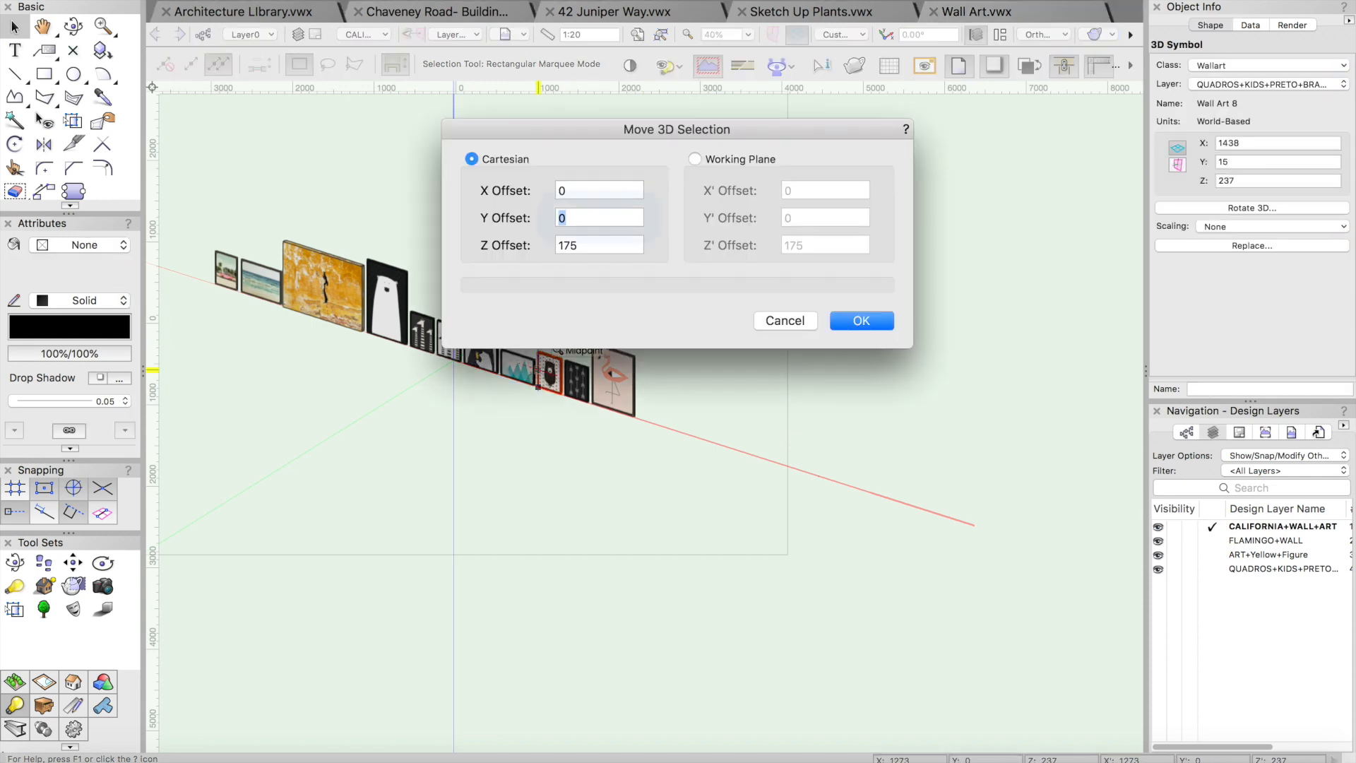
pyautogui.click(859, 320)
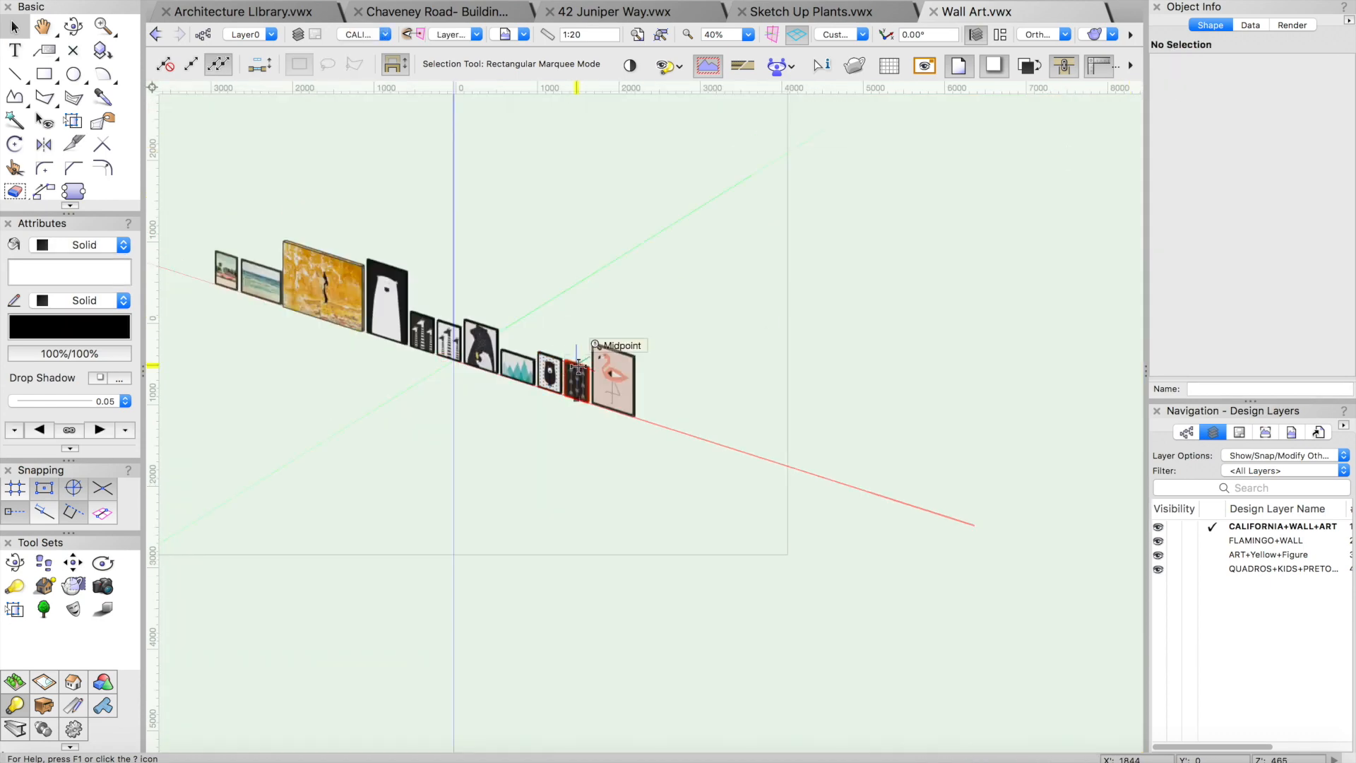
pyautogui.doubleClick(577, 363)
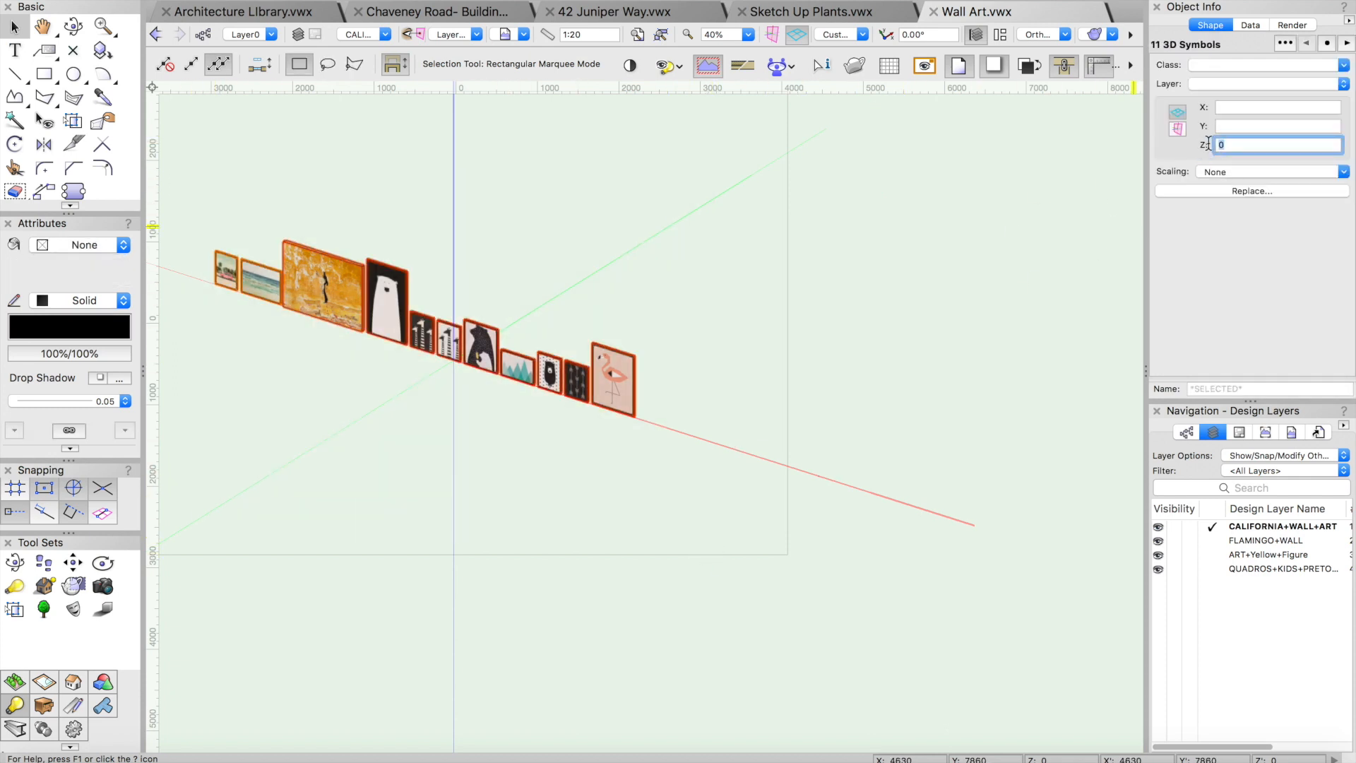
# Enter a Z height of 1800 for the selected wall art and confirm even spacing
pyautogui.write('1800')
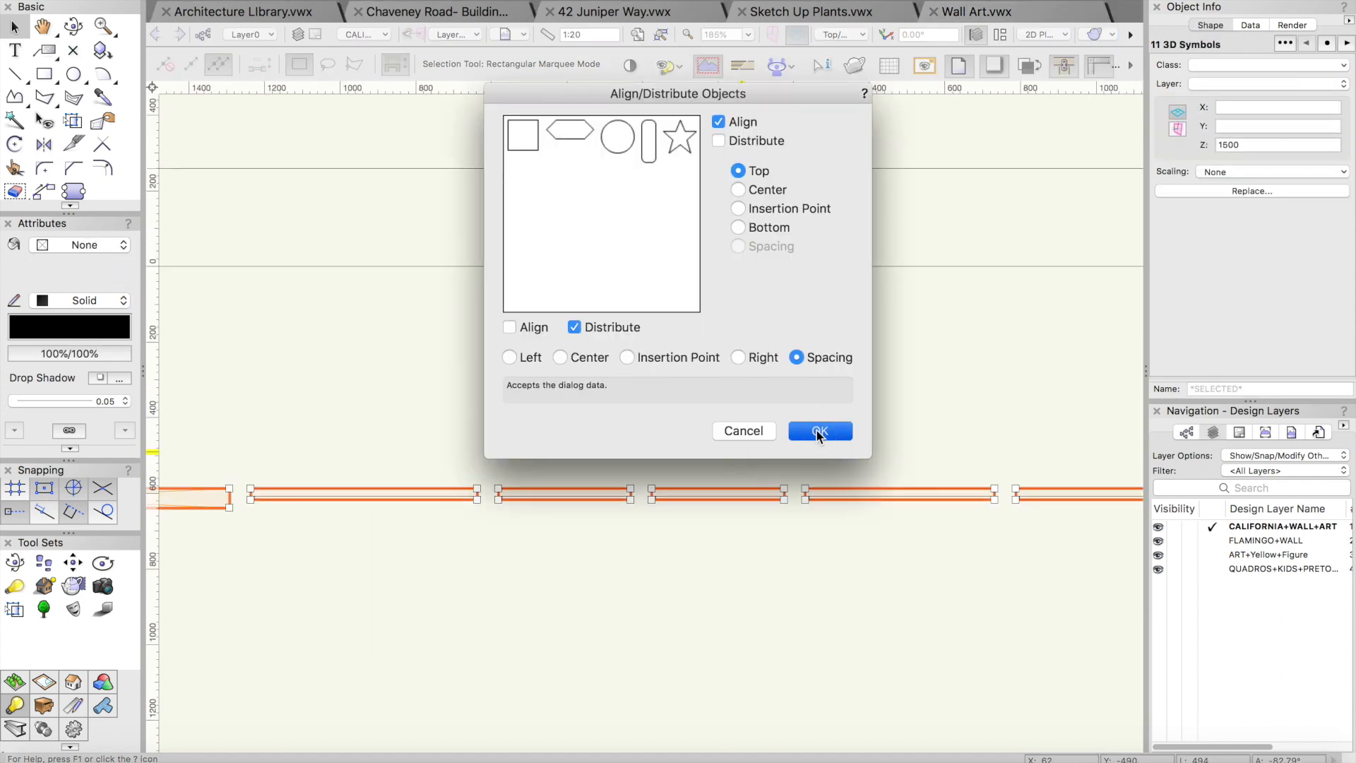
pyautogui.click(819, 430)
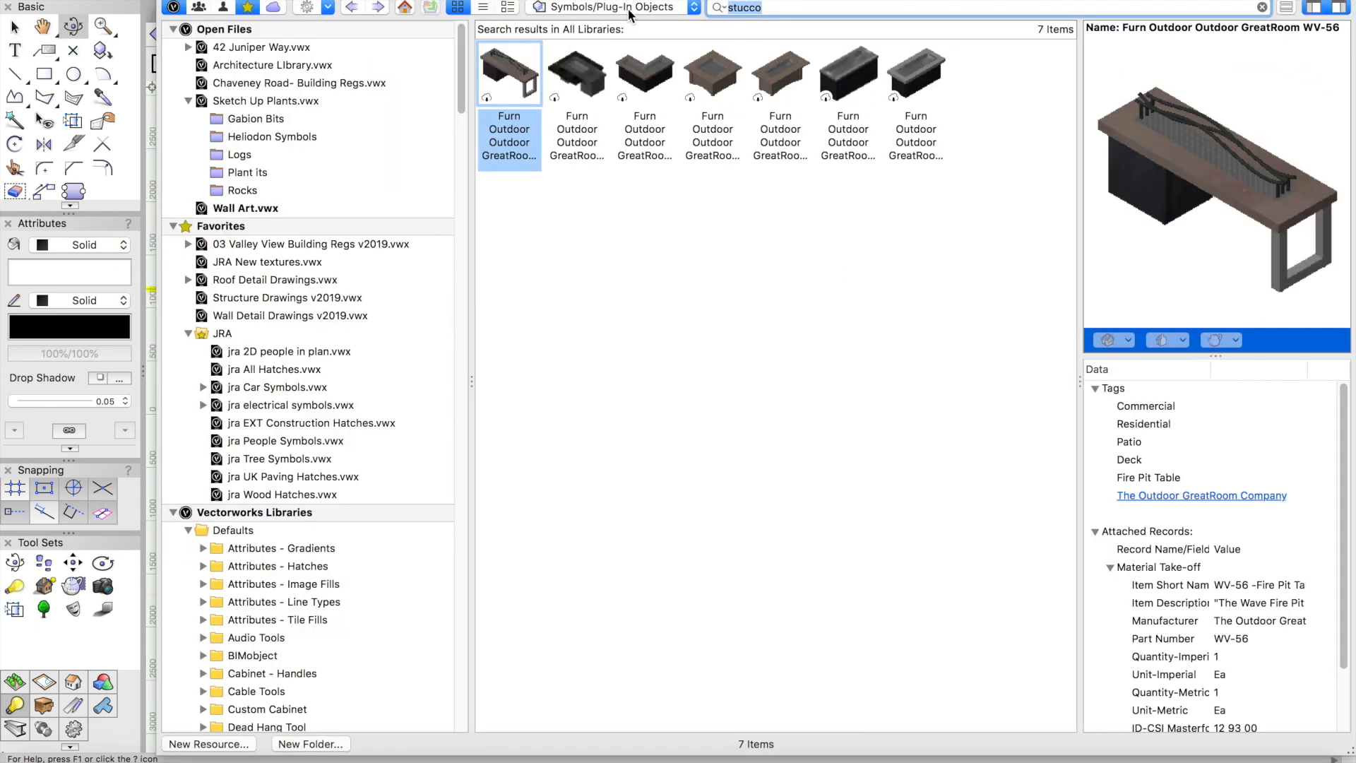
# Show Renderworks textures and import the Stucco Medium White Small texture into the file
pyautogui.click(606, 7)
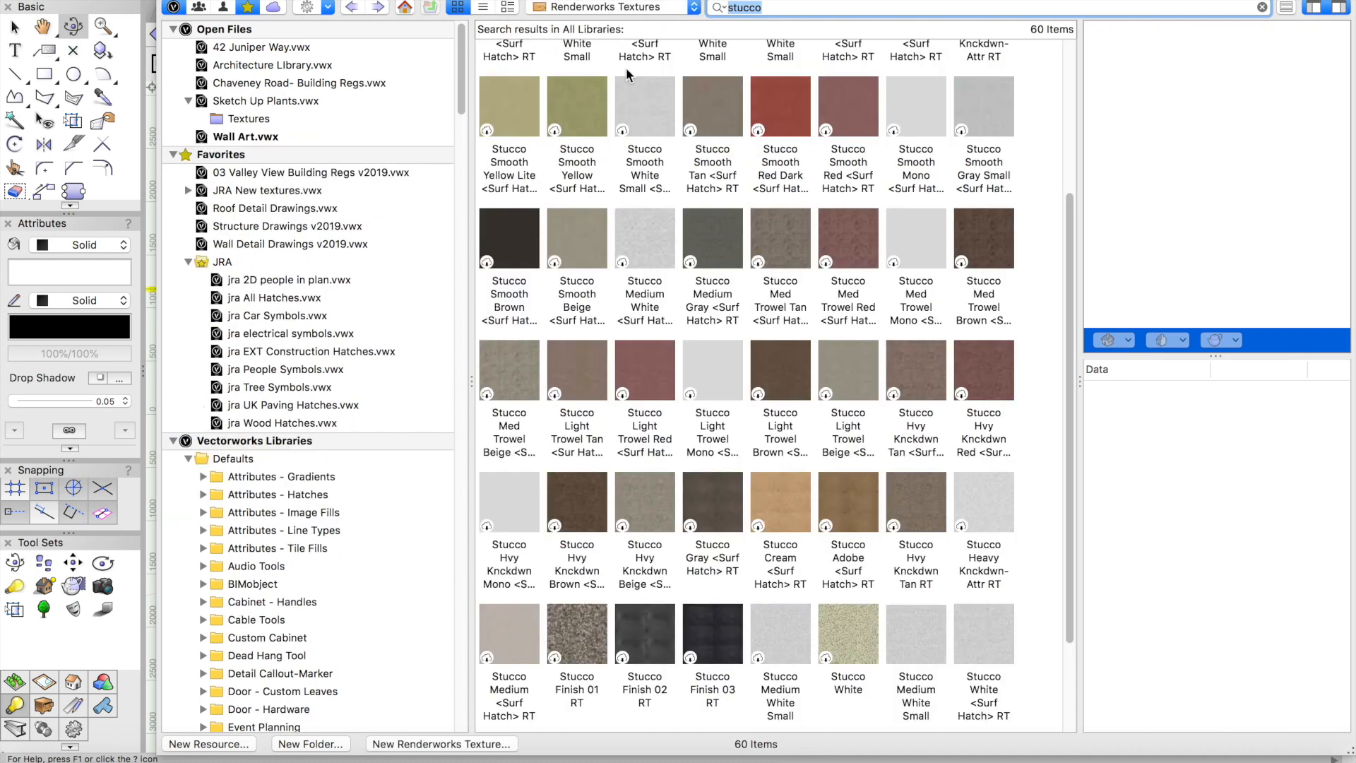
pyautogui.click(779, 634)
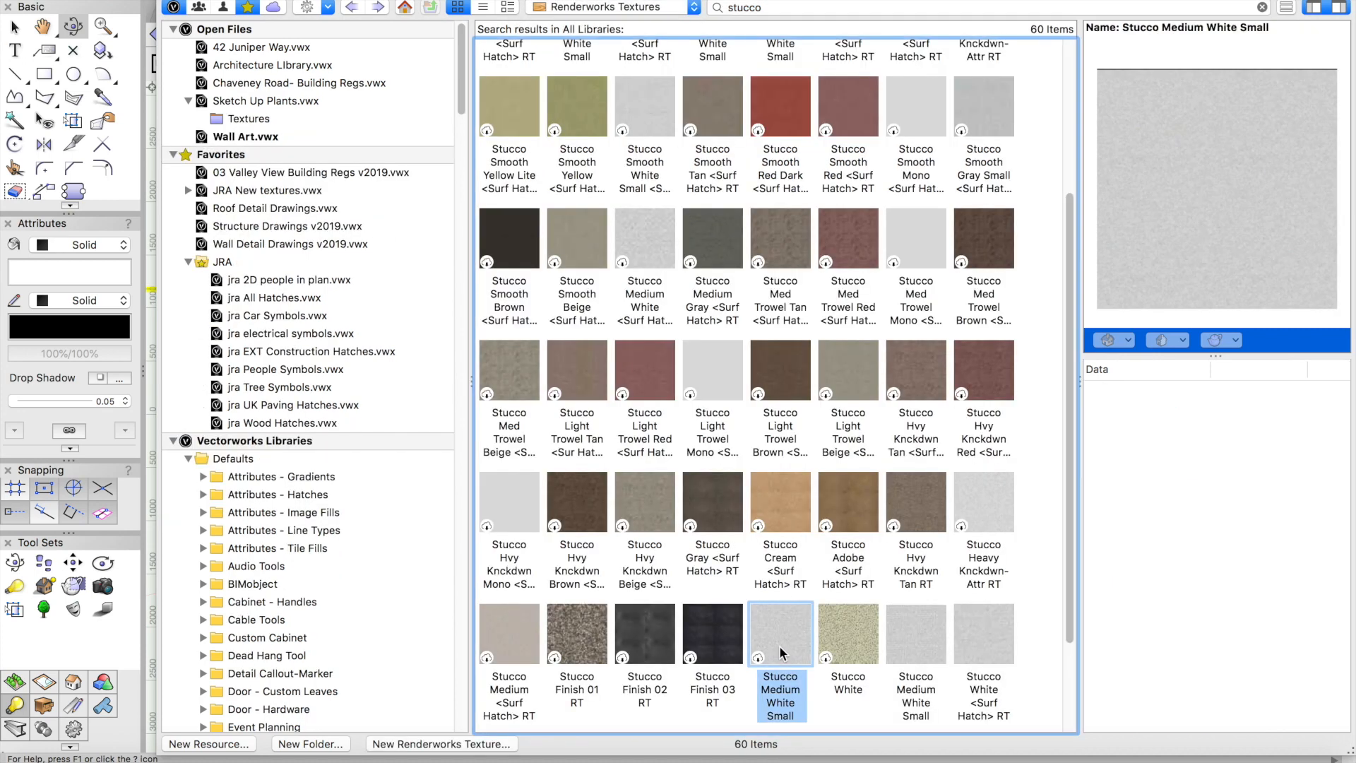
pyautogui.click(915, 634)
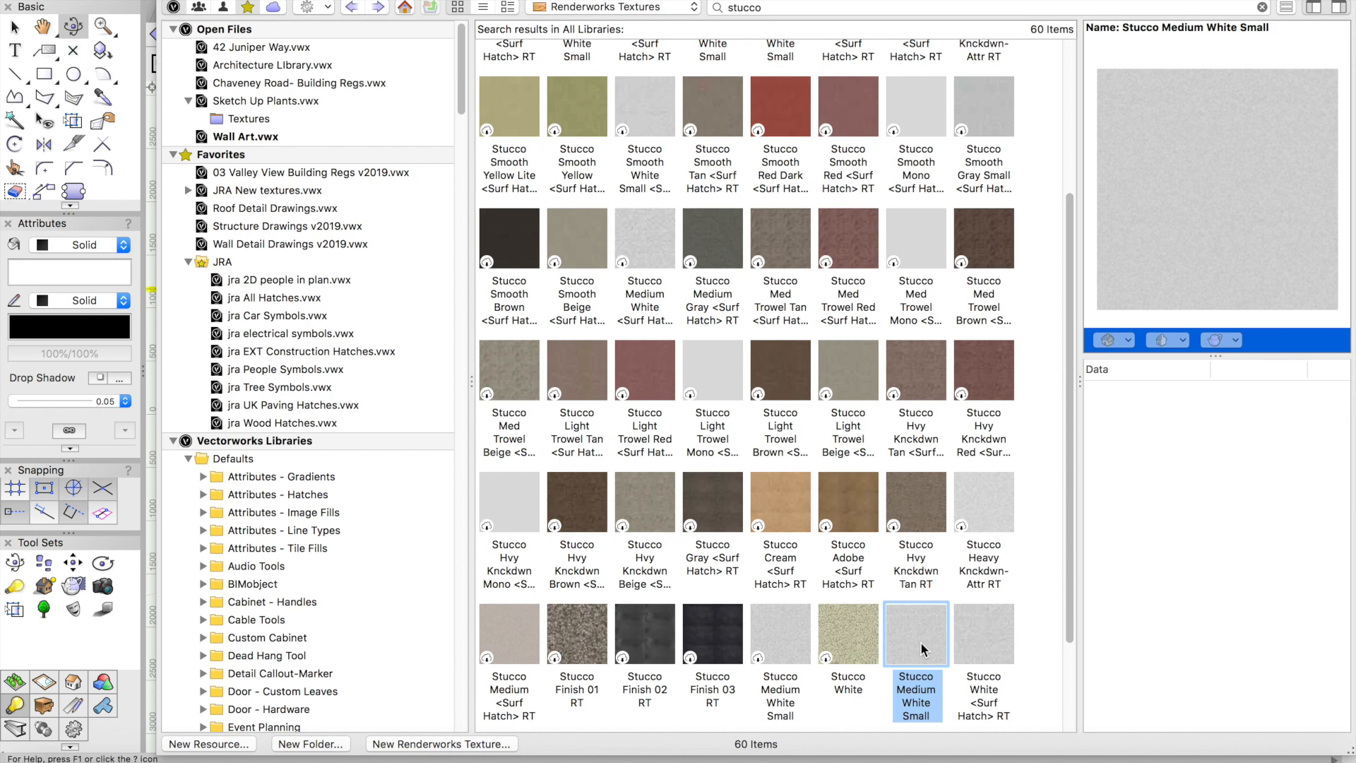
pyautogui.click(973, 11)
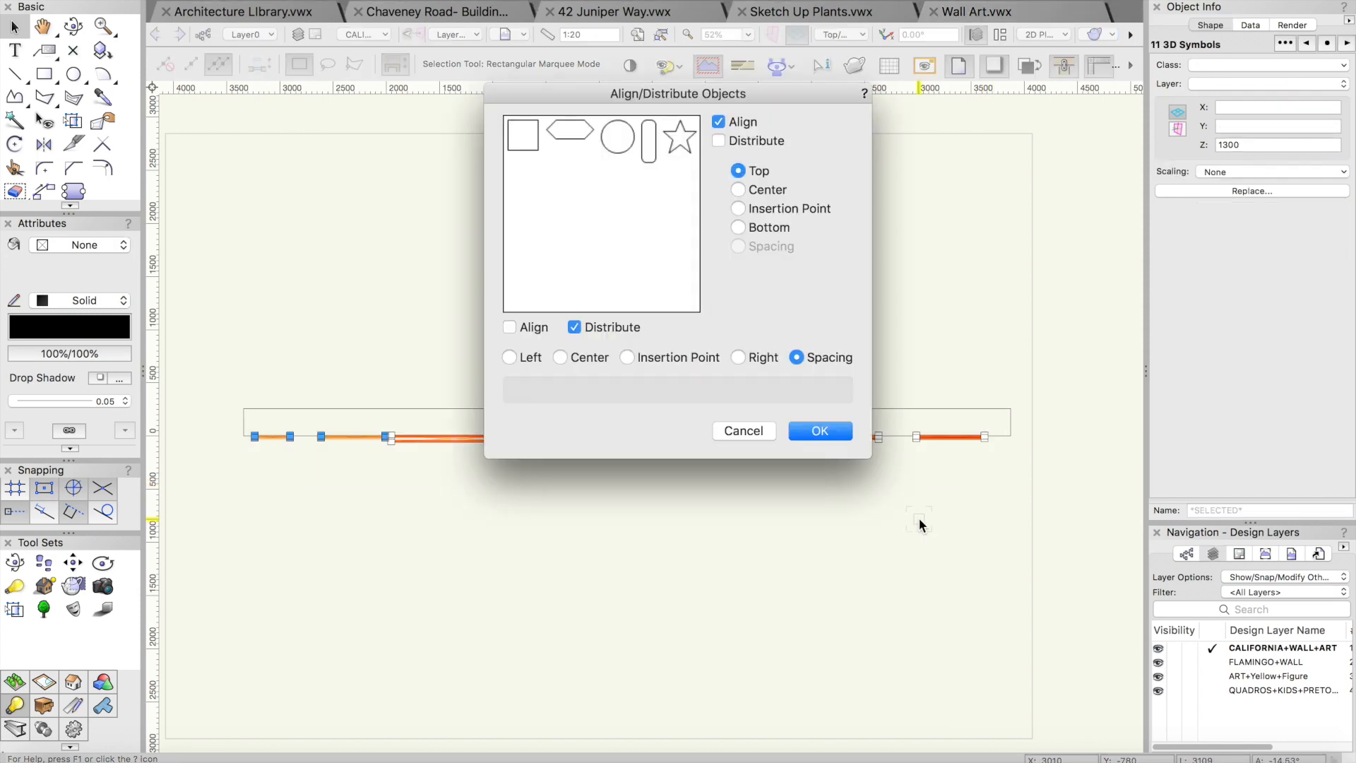
# Confirm the even distribution of the artwork along the stucco wall
pyautogui.click(818, 431)
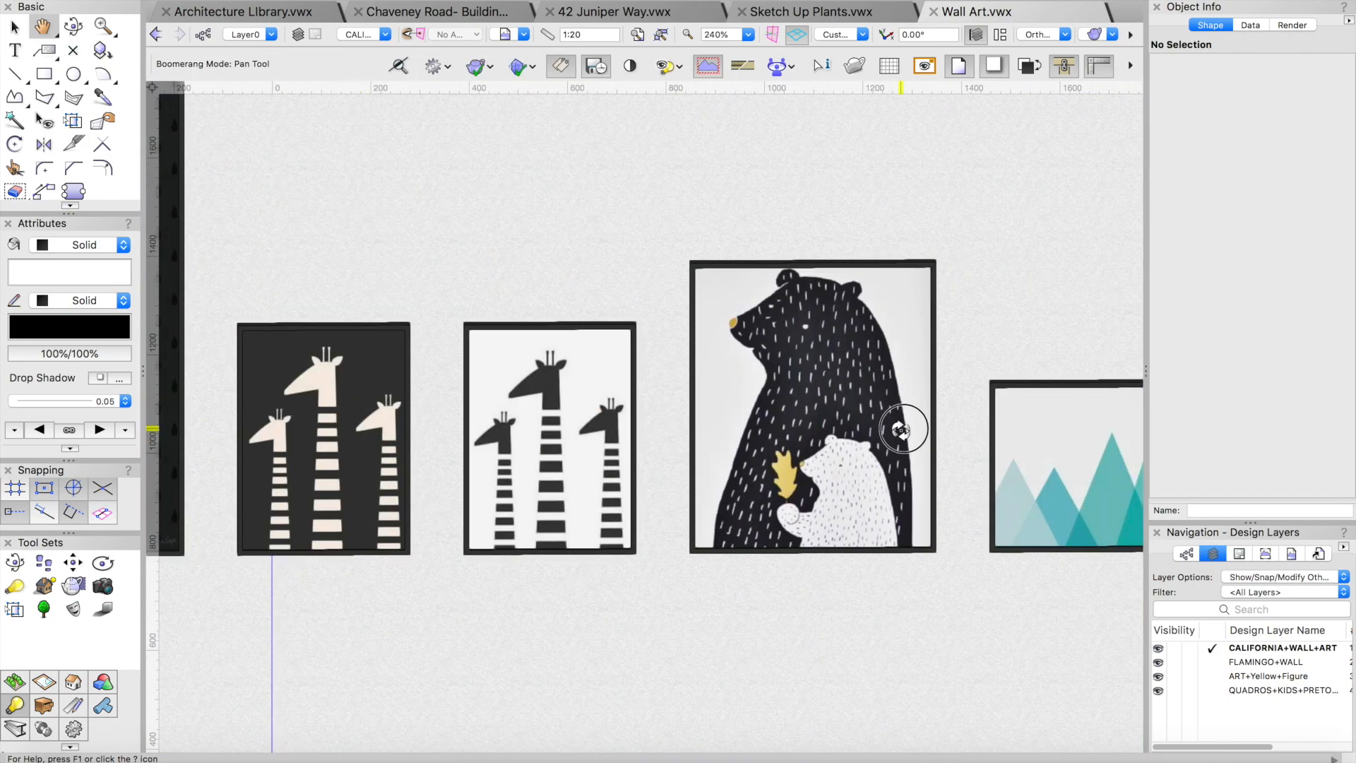
pyautogui.click(809, 11)
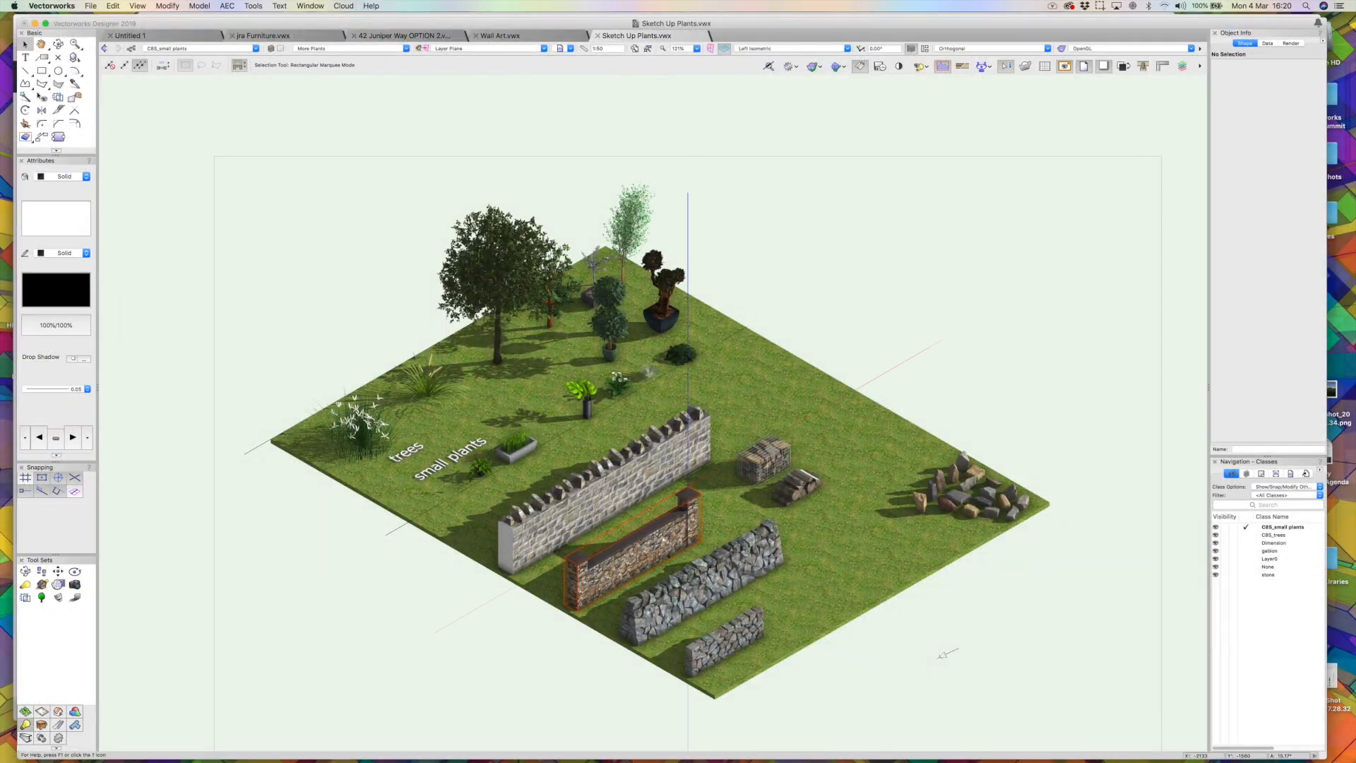
# Browse the Sketch Up Plants symbol folders, list all symbols, and select Rocks Group
pyautogui.click(58, 43)
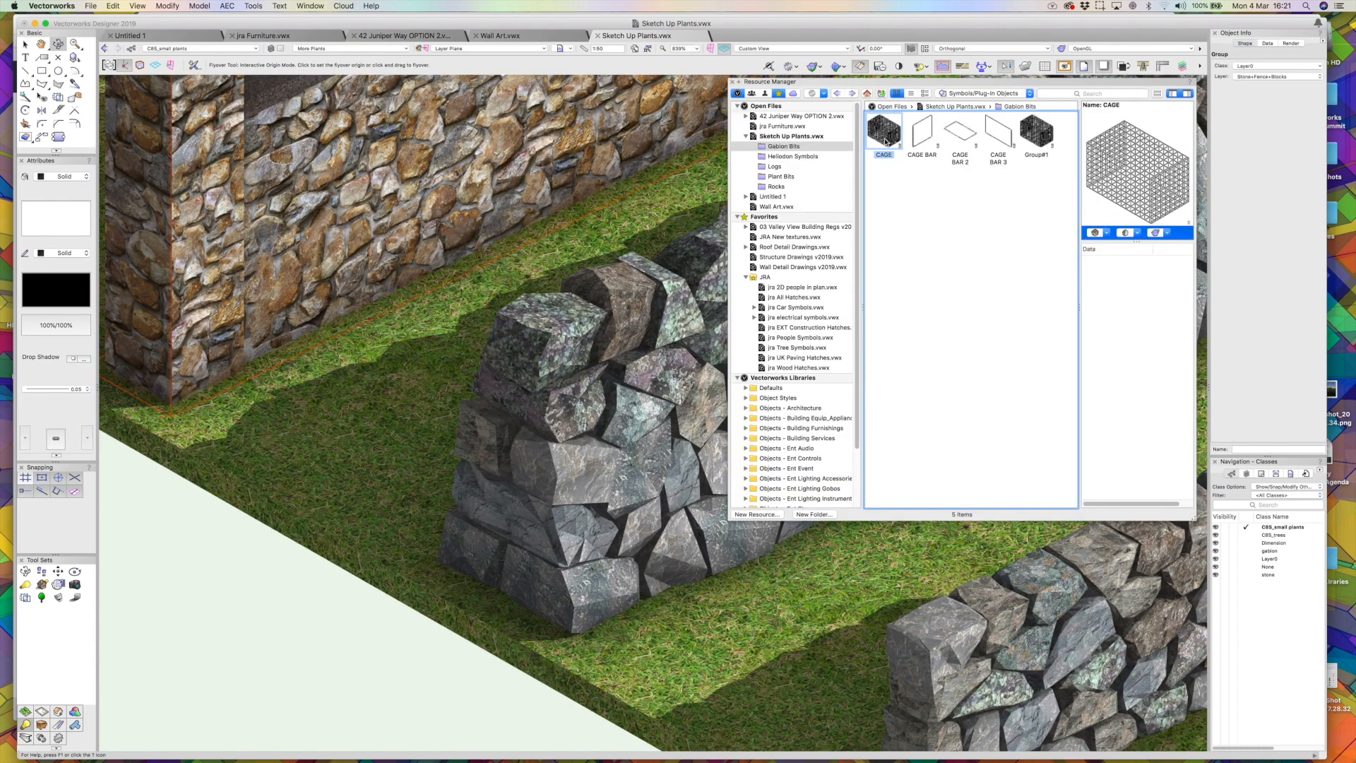
pyautogui.click(773, 166)
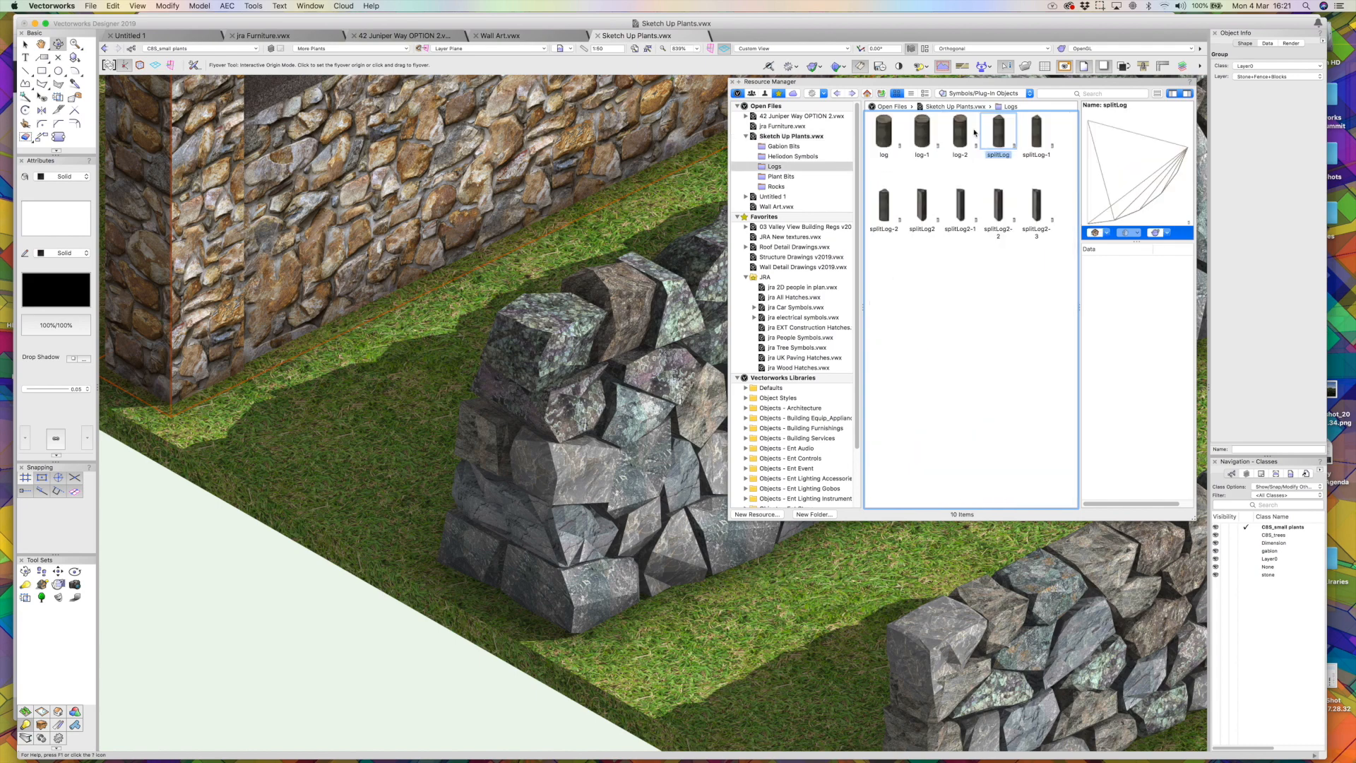
pyautogui.click(781, 176)
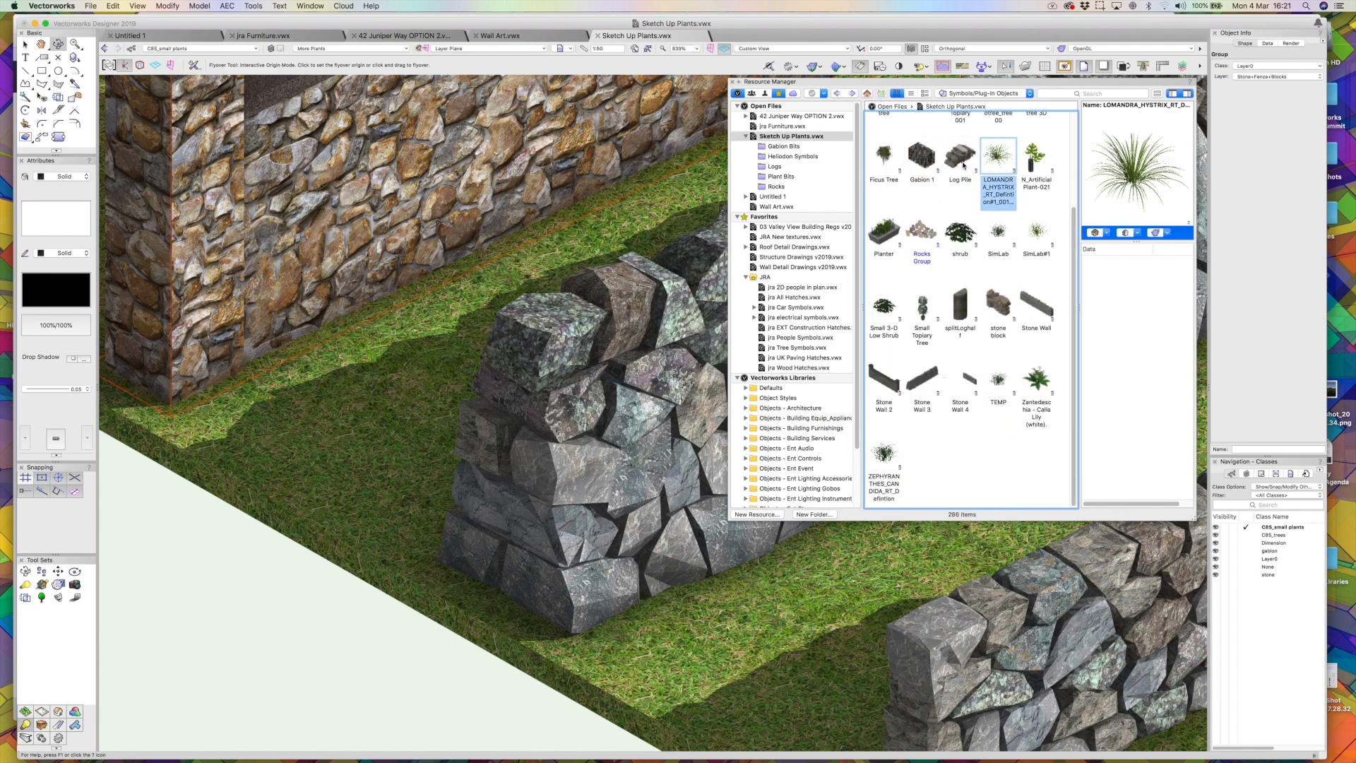
pyautogui.click(920, 231)
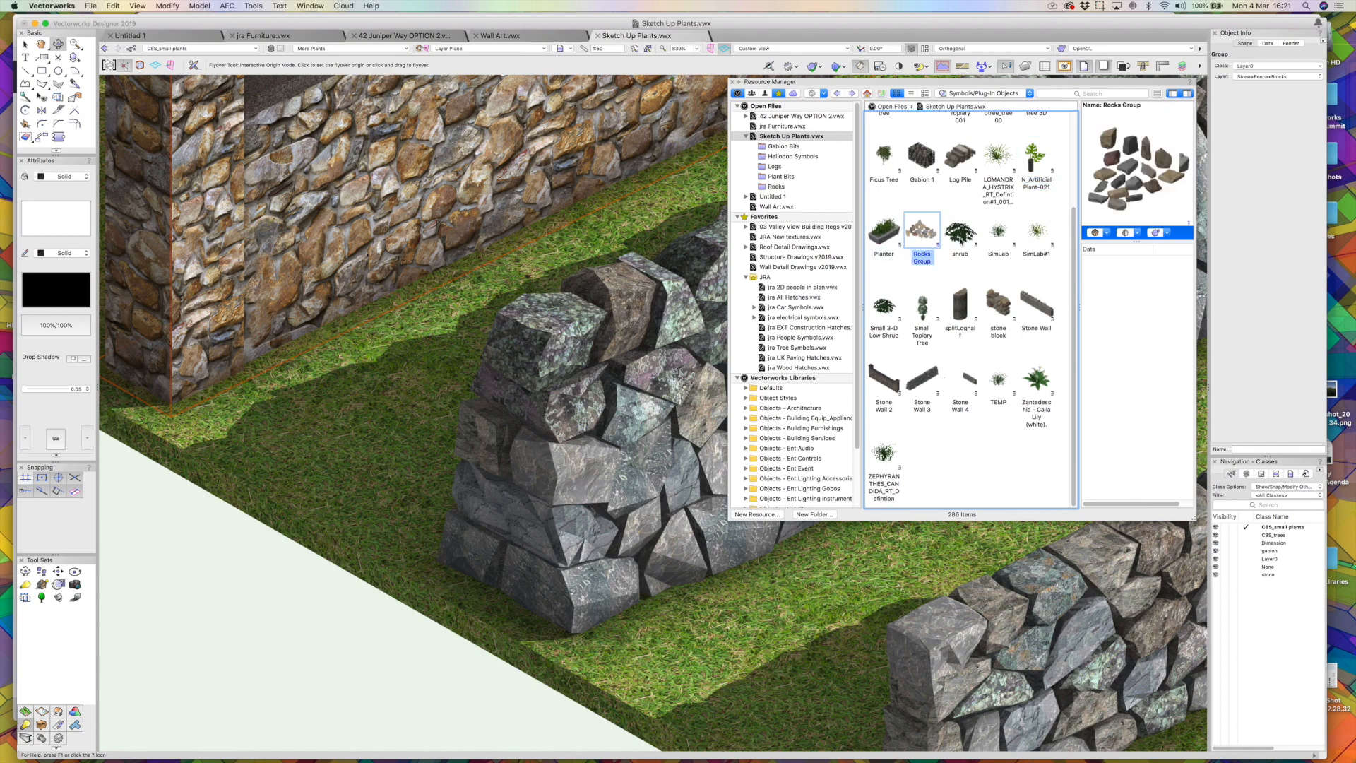
pyautogui.click(883, 455)
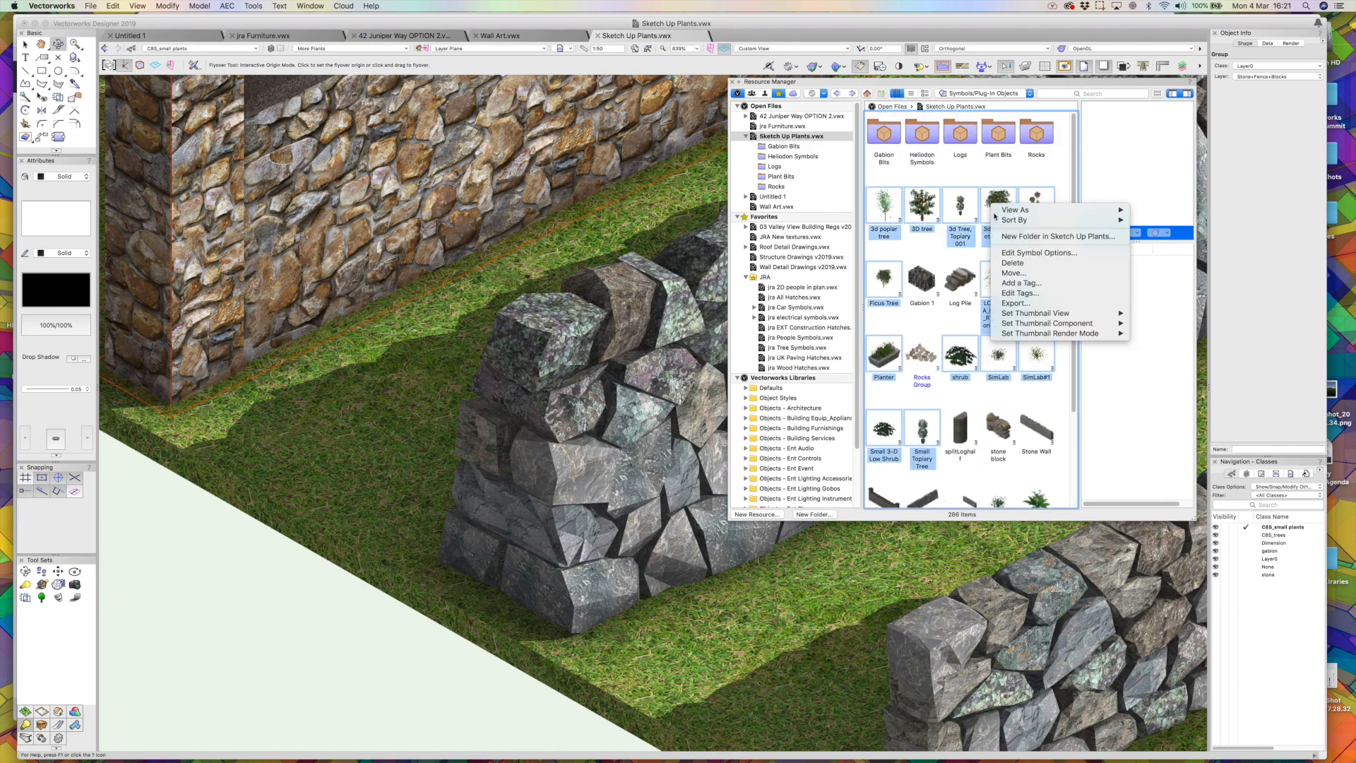
# Tag the selected plant symbols 'JRA Plant' and search the libraries for 'JRAplants'
pyautogui.click(1021, 283)
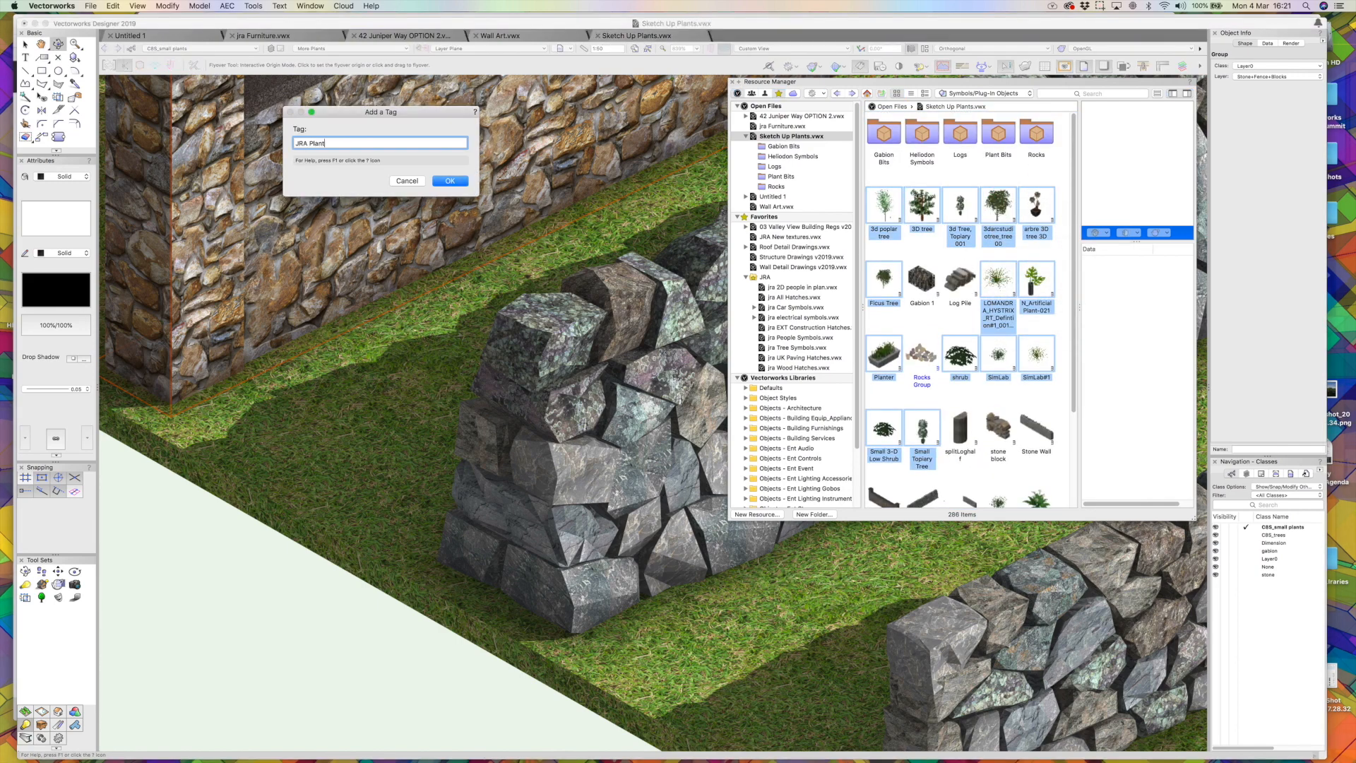
pyautogui.click(449, 181)
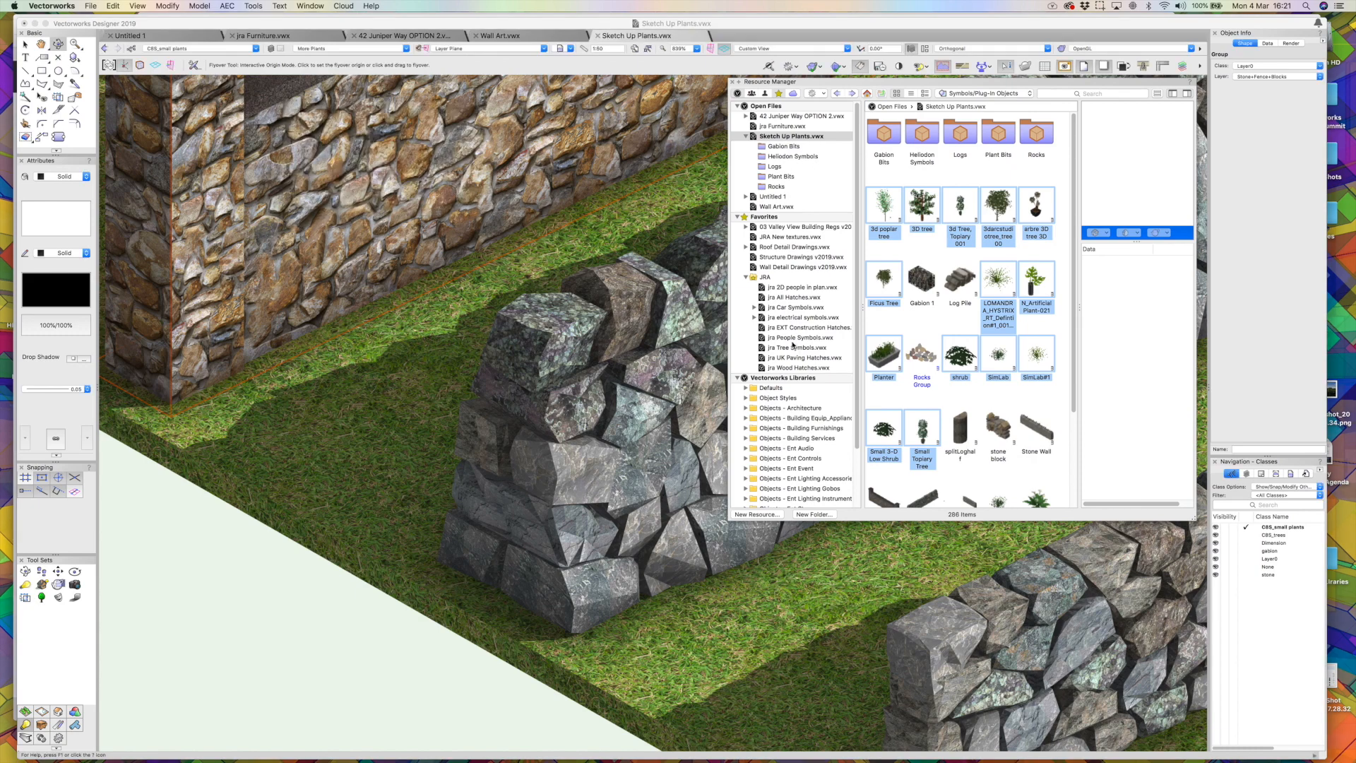
pyautogui.click(1094, 94)
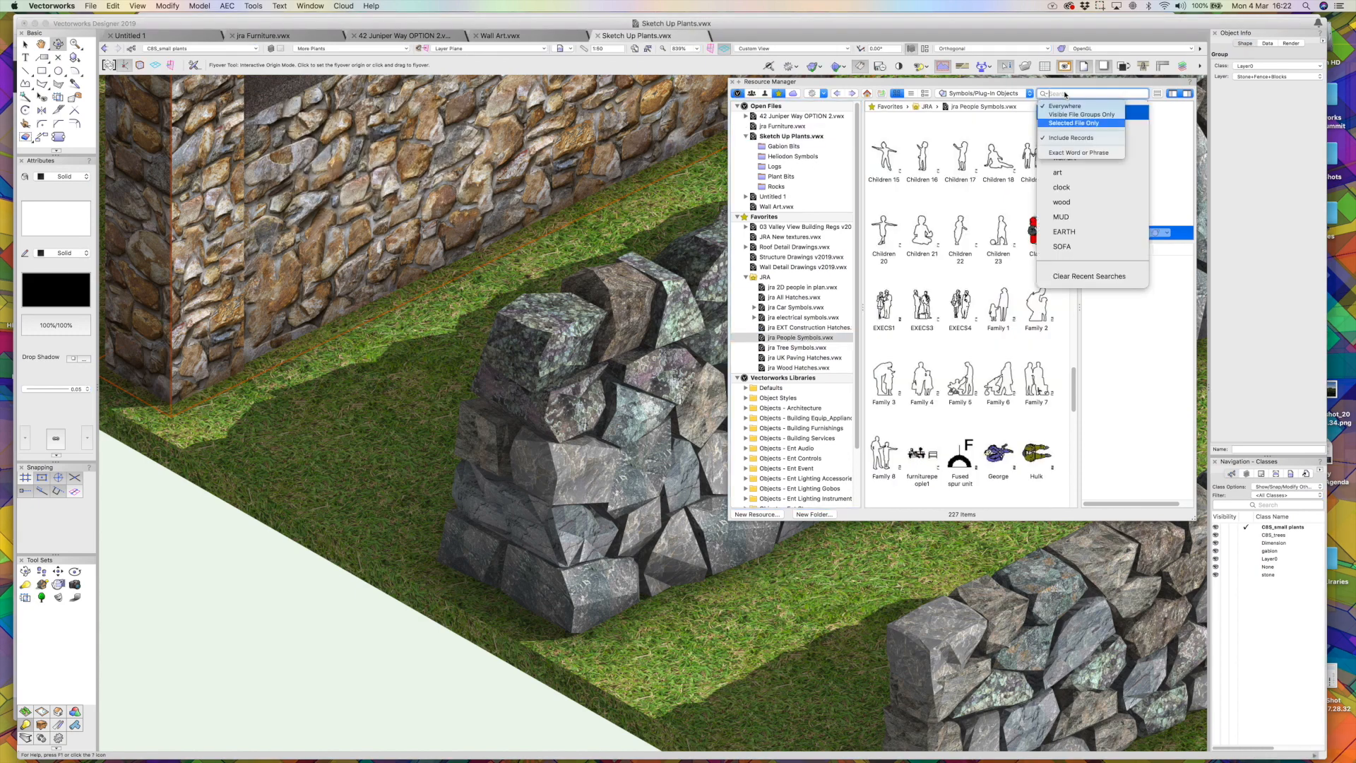
pyautogui.write('dresser')
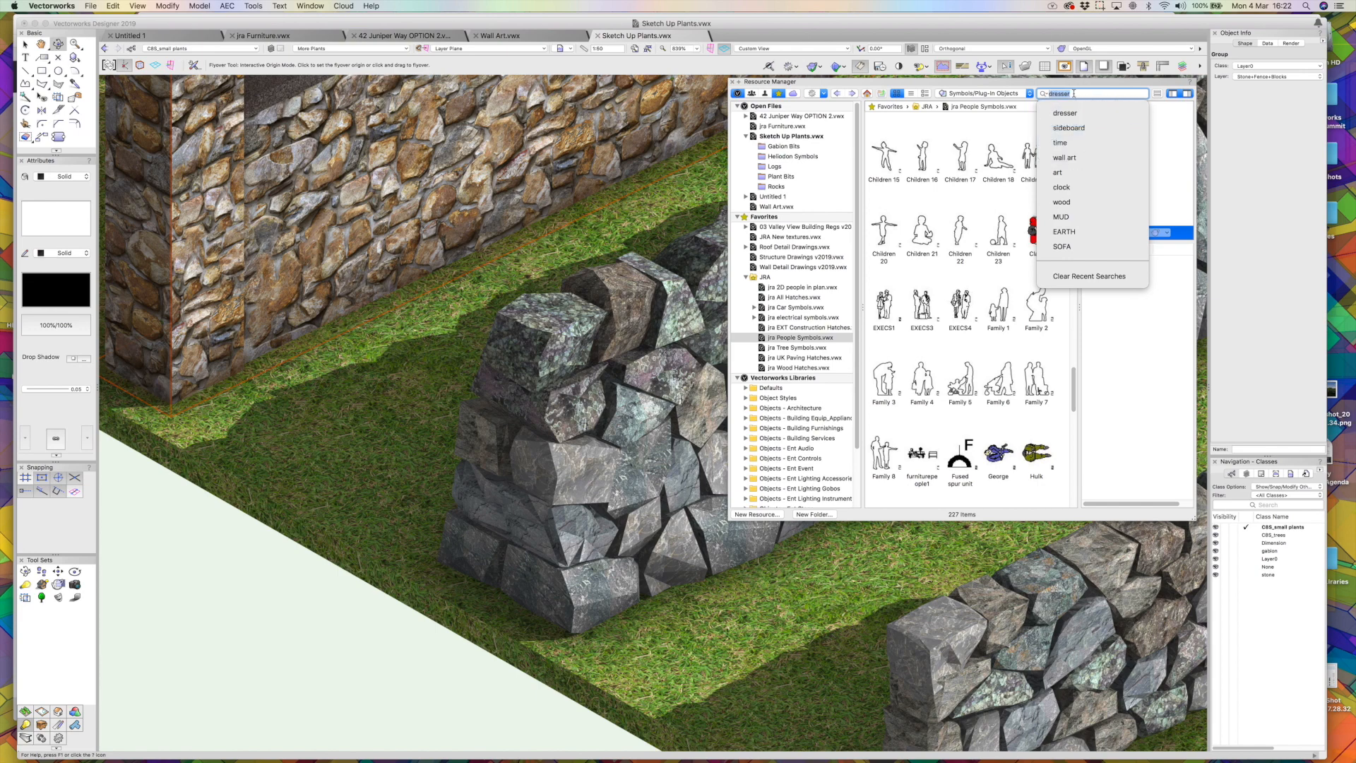
pyautogui.write('JRAplants')
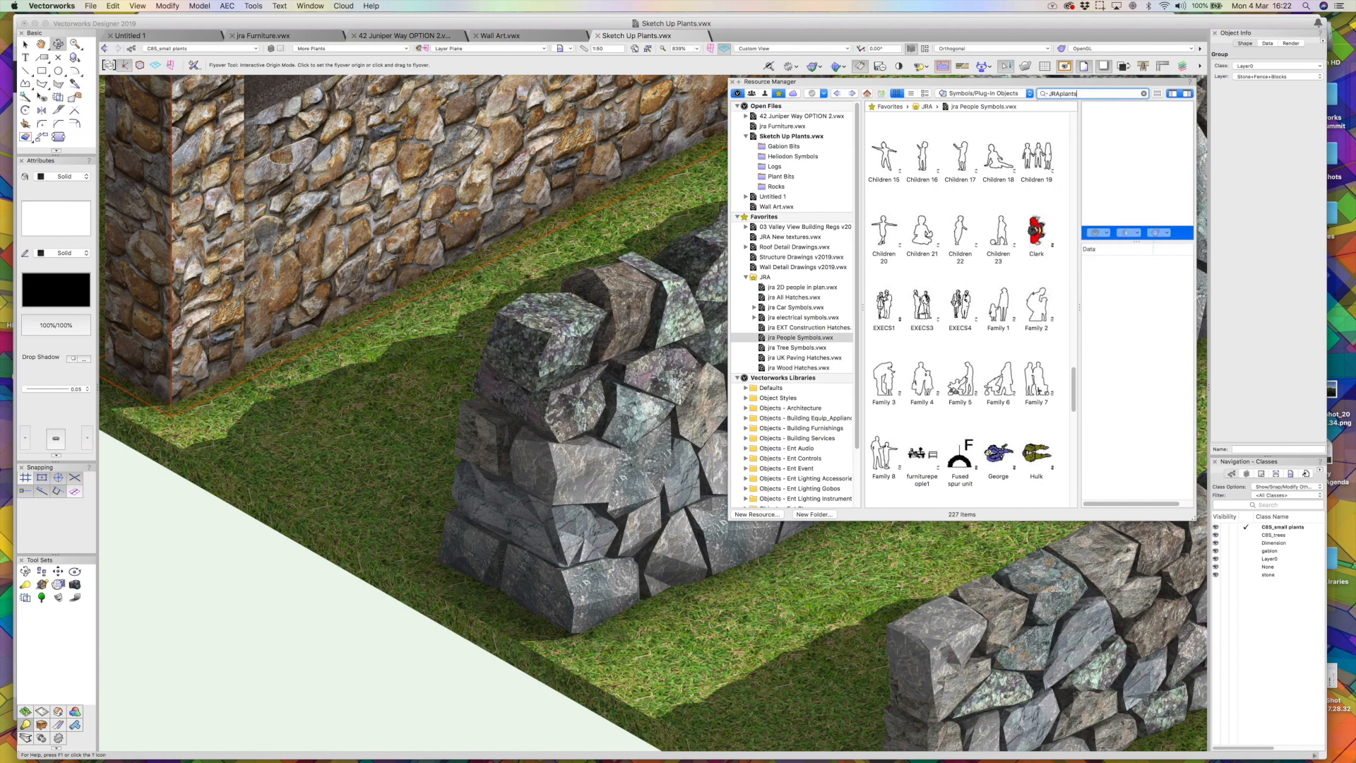